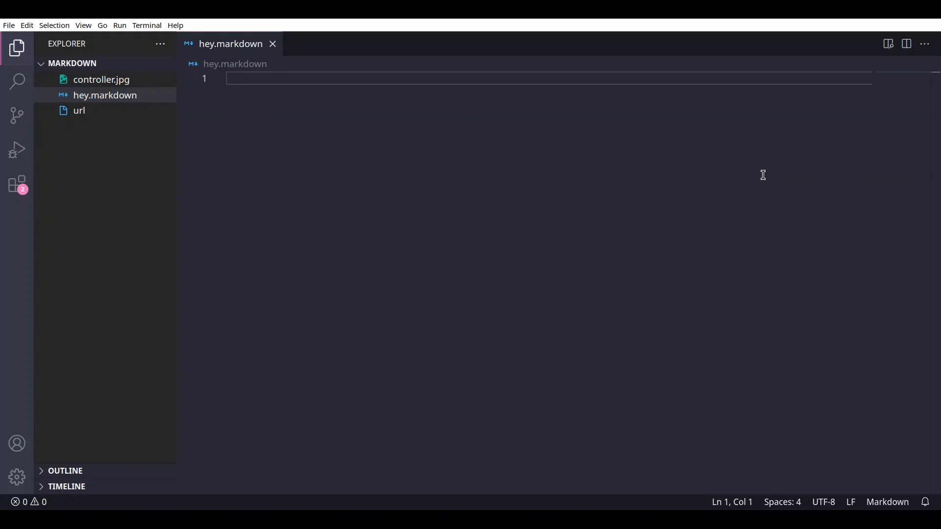
mouse_move(742, 182)
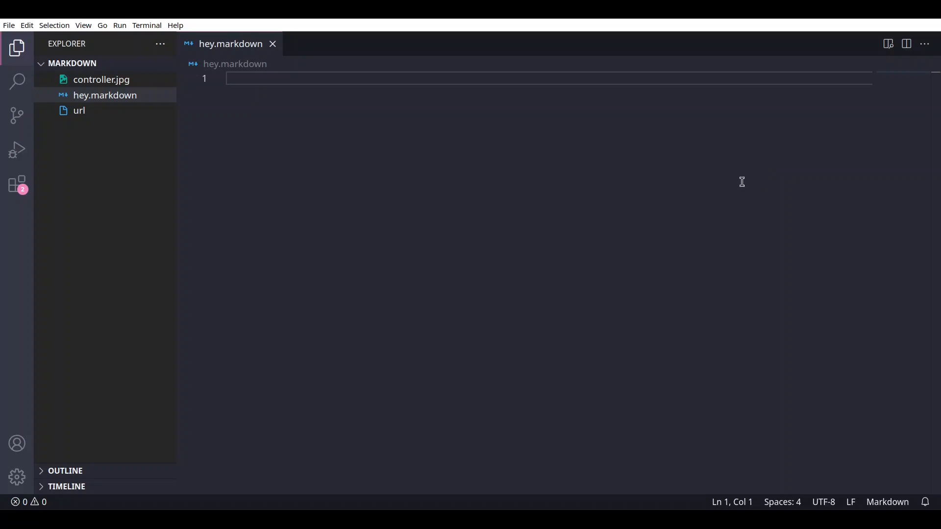
mouse_move(391, 220)
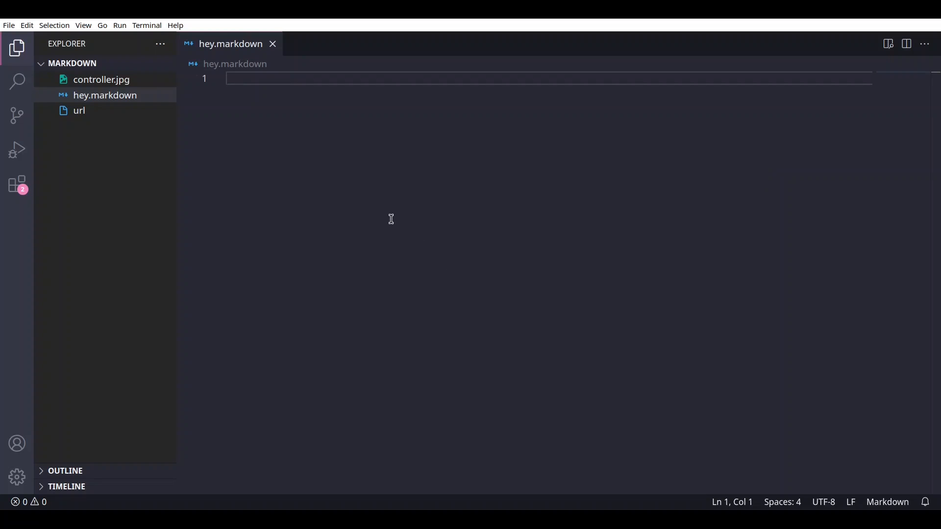
mouse_move(16, 184)
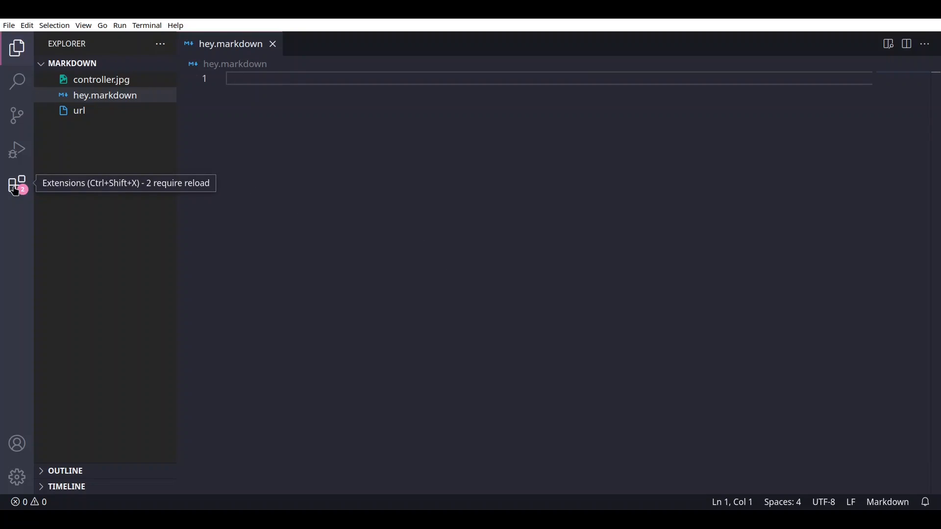
Show the installed Markdown Preview Github Styling extension's details from the Extensions view
click(17, 185)
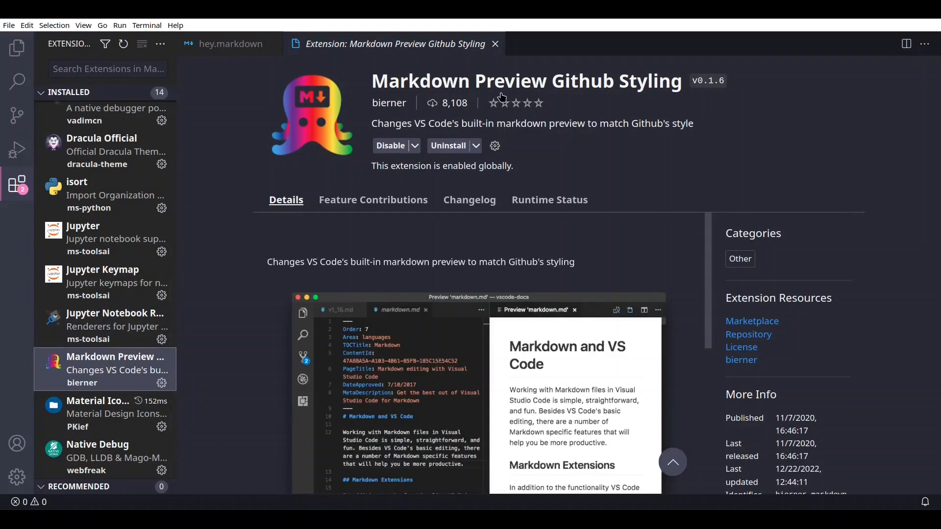
mouse_move(676, 101)
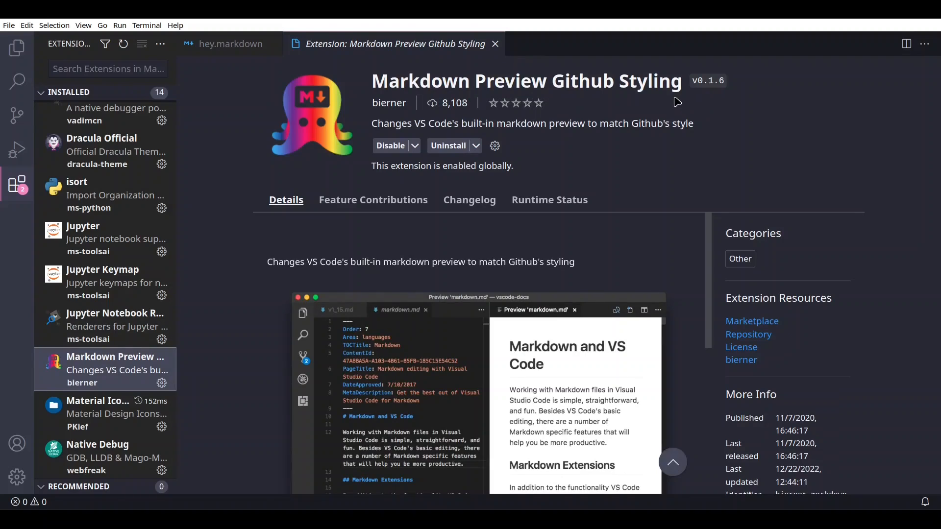
mouse_move(437, 305)
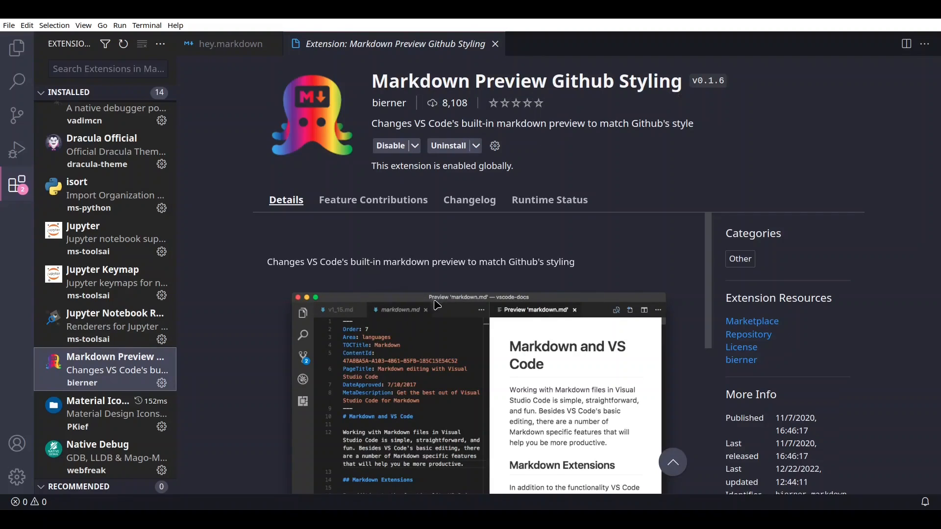
mouse_move(17, 183)
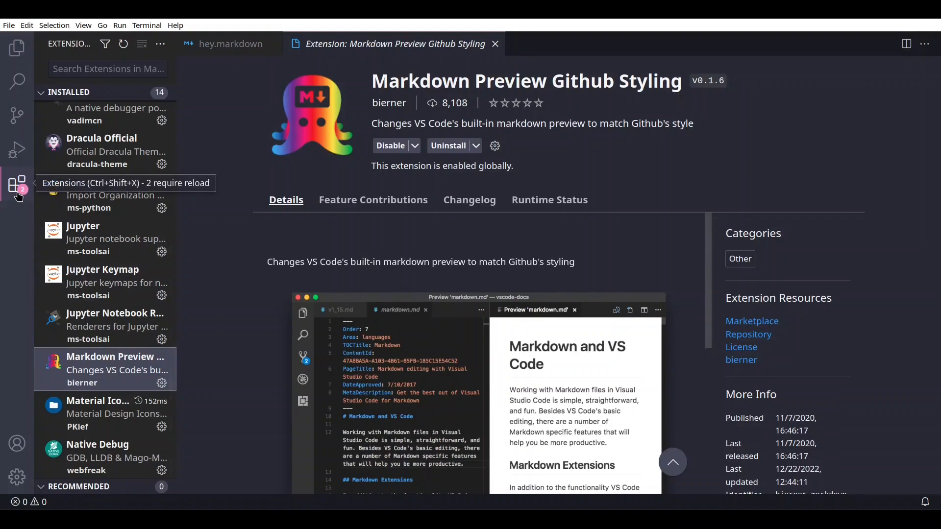
Return to the Explorer list showing controller.jpg, hey.markdown and url
click(17, 48)
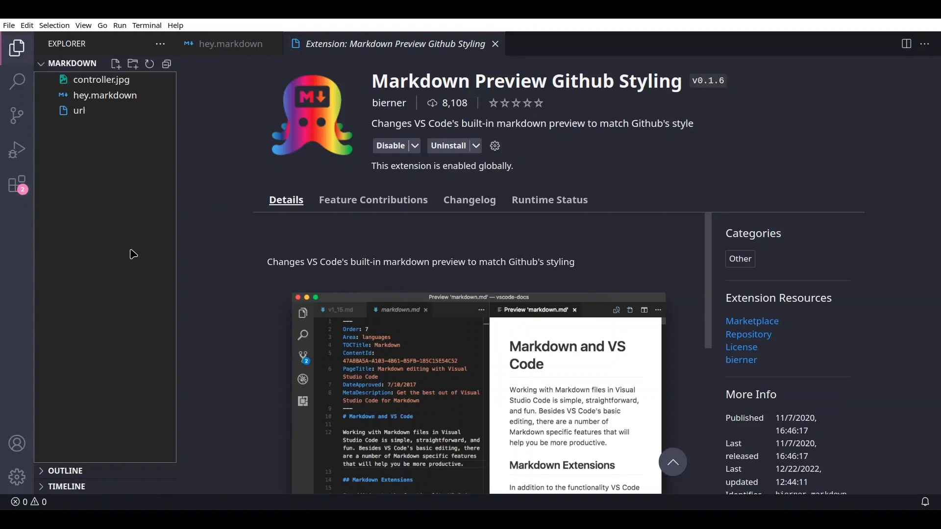
mouse_move(99, 100)
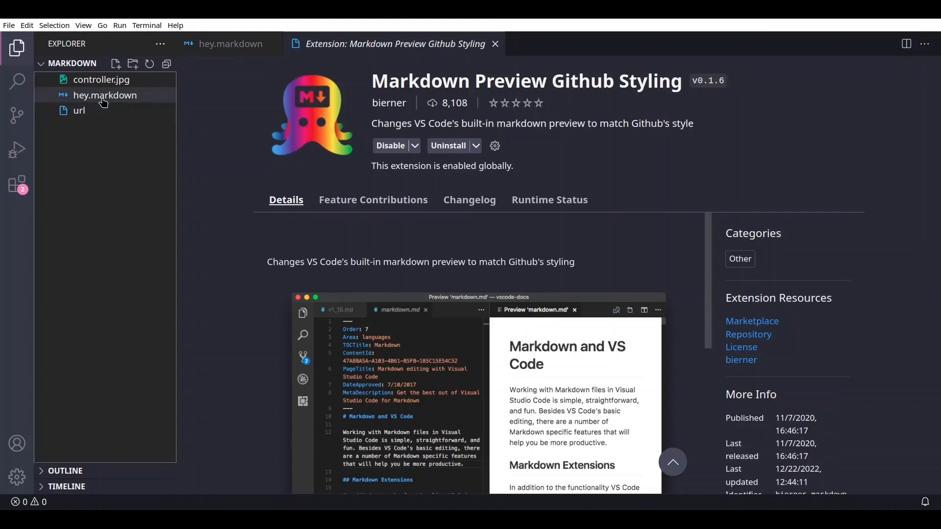
mouse_move(104, 98)
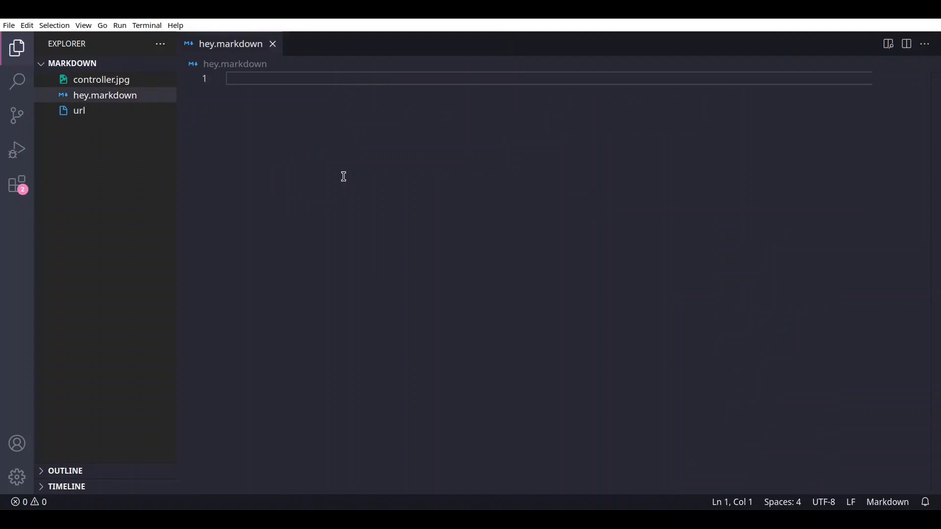
mouse_move(664, 198)
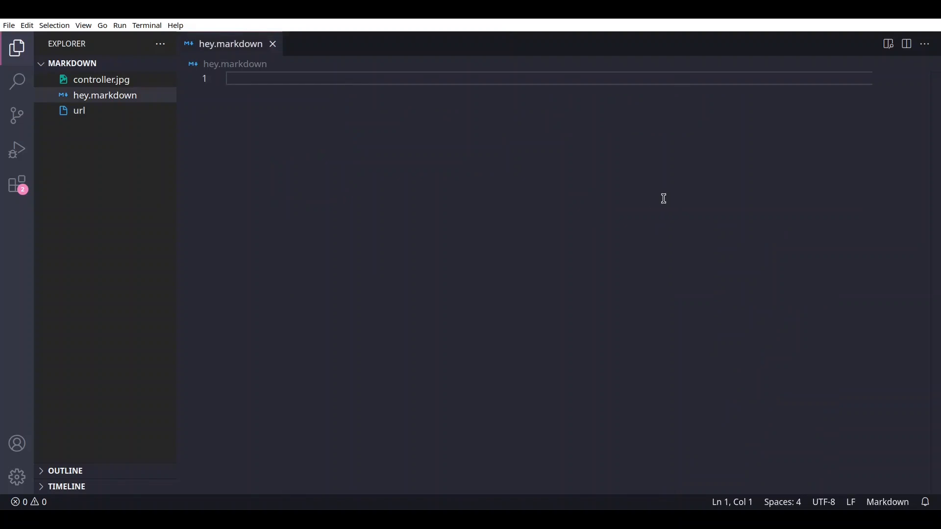
mouse_move(652, 201)
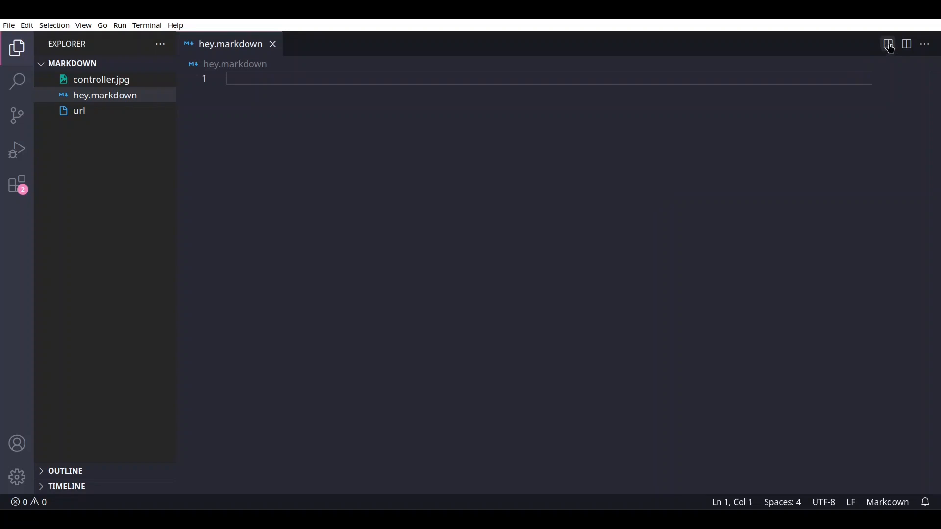
Show hey.markdown's live preview beside the editor and hide the file list
click(888, 44)
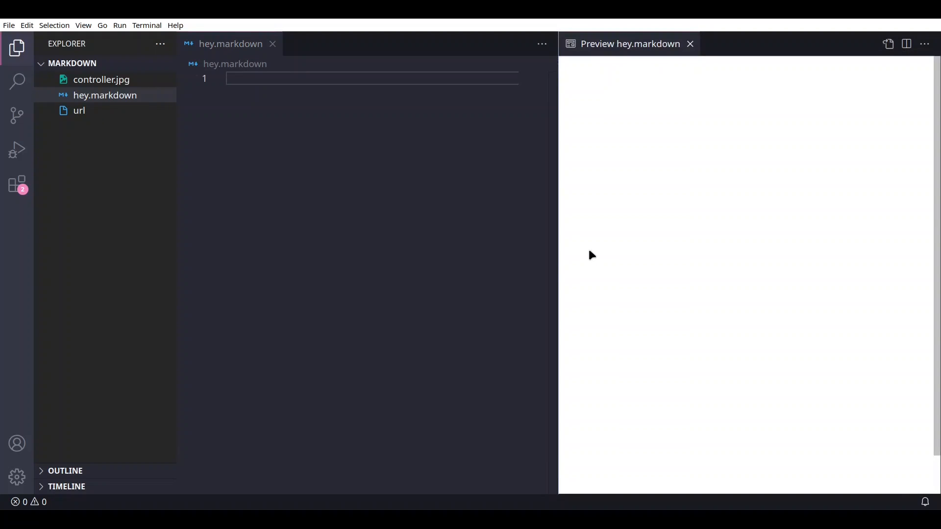
mouse_move(458, 214)
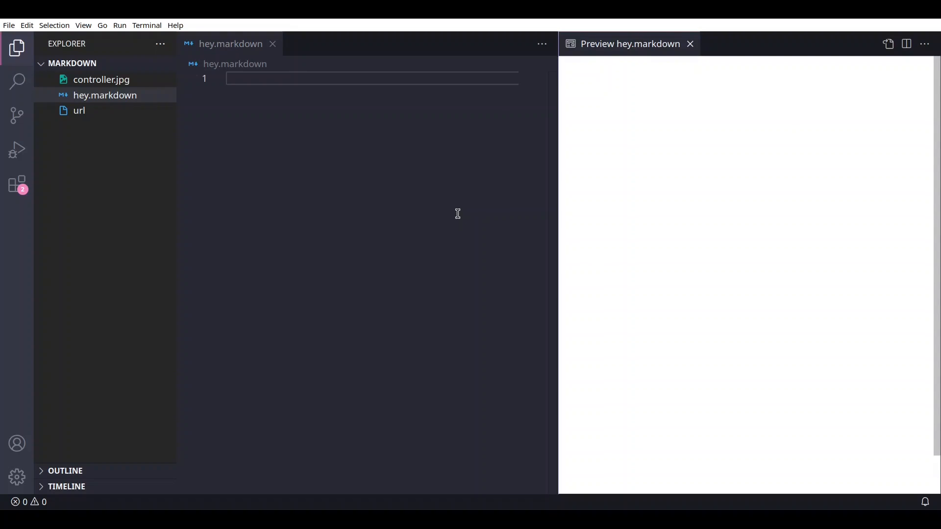
mouse_move(435, 200)
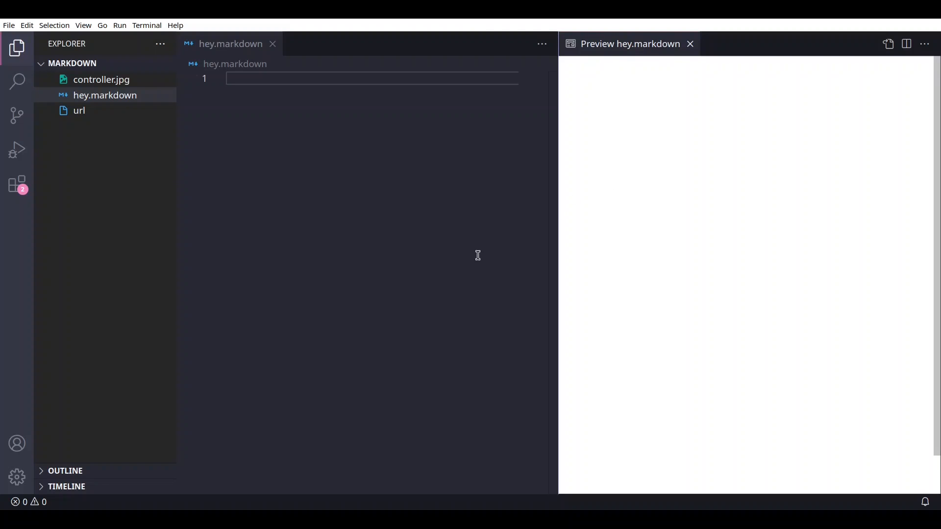
mouse_move(637, 86)
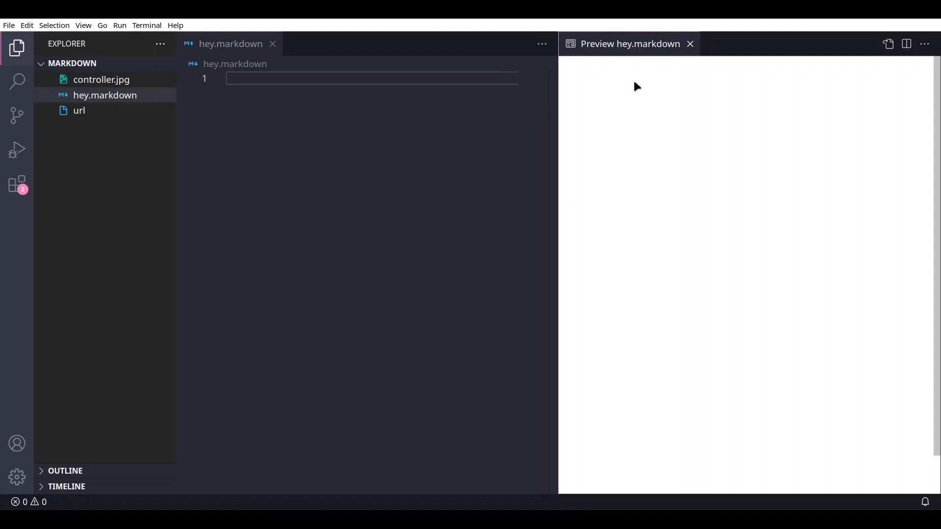
mouse_move(692, 144)
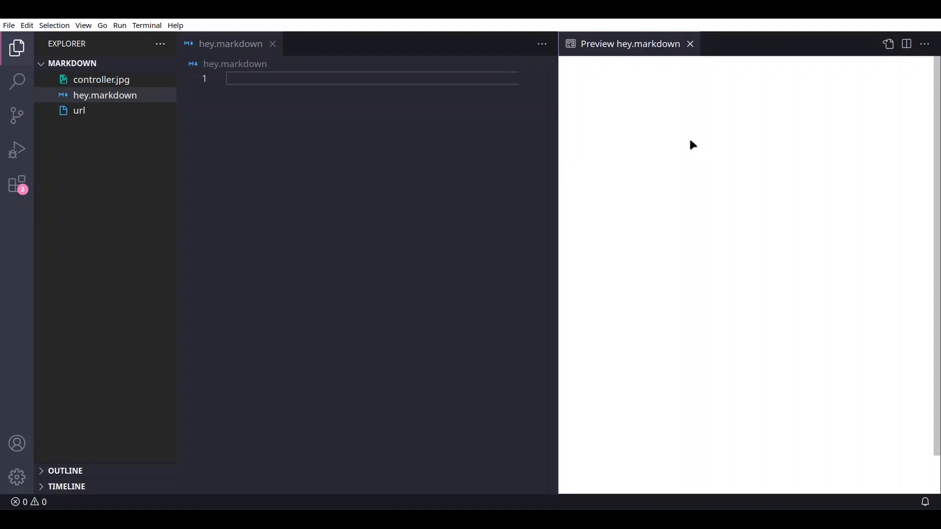
mouse_move(16, 47)
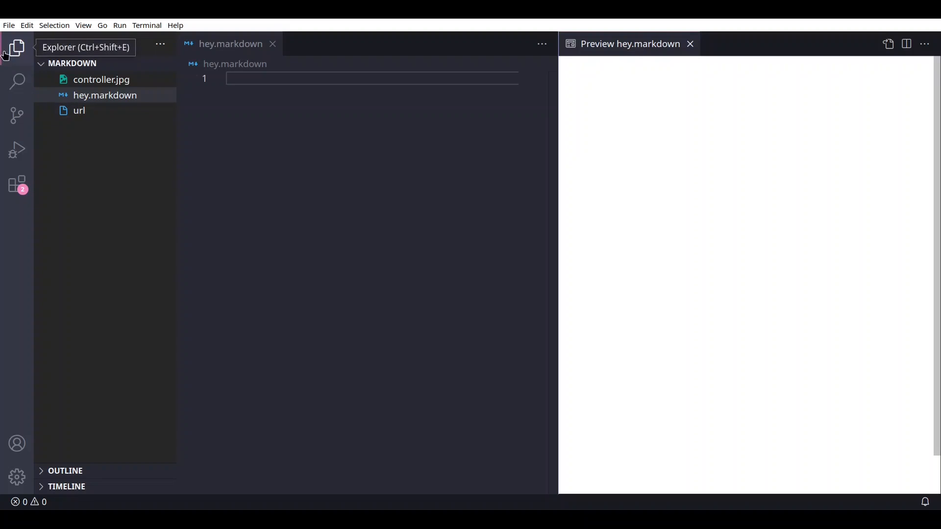
click(16, 47)
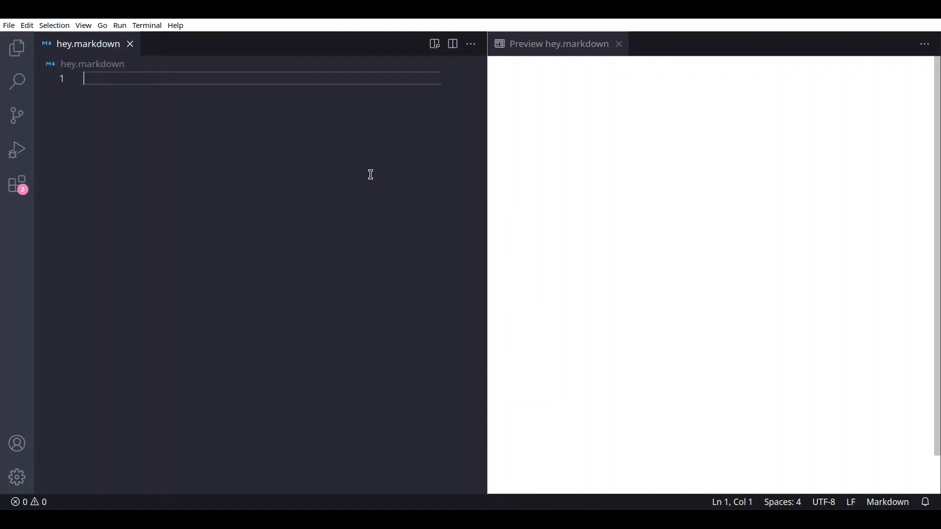
Write heading lines 'My biggest title', a big title and 'My medium title' to compare sizes
text(#)
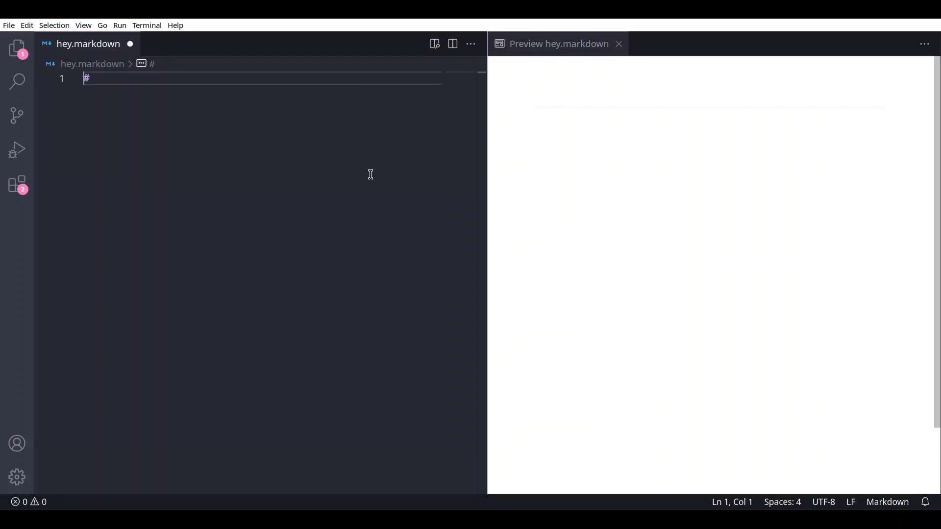
text(" ")
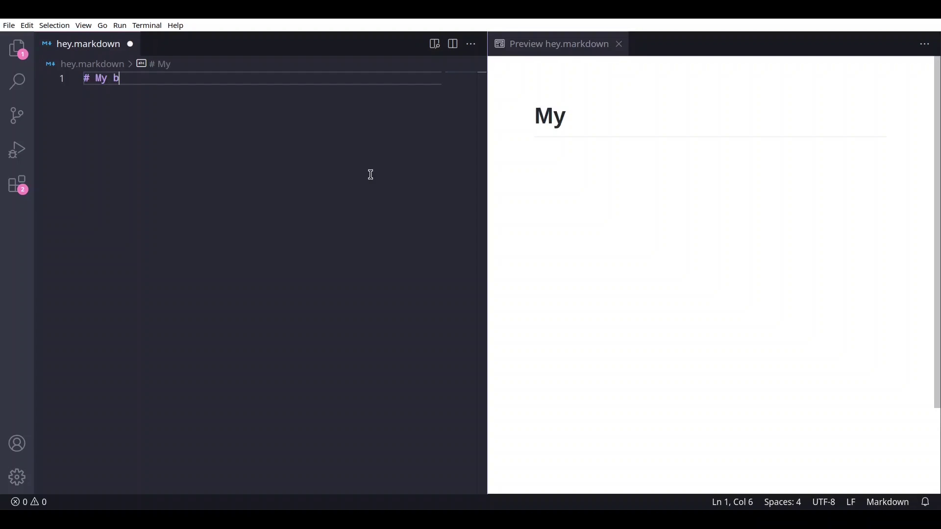
text(iggest ti)
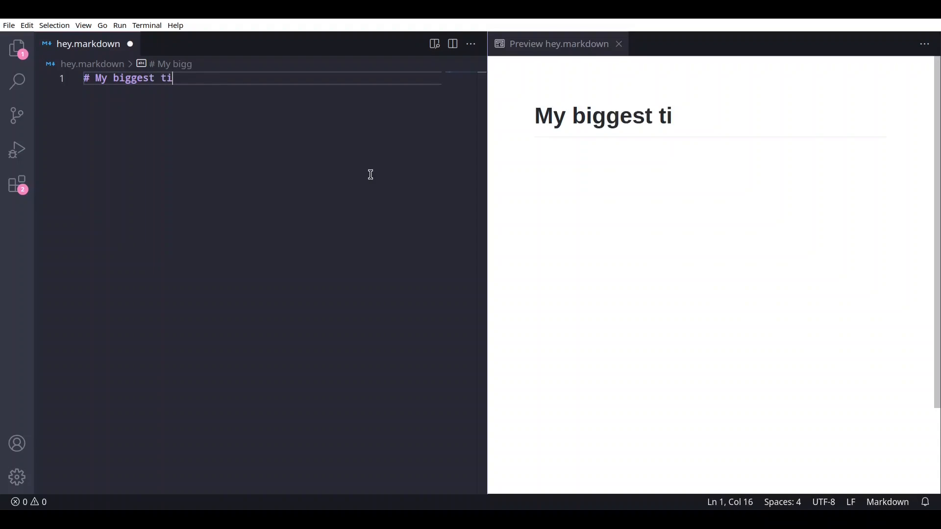
text(tle)
text(# )
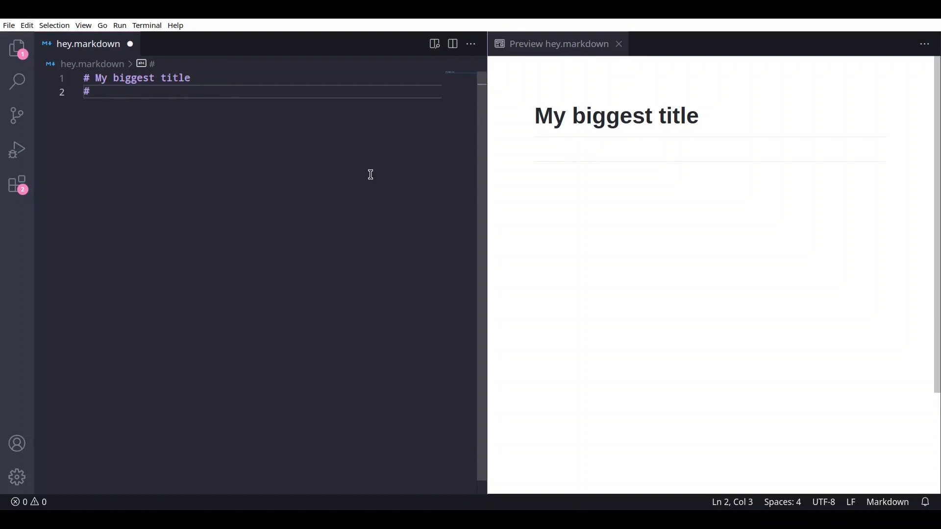
text(# My b)
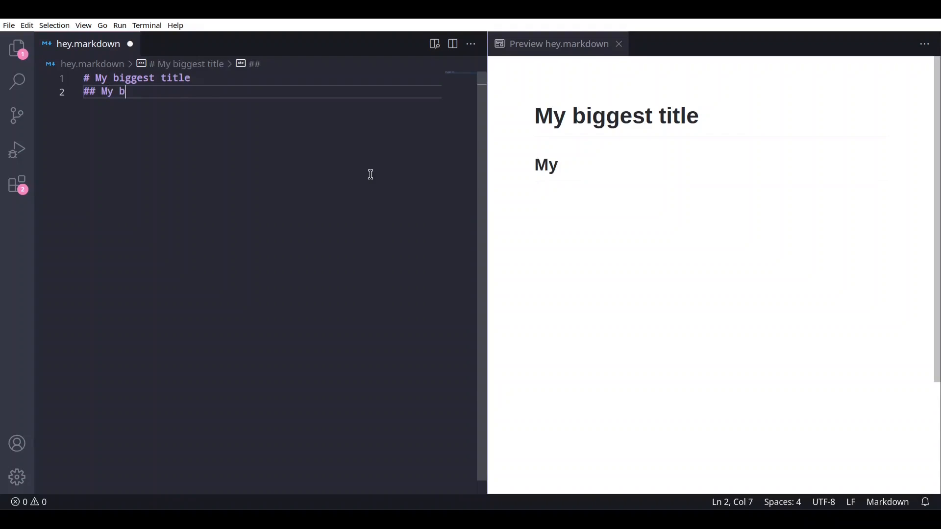
text(ig)
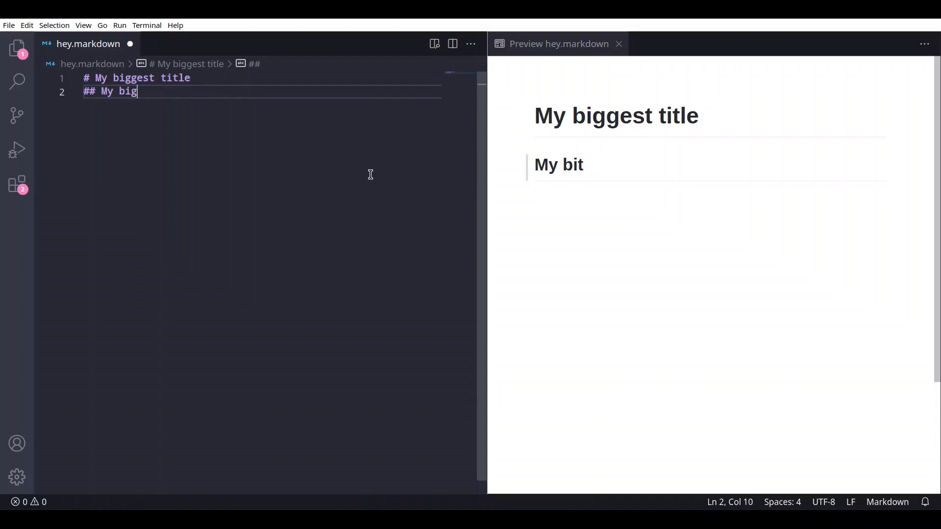
text(title)
text(###)
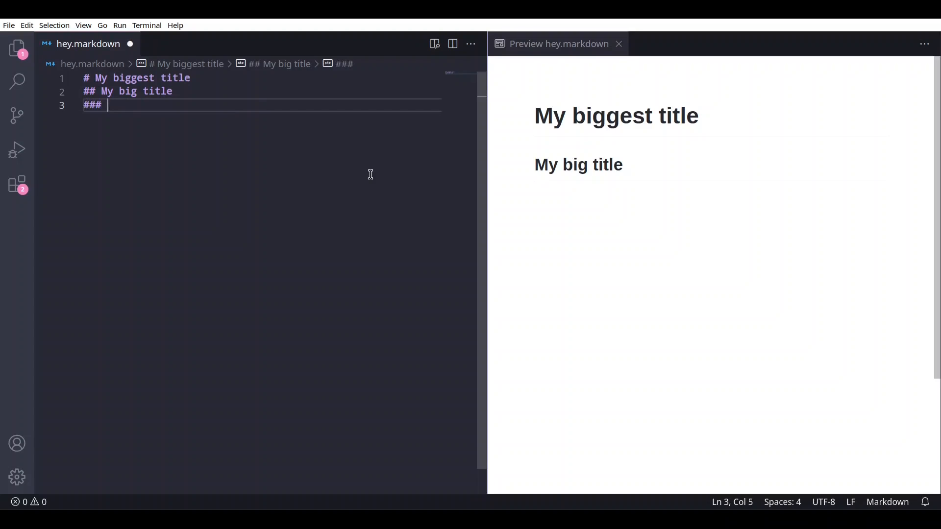
text(My medi)
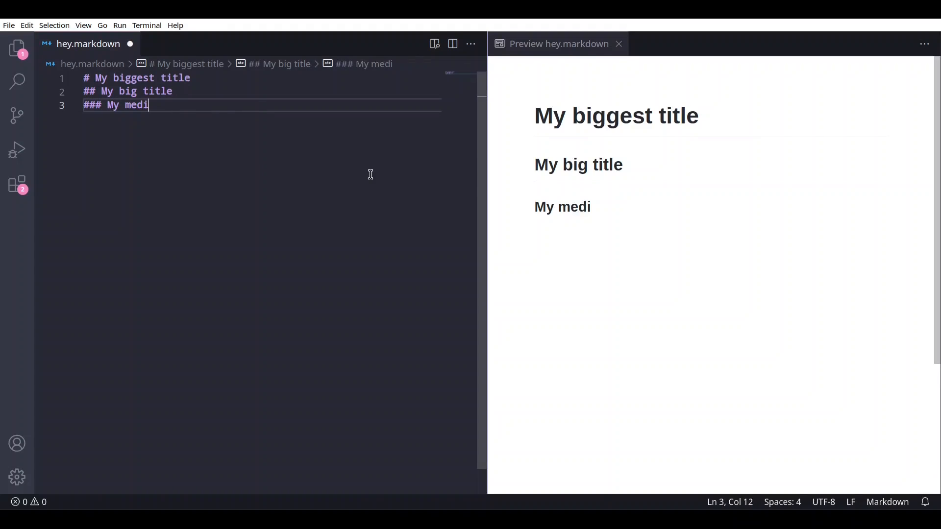
text(um title)
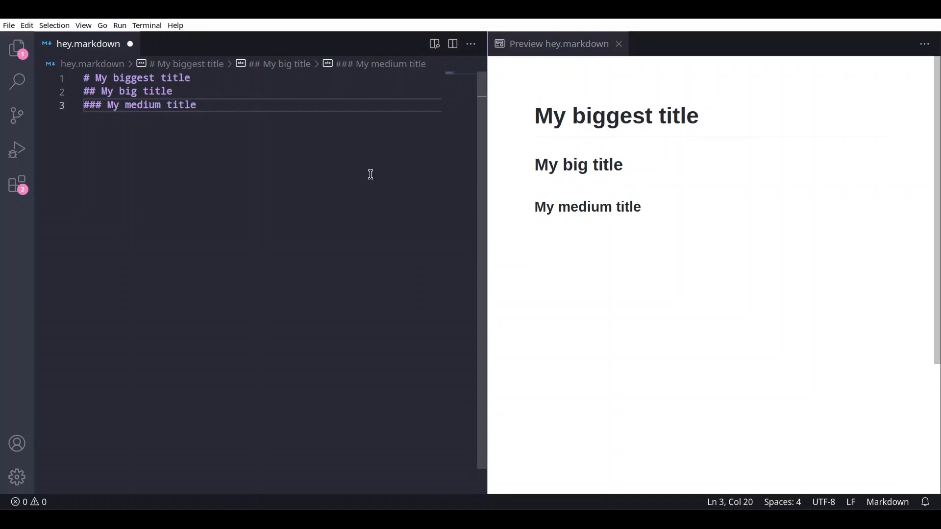
text($$)
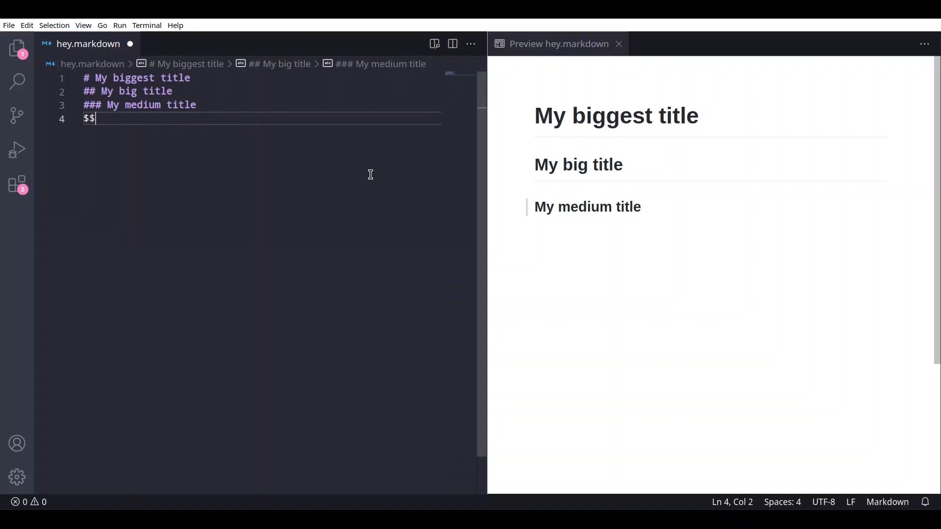
key(Backspace)
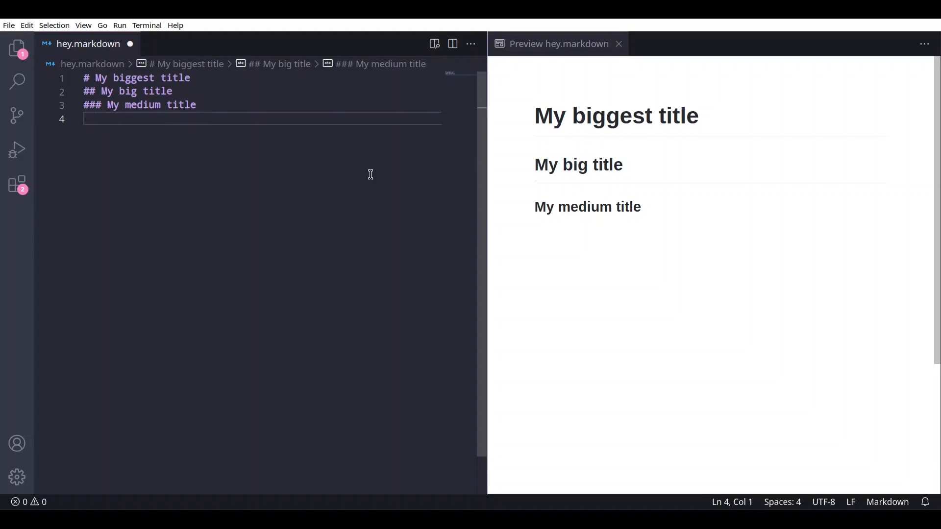
Add '#### Small' and '##### Smallest title' heading lines for the smaller levels
text(####)
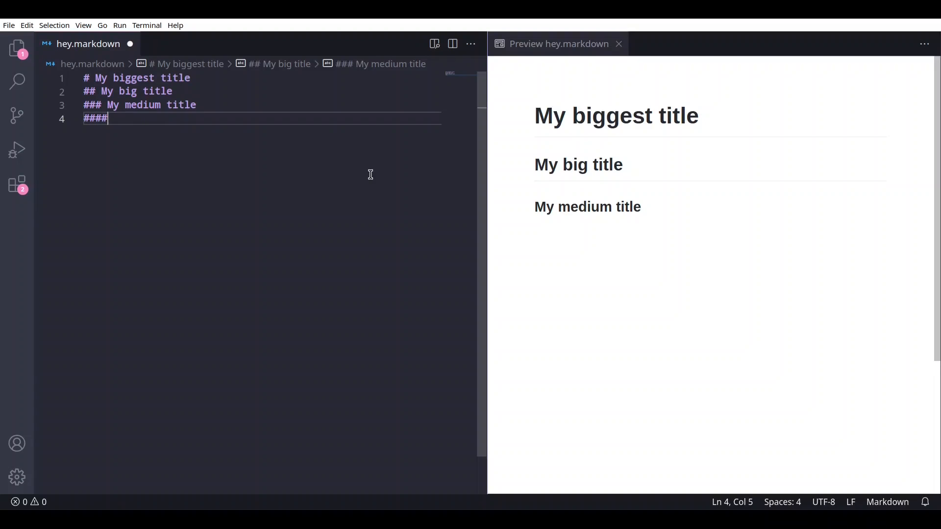
text(" ")
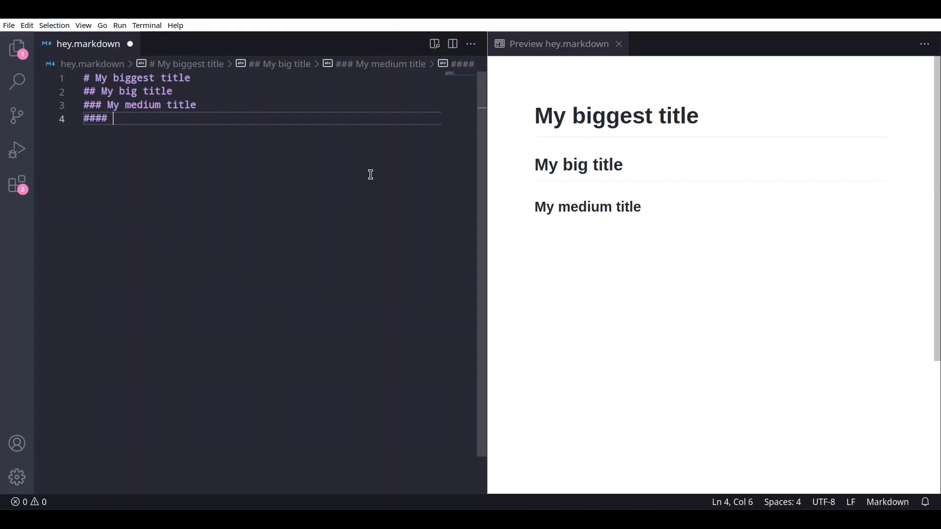
text(Small title)
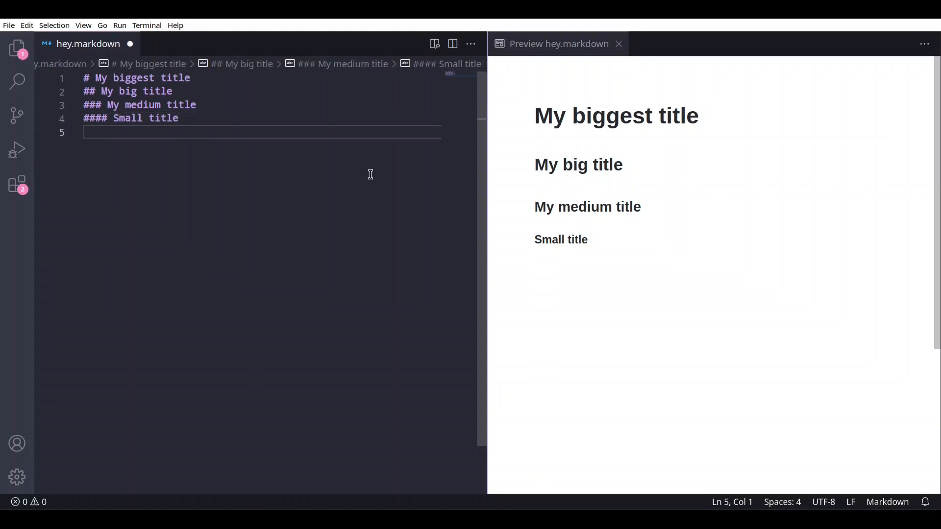
text(#####)
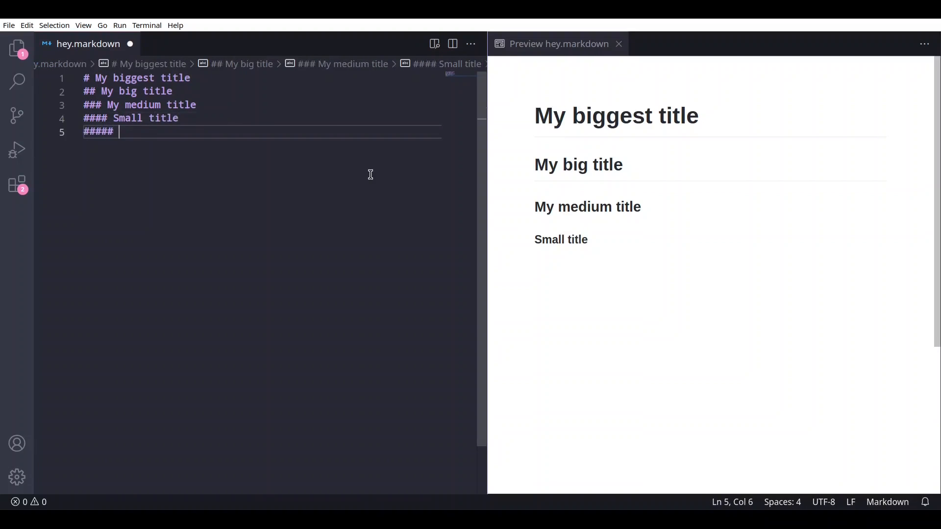
text(Smallest tit)
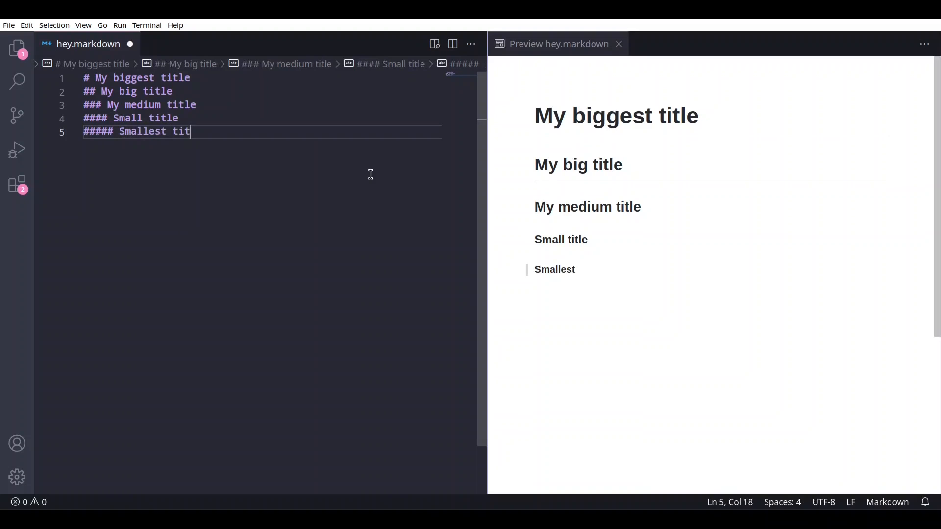
text(le)
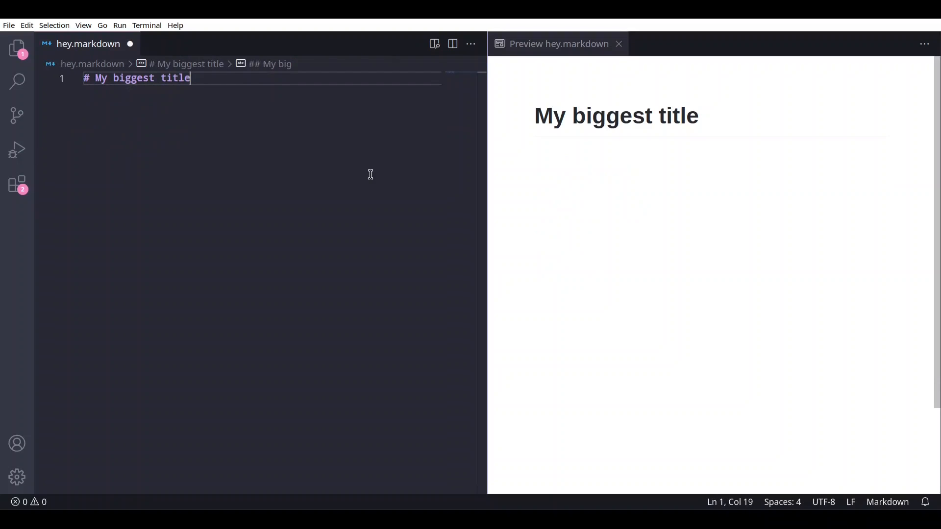
Shorten the heading to 'My title' and leave two blank lines below it
key(BackSpace)
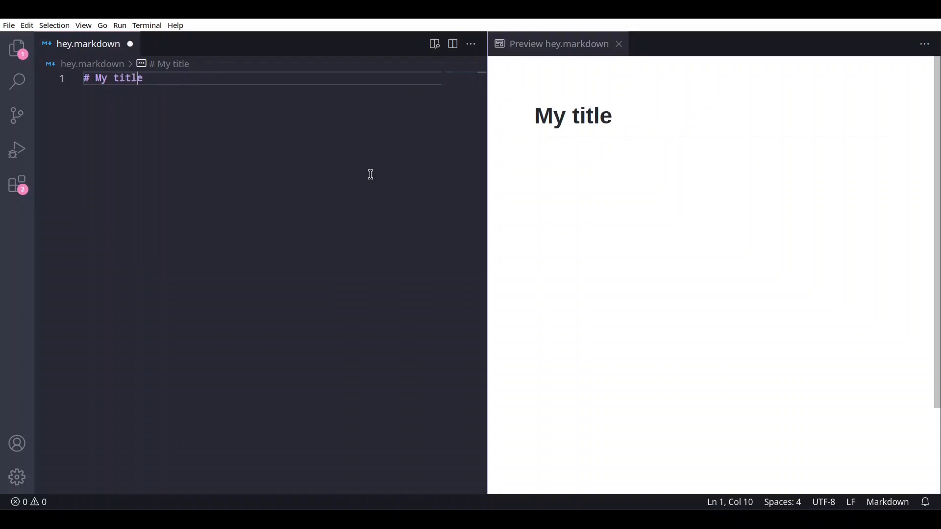
key(Enter)
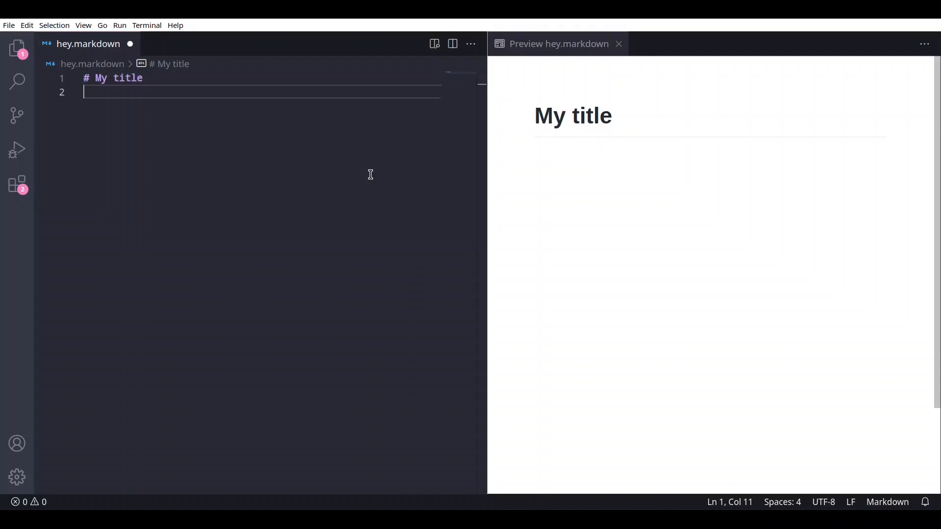
key(Enter)
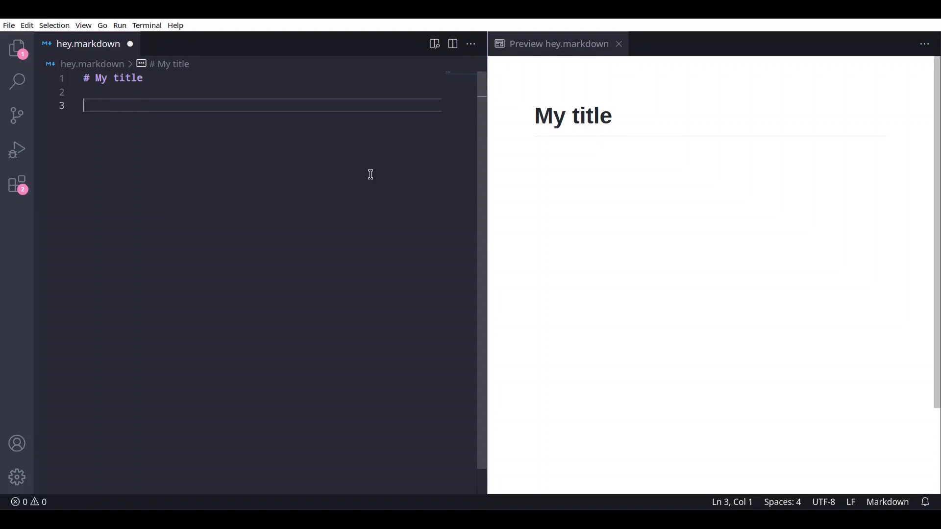
Write 'This is my first paragraph about markdown.' and split the sentences into separate paragraphs
text(This is my first paragraph about)
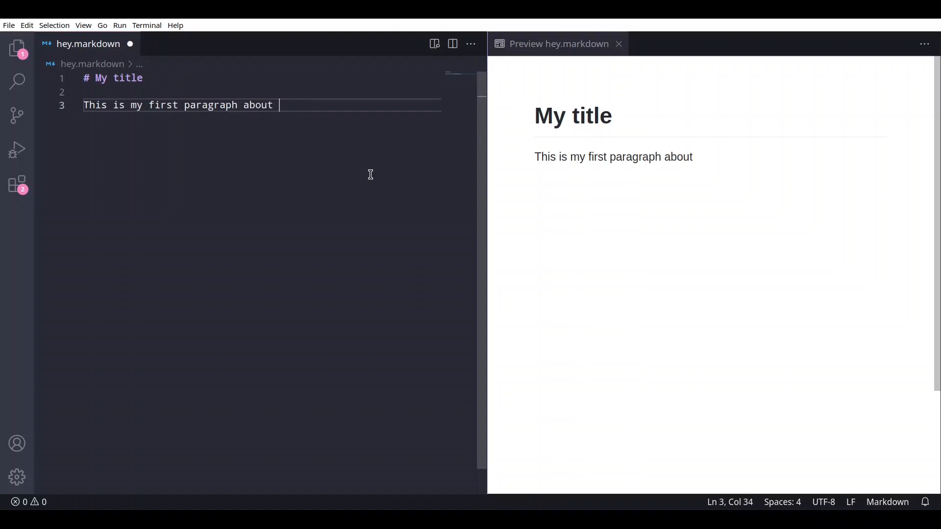
text(markdown.)
text(And in here we are writing againg about markdownd.)
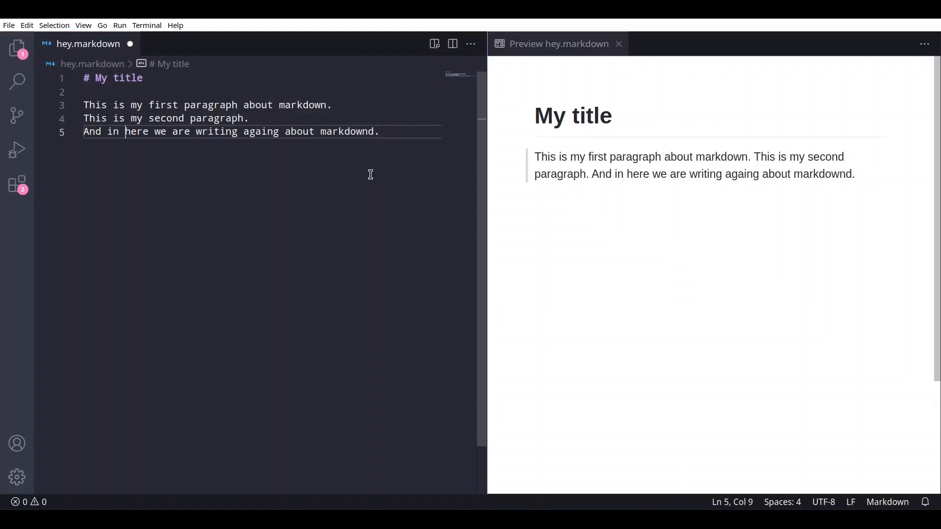
click(84, 105)
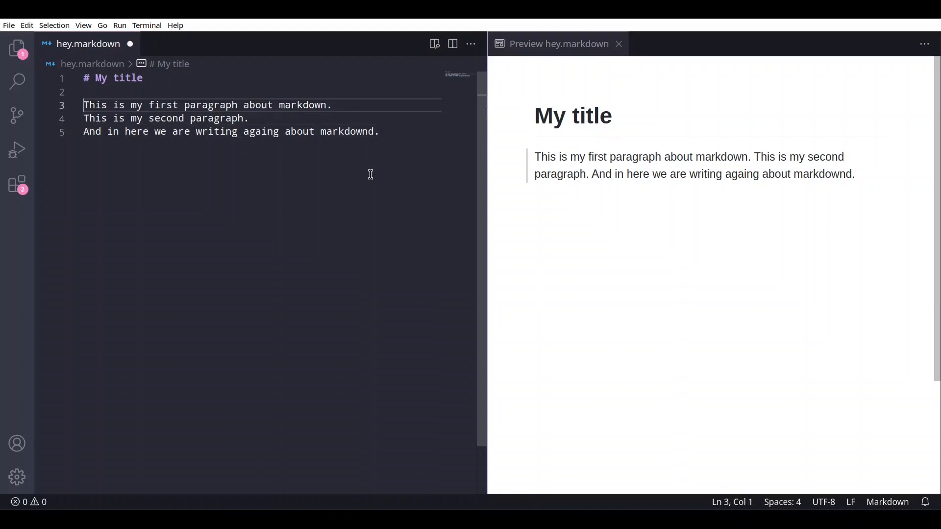
click(327, 105)
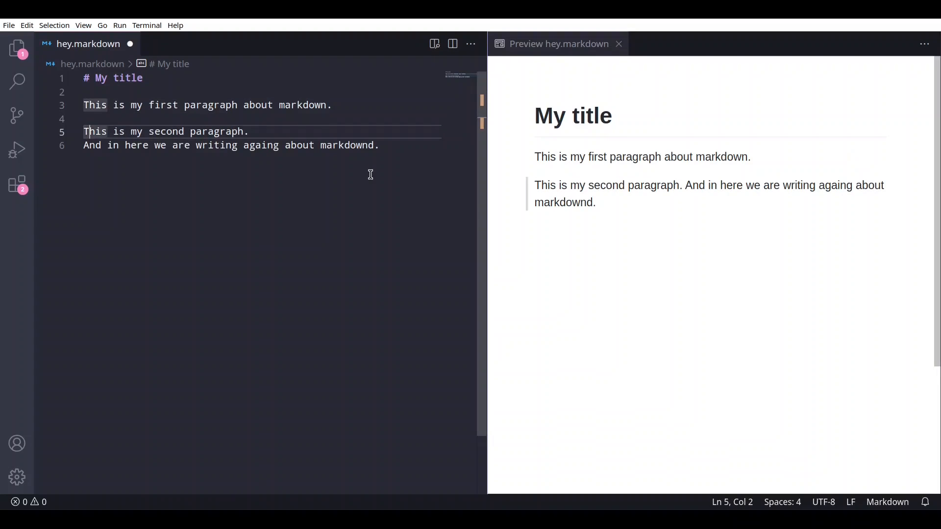
key(Enter)
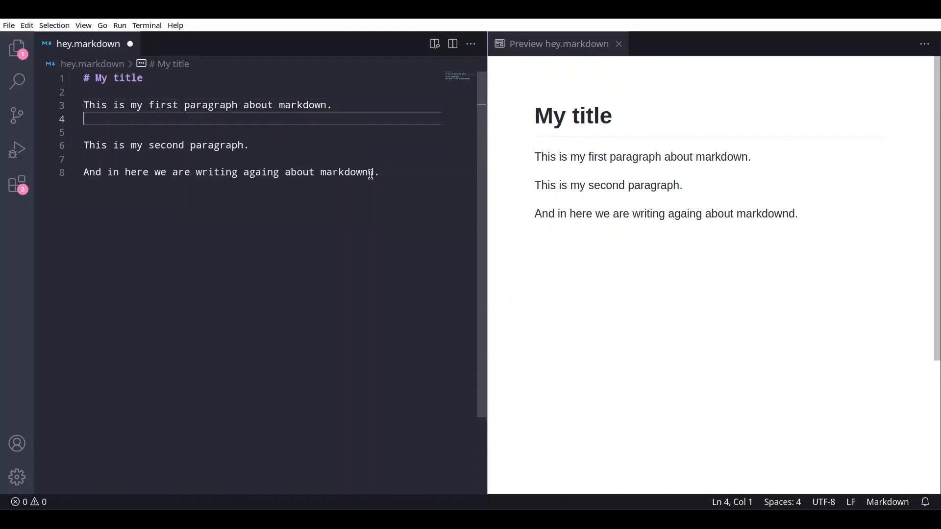
Try an indented 'Some text' code-block line on a new line
key(Enter)
text(Some tex)
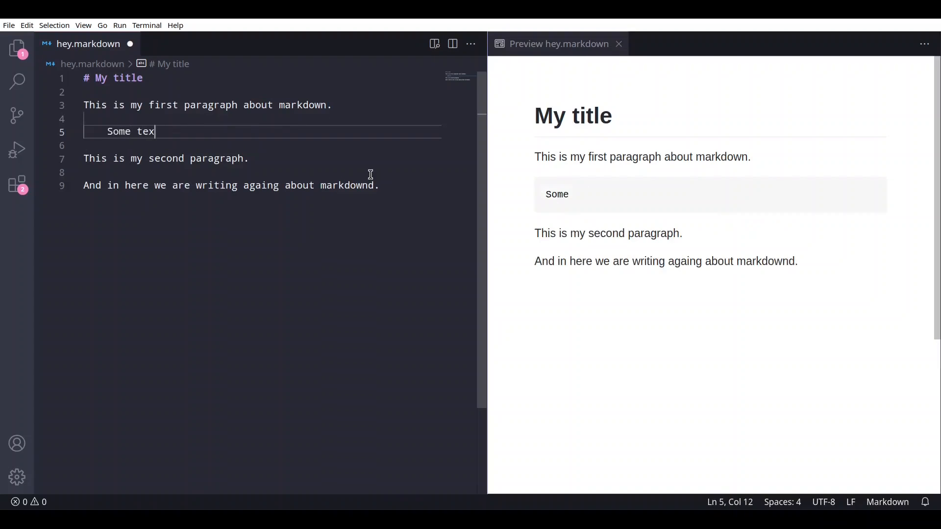
text(t)
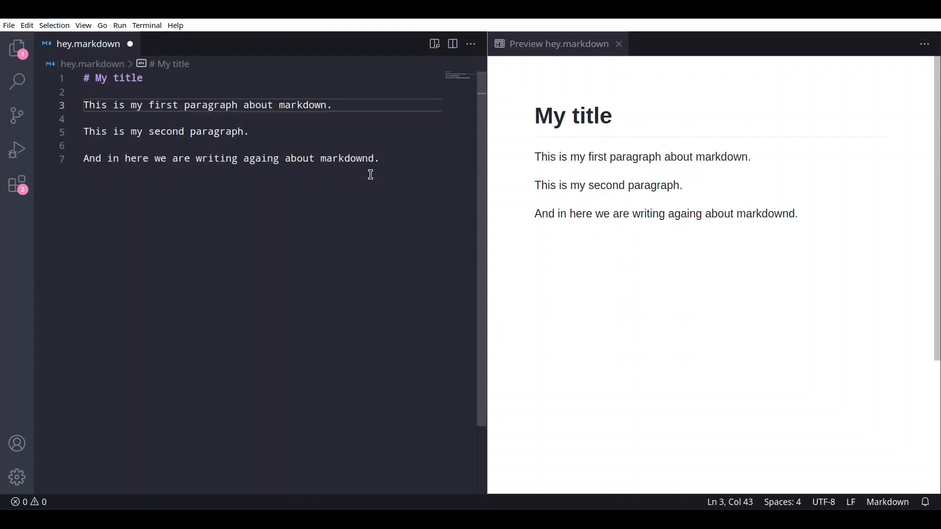
Wrap 'againg about markdownd' in *** so it renders bold italic, then start new lines
click(363, 159)
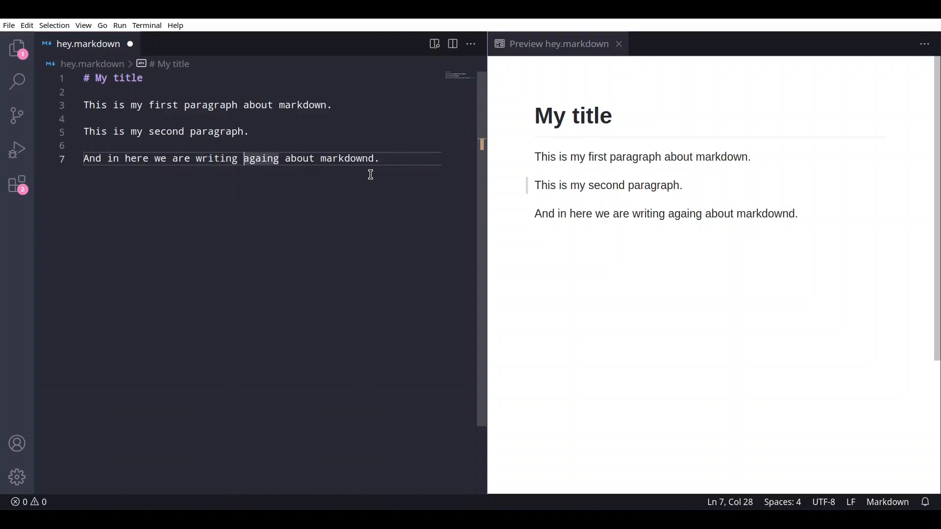
text(**)
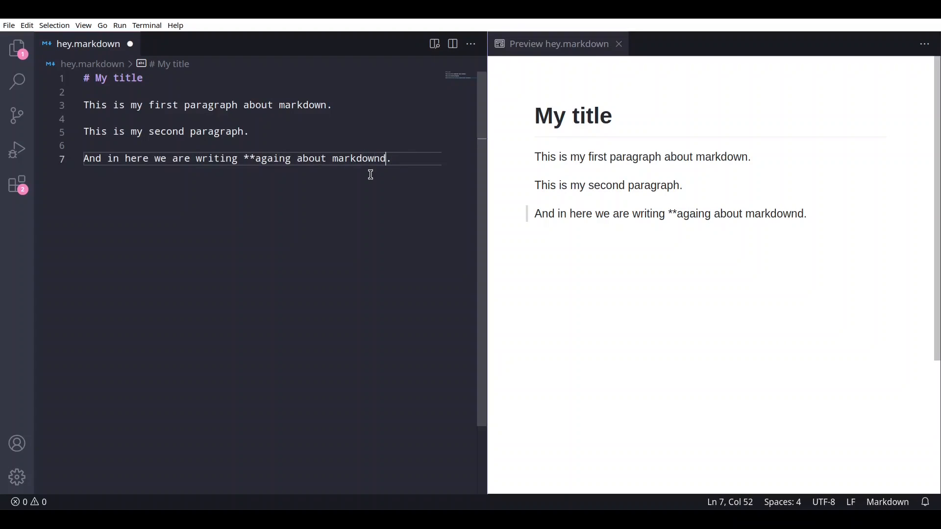
text(**)
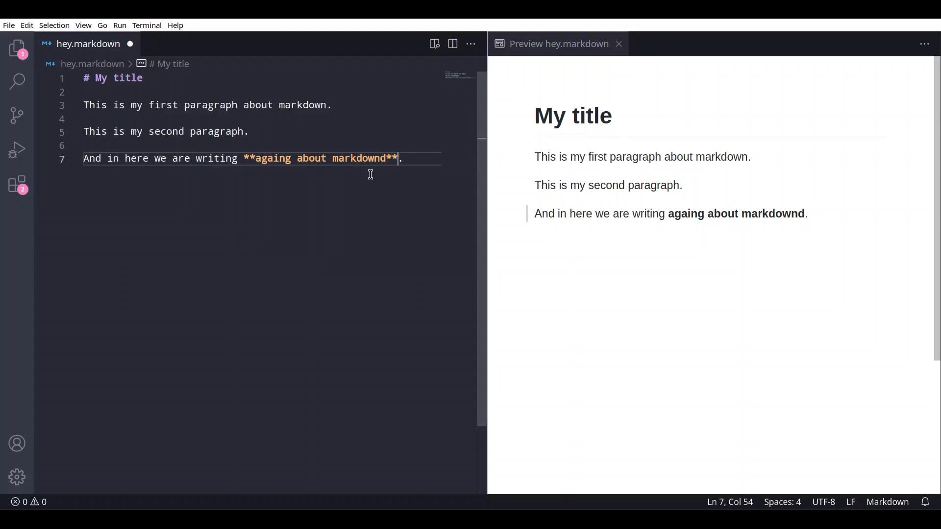
key(Backspace)
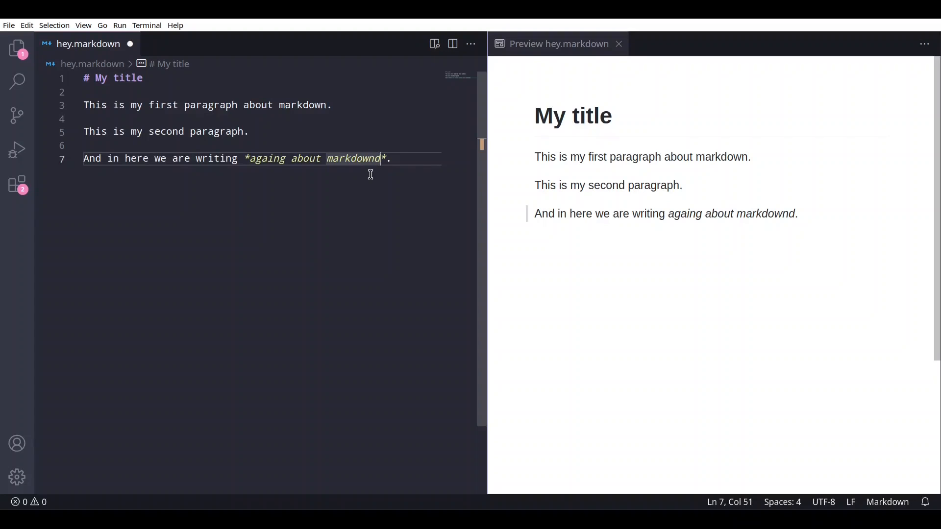
text(**)
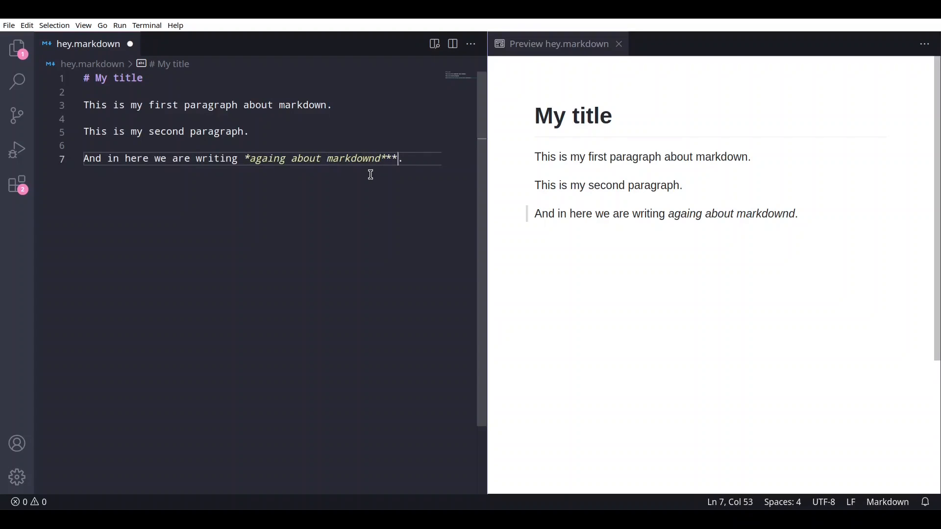
click(243, 158)
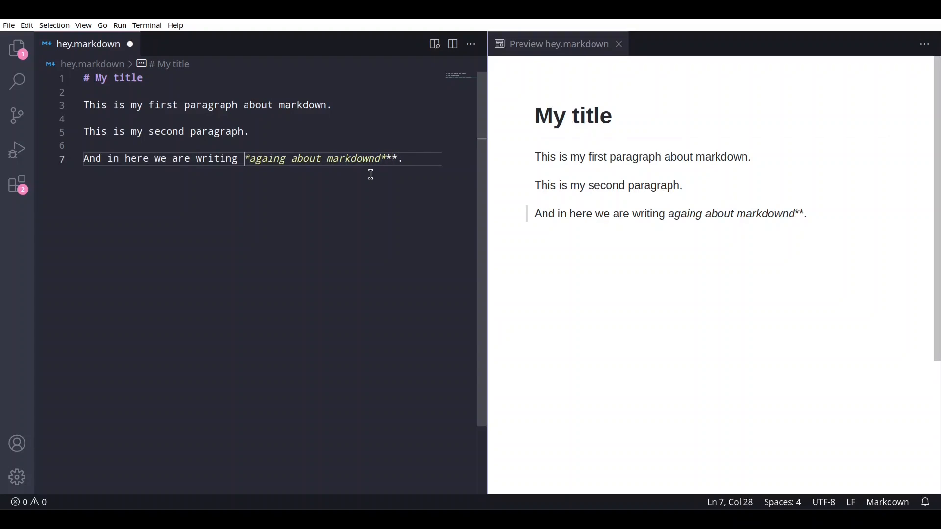
text(**)
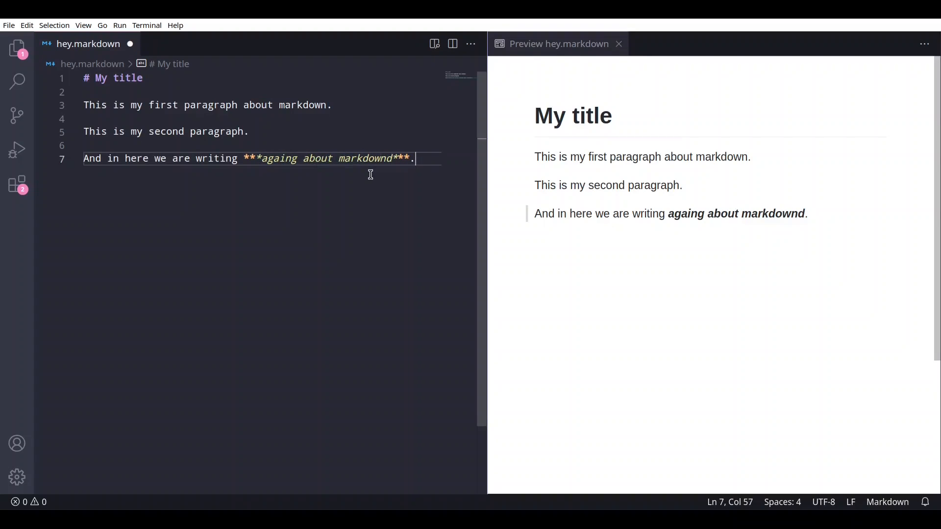
key(Enter)
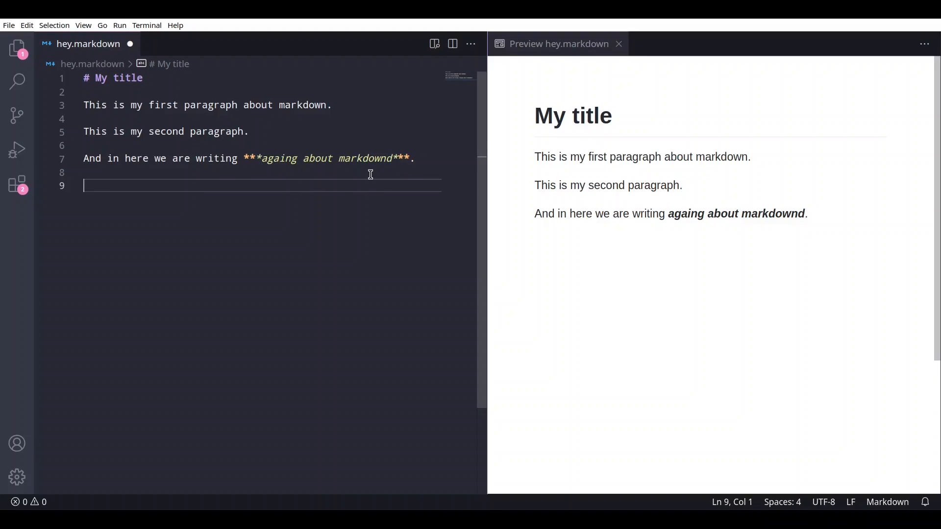
Add blockquotes '>This if our first block' and 'Second block', then blank lines below
text(>)
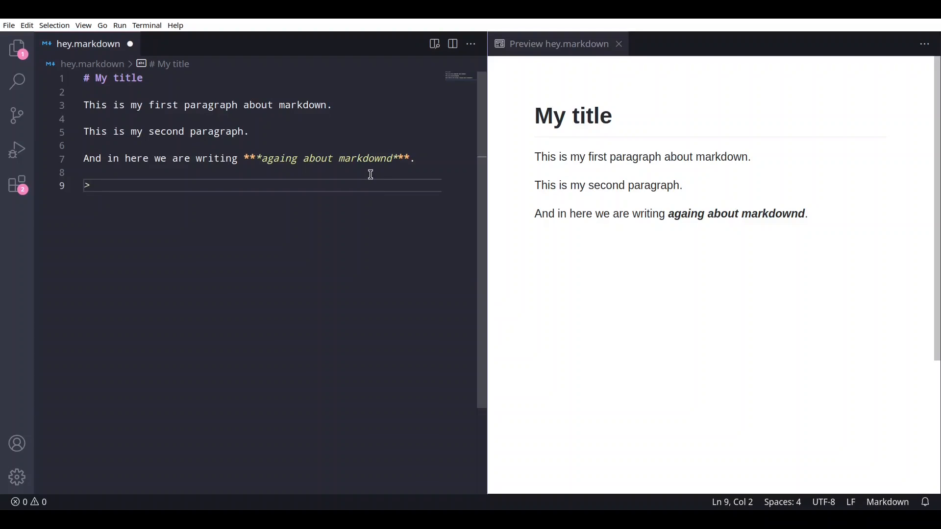
text(This if o)
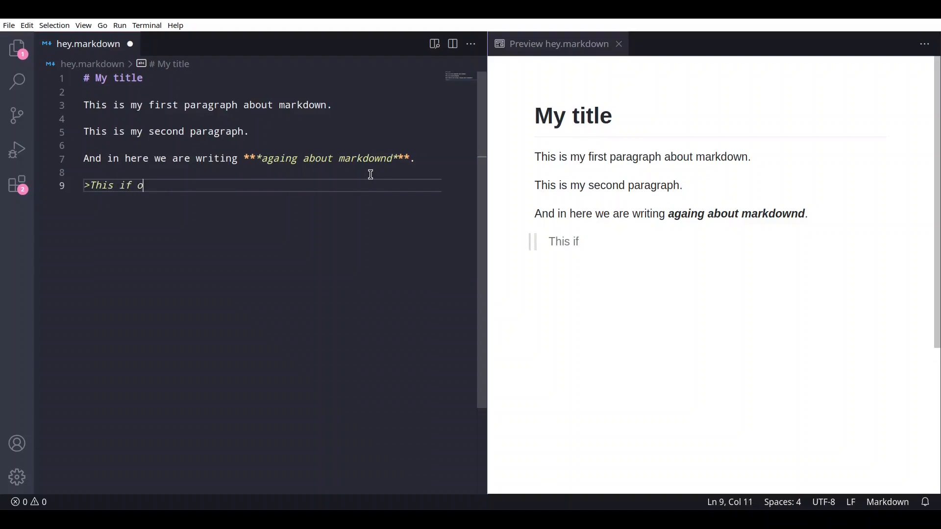
text(ur first block)
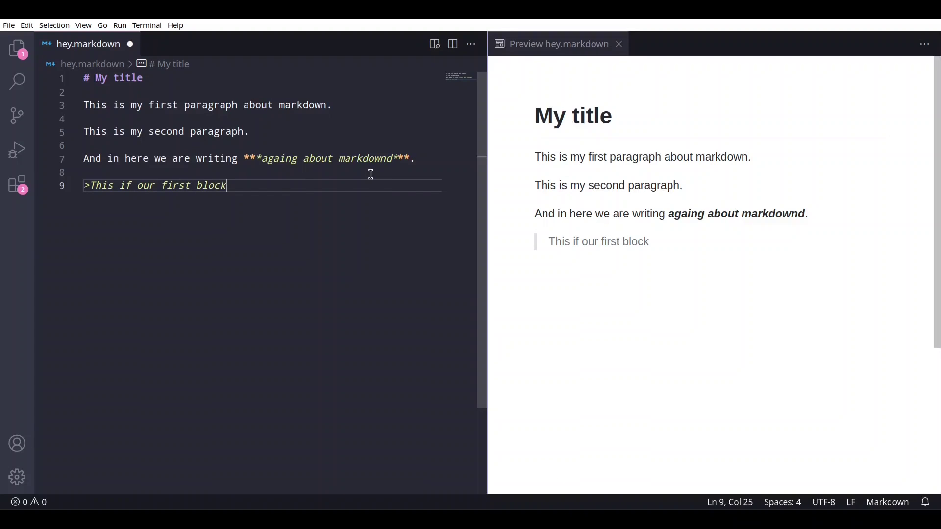
key(Enter)
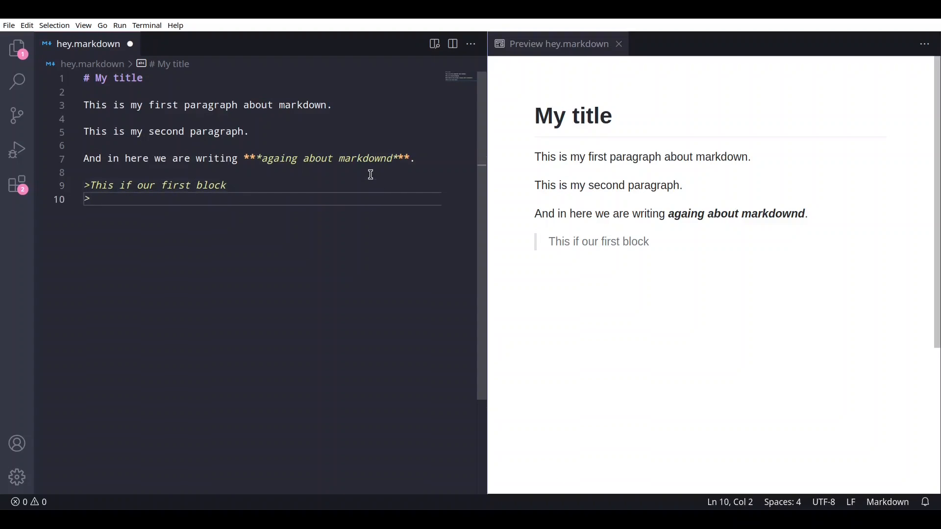
text(Second block)
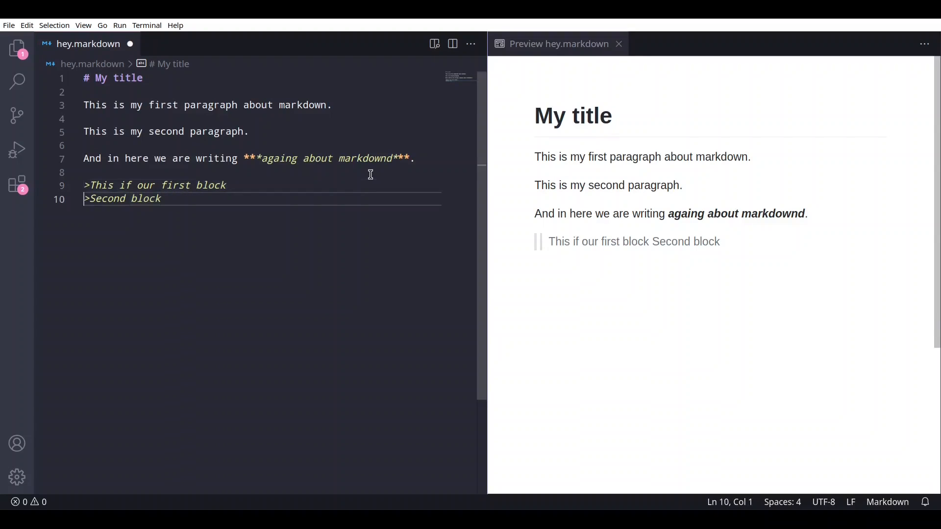
key(Enter)
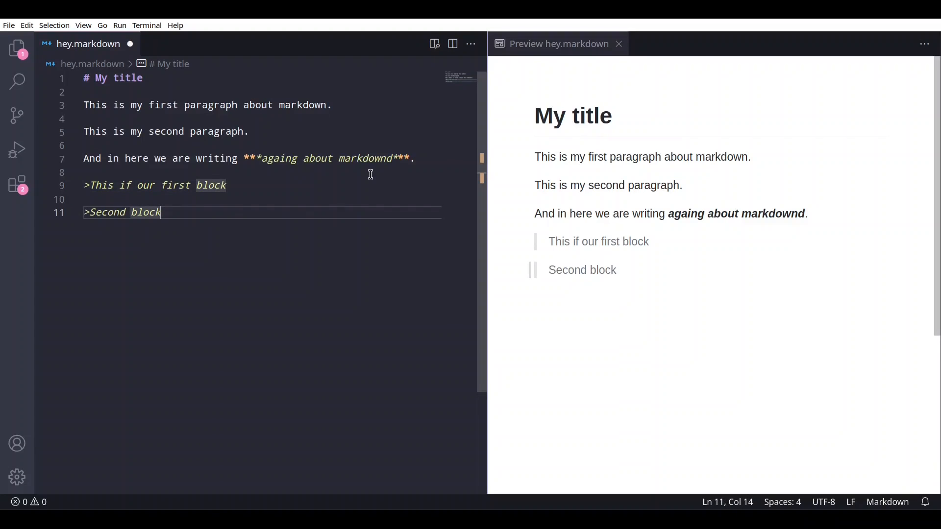
key(Enter)
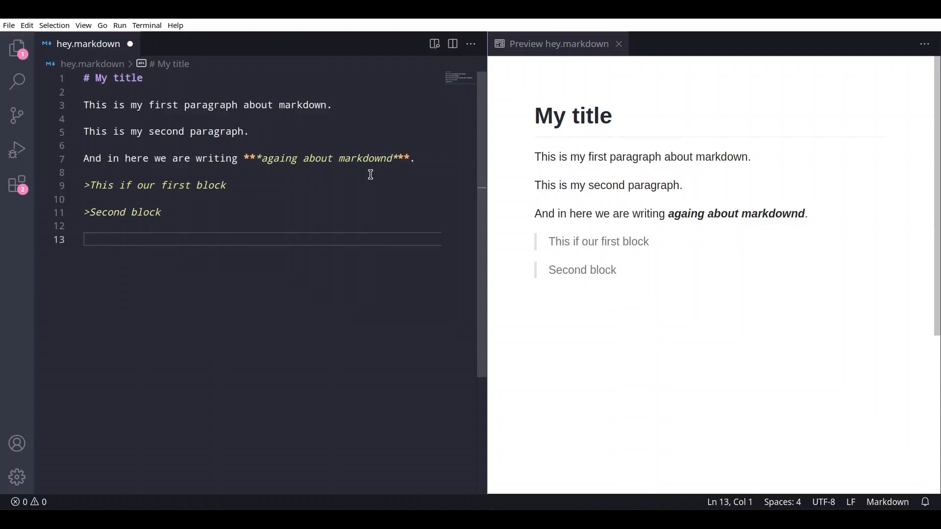
Add two '---' horizontal rules on consecutive lines with a blank line after
text(---)
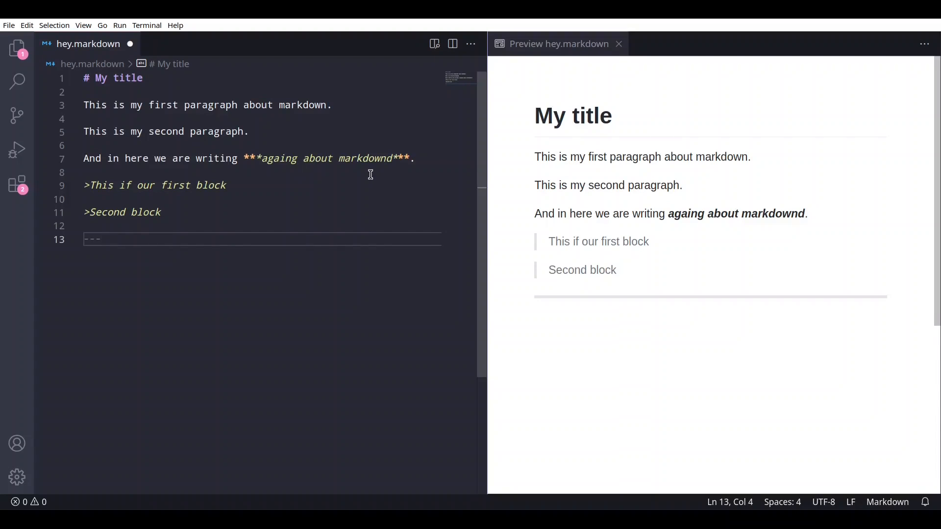
key(Enter)
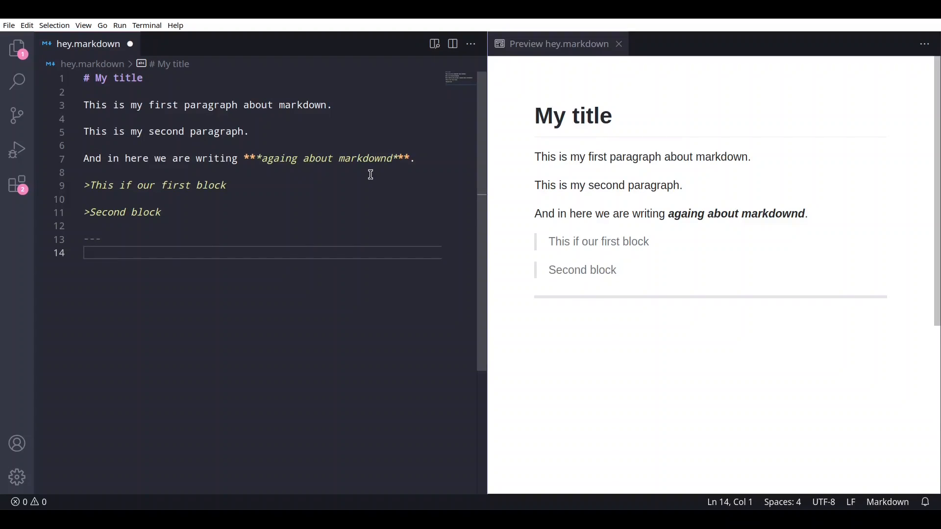
text(---)
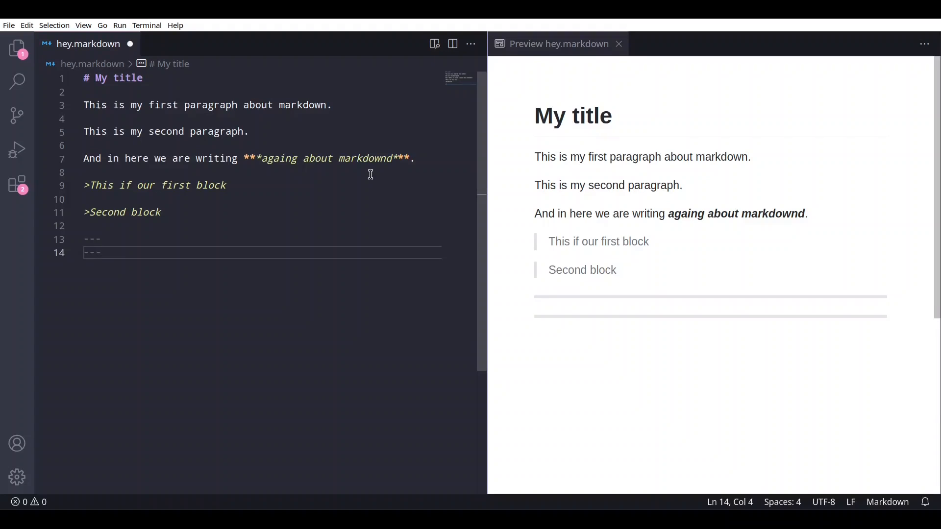
key(Enter)
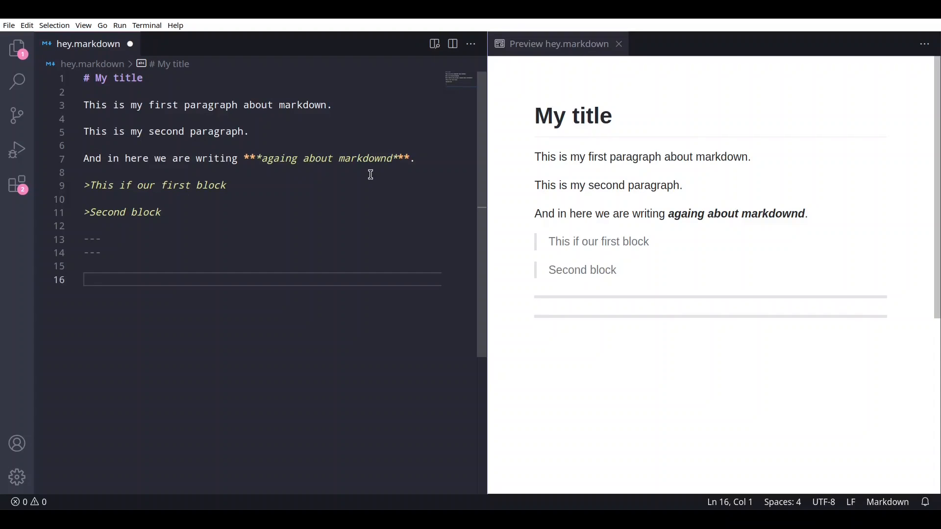
Add a '[My youtube channel link]()' link with an empty target and show the workspace files
text([])
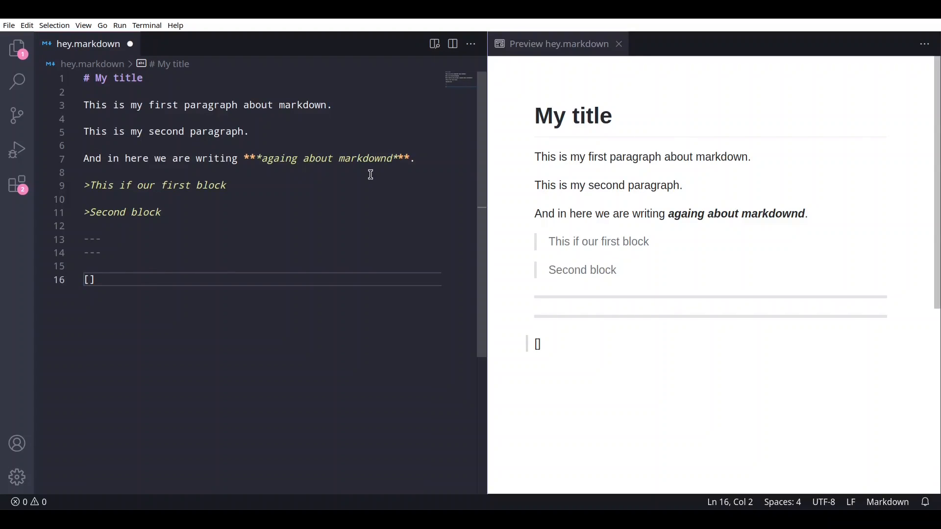
text(My youtube channel link)
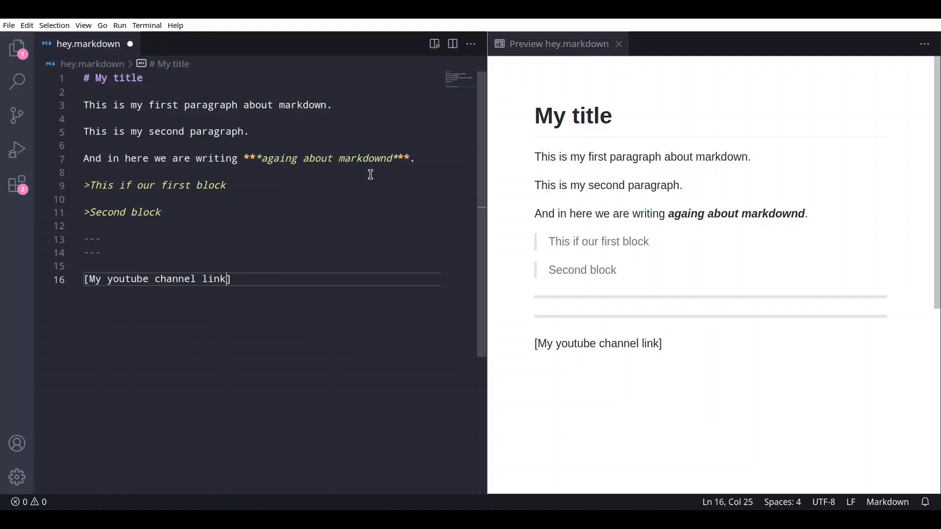
text(())
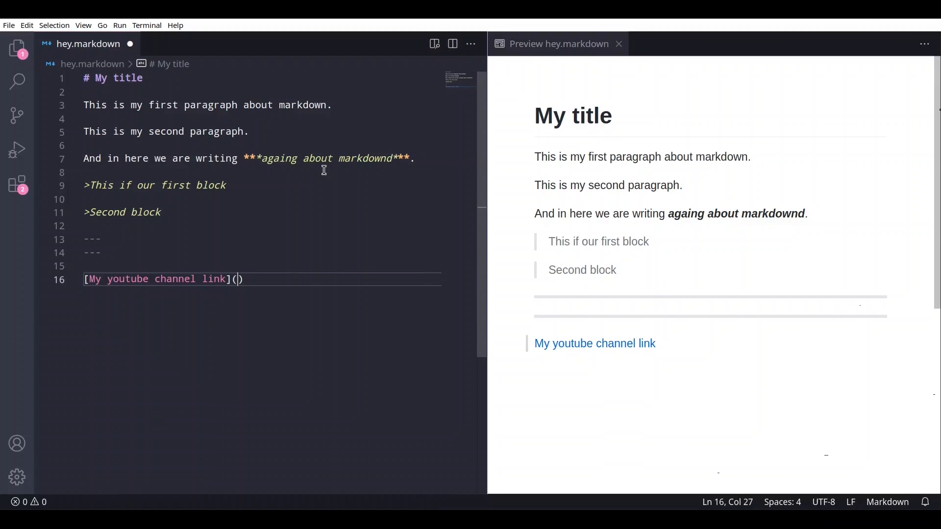
click(16, 47)
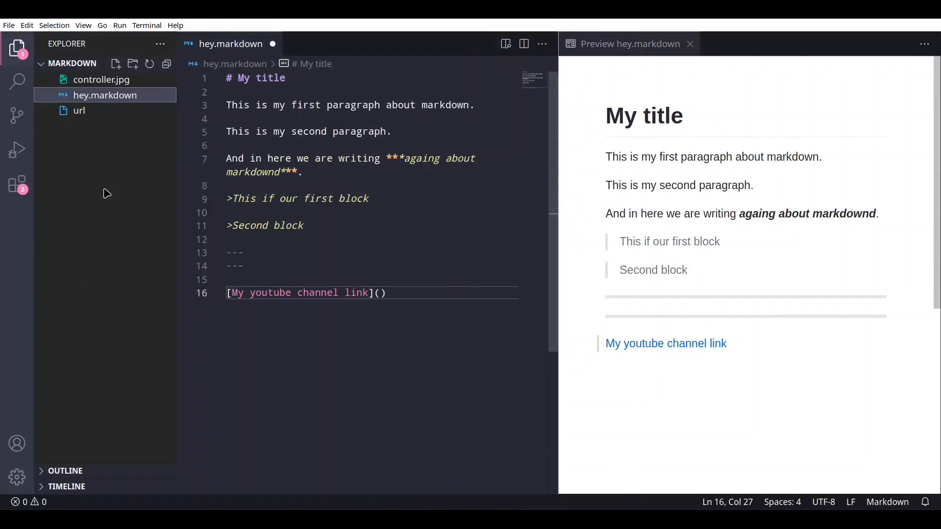
click(78, 109)
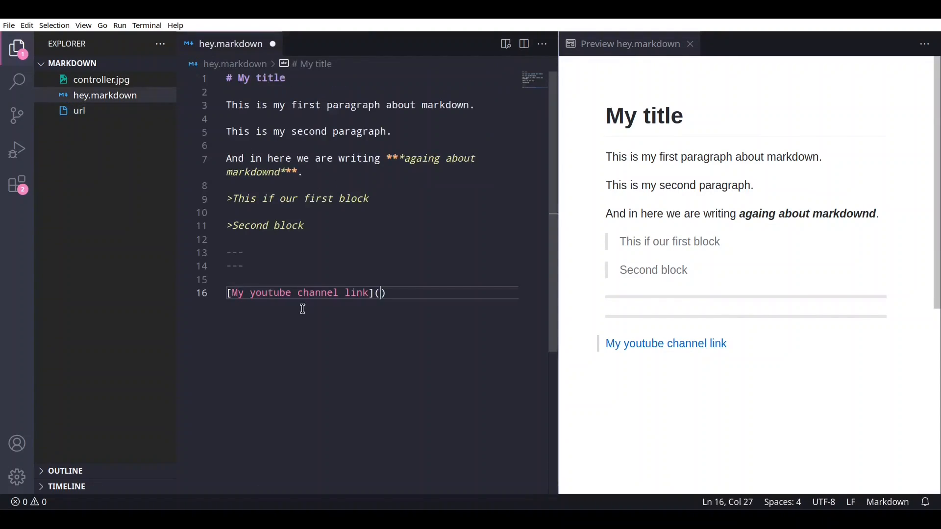
mouse_move(380, 292)
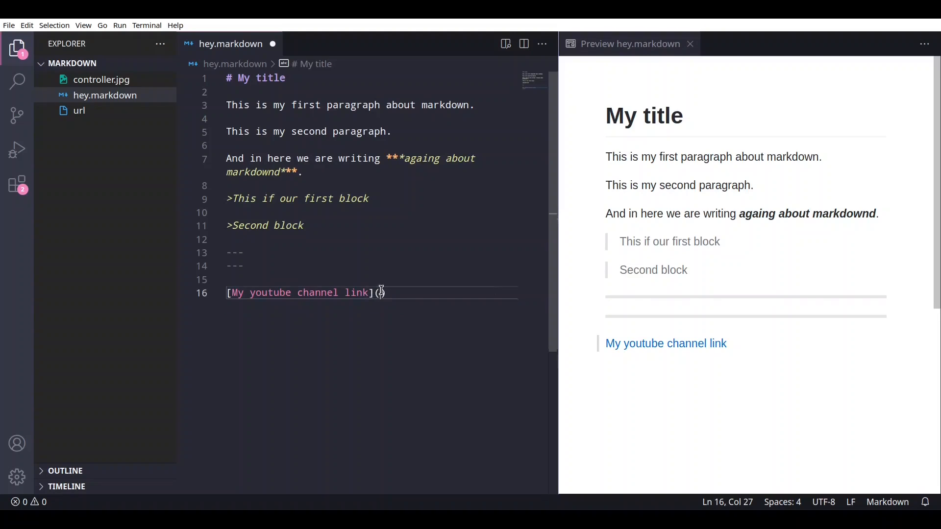
text(https://www.youtube.com/channel/UCfsV2XGwbKRZepk1Iq6Lh6g))
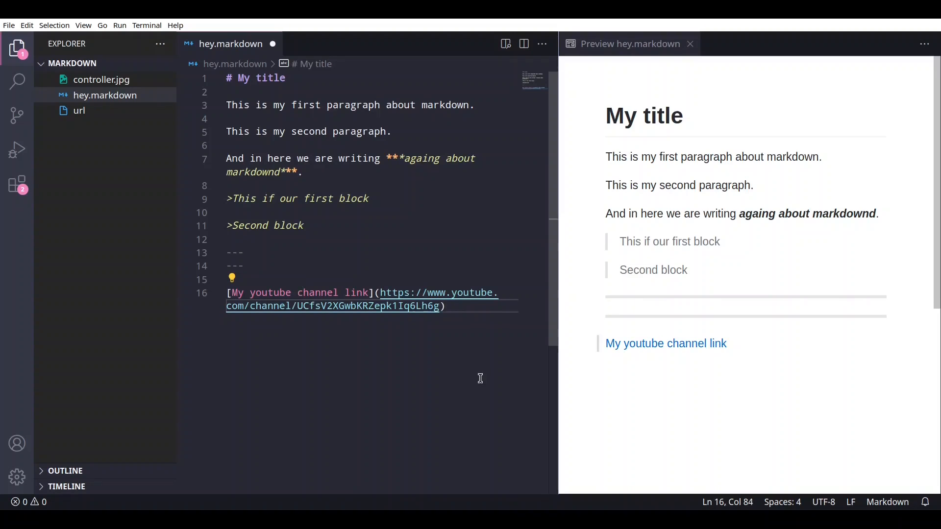
key(Enter)
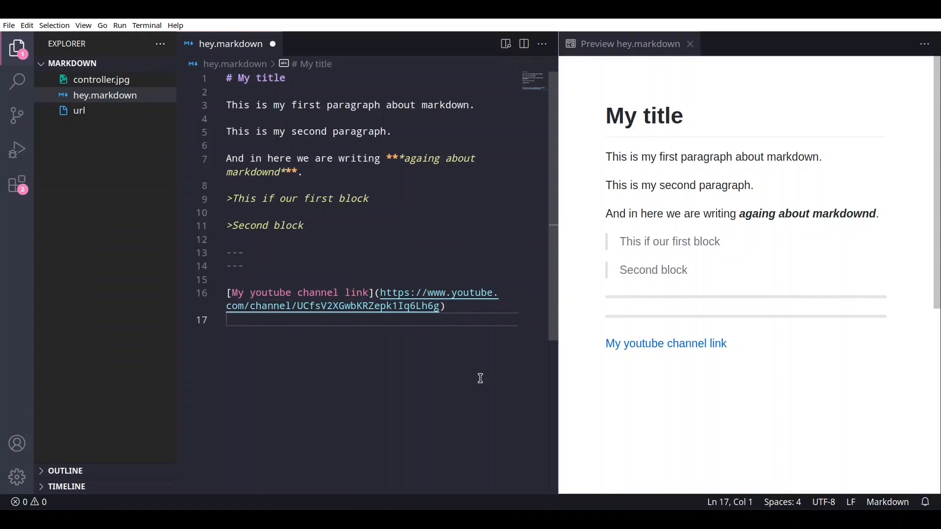
key(Enter)
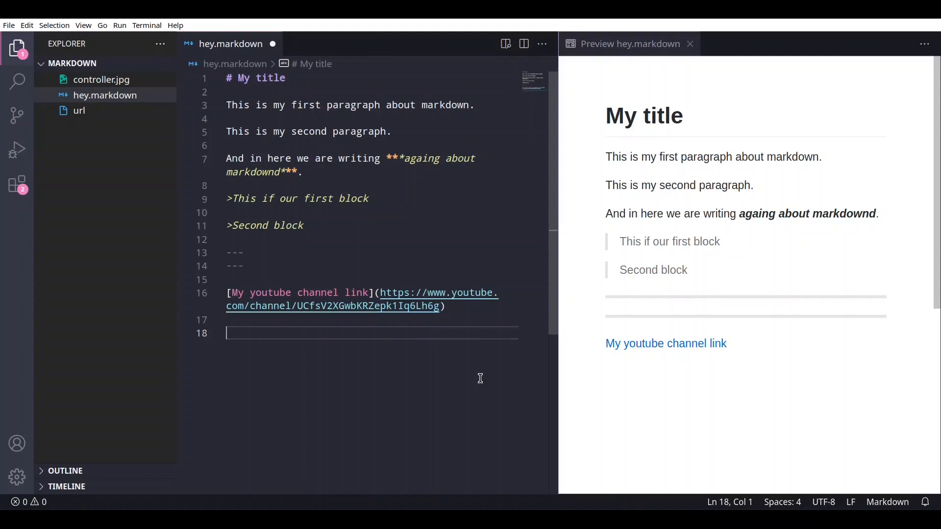
Embed ./controller.jpg as an image with alt text 'My image', picking the file from suggestions
text(!)
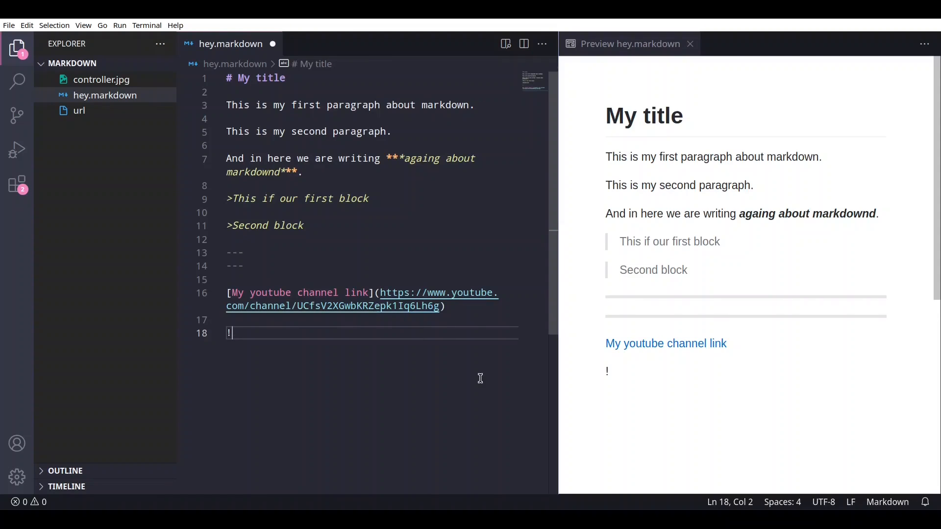
text([])
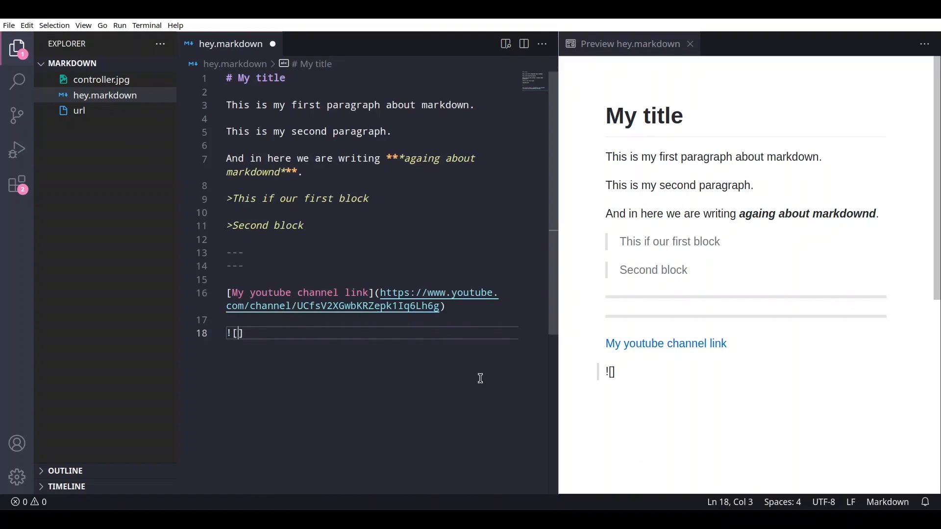
text(My)
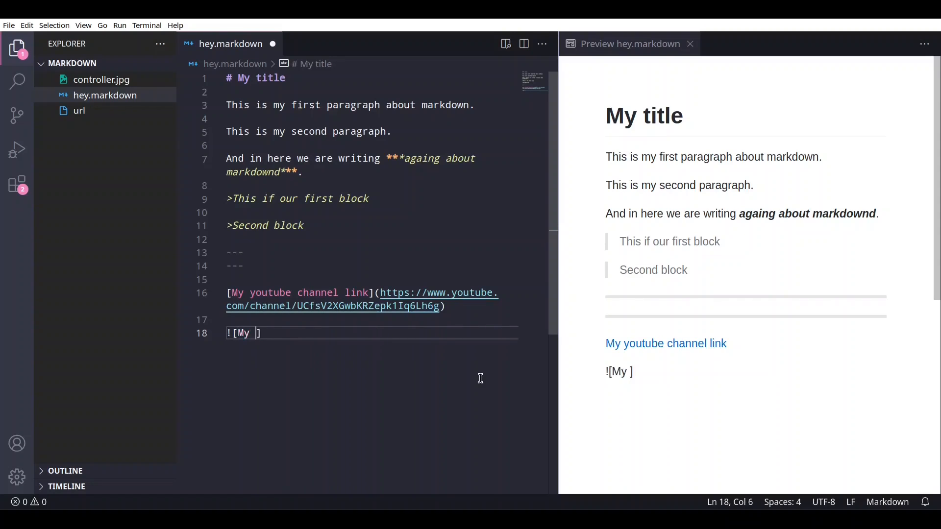
text(image)
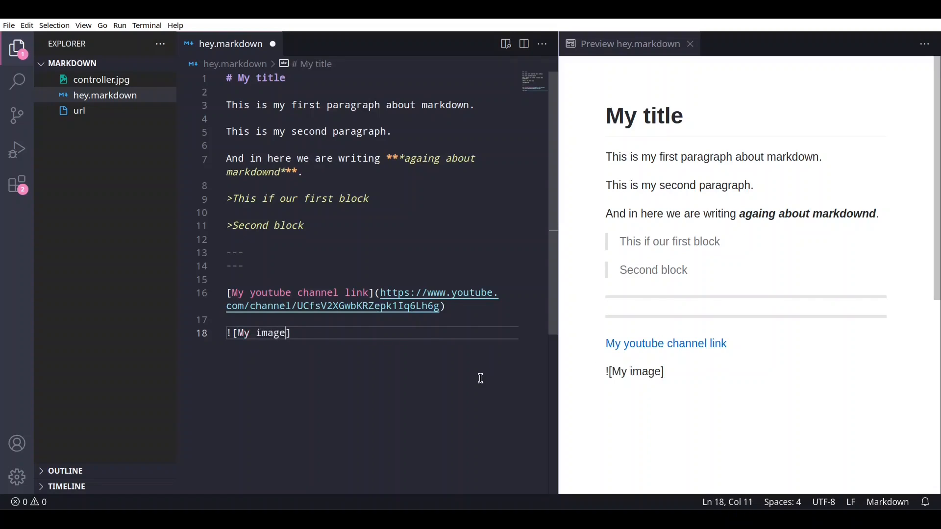
text(())
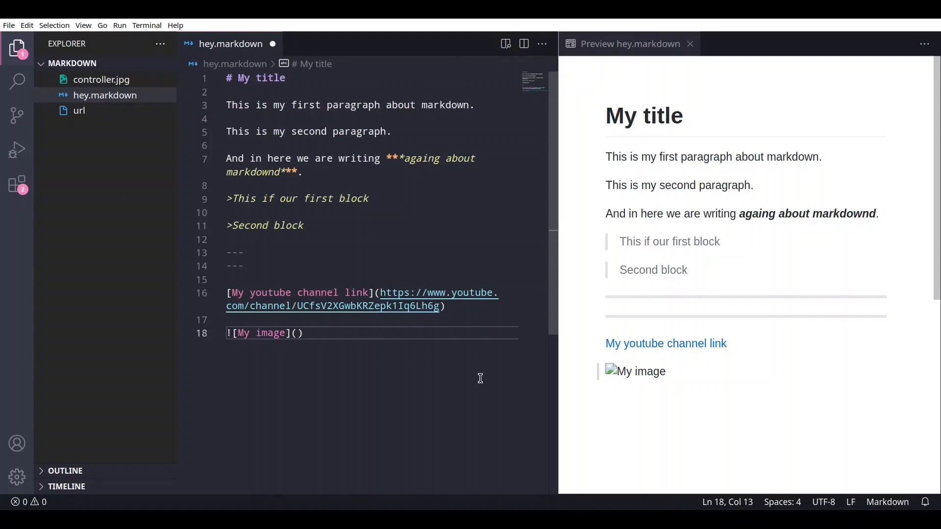
text(.)
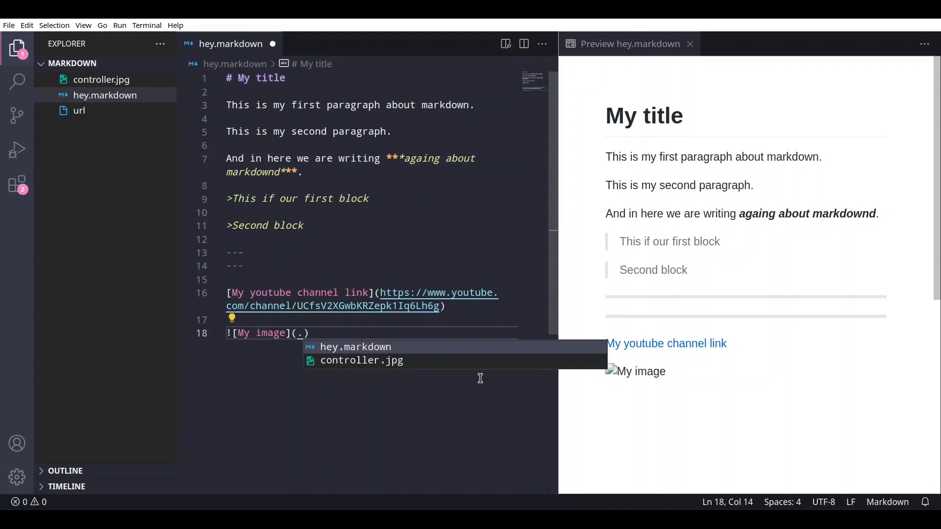
text(/)
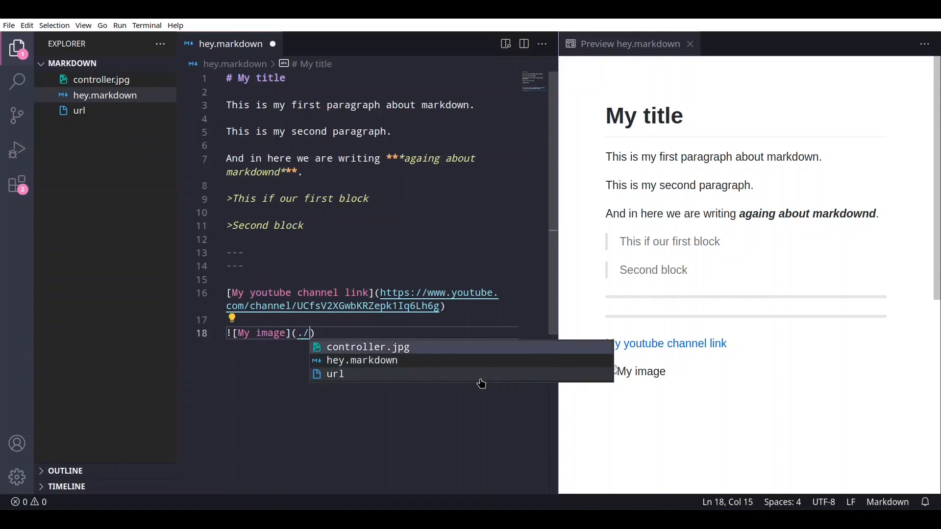
click(368, 347)
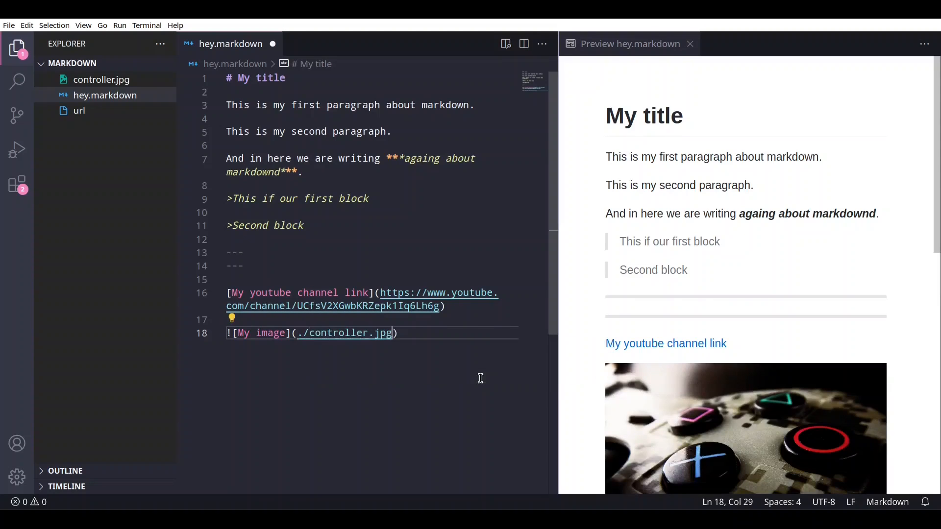
scroll(down, 3)
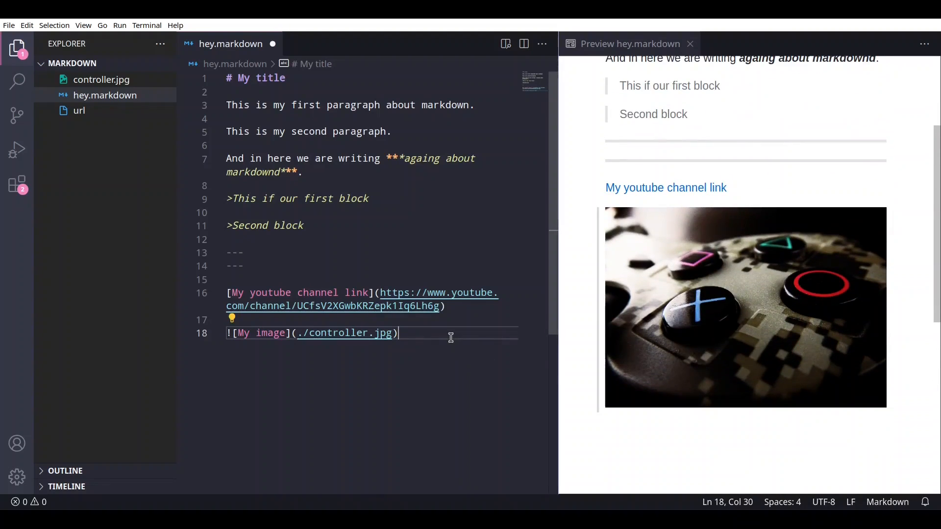
Add an image reference '![My new title with \[]()' with an escaped bracket and start new lines below it
key(Enter)
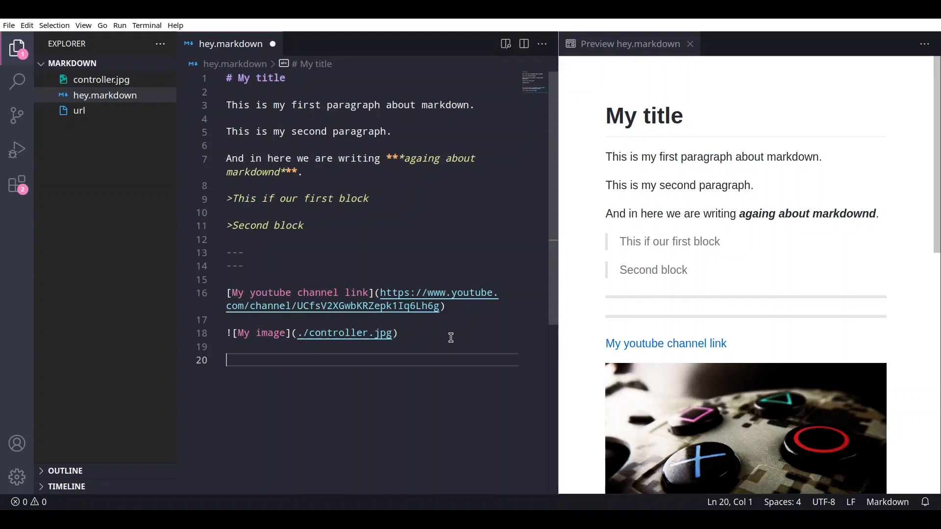
scroll(down, 3)
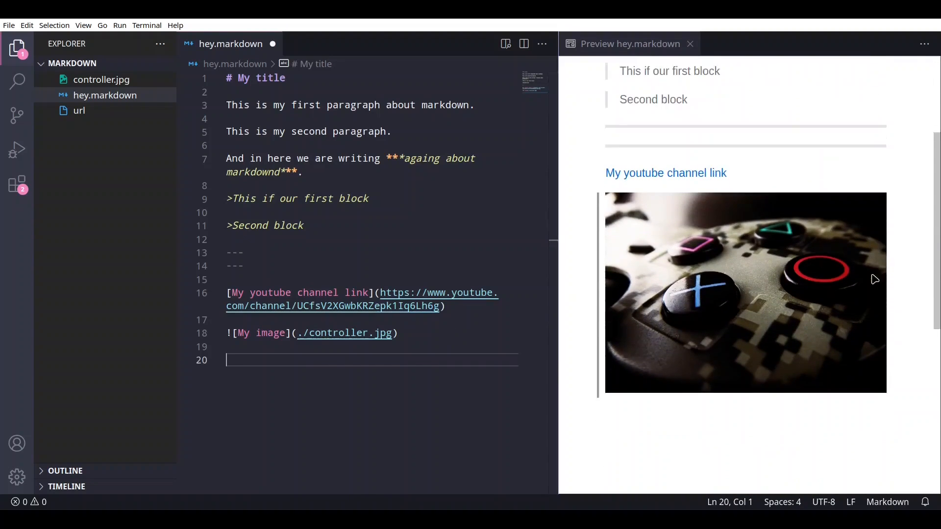
scroll(down, 3)
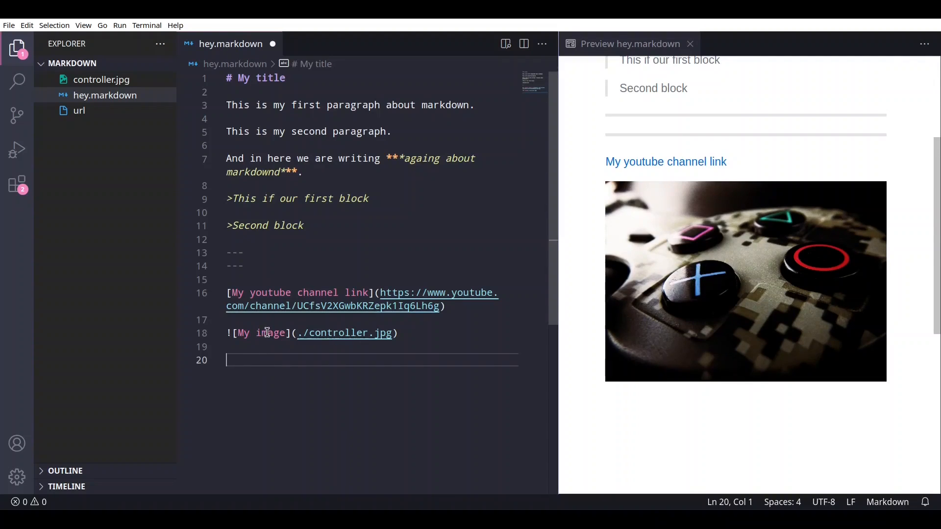
mouse_move(272, 334)
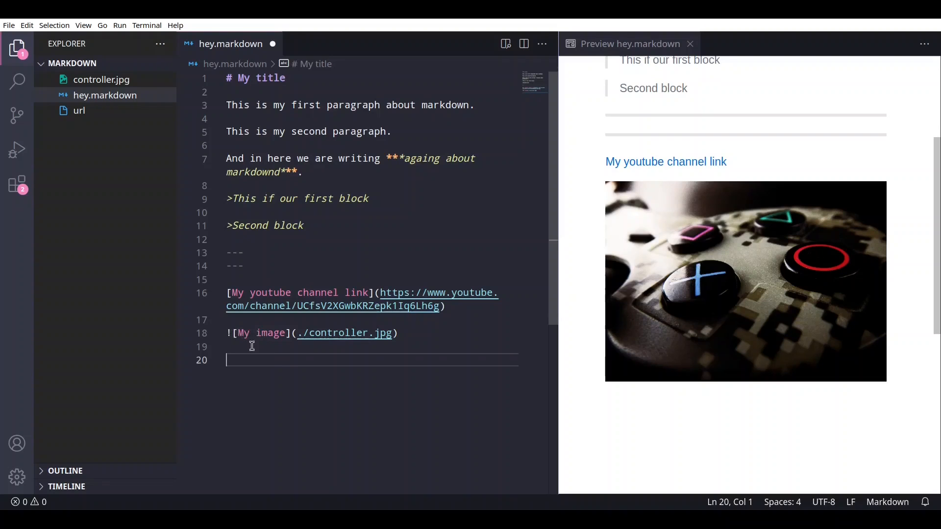
mouse_move(356, 418)
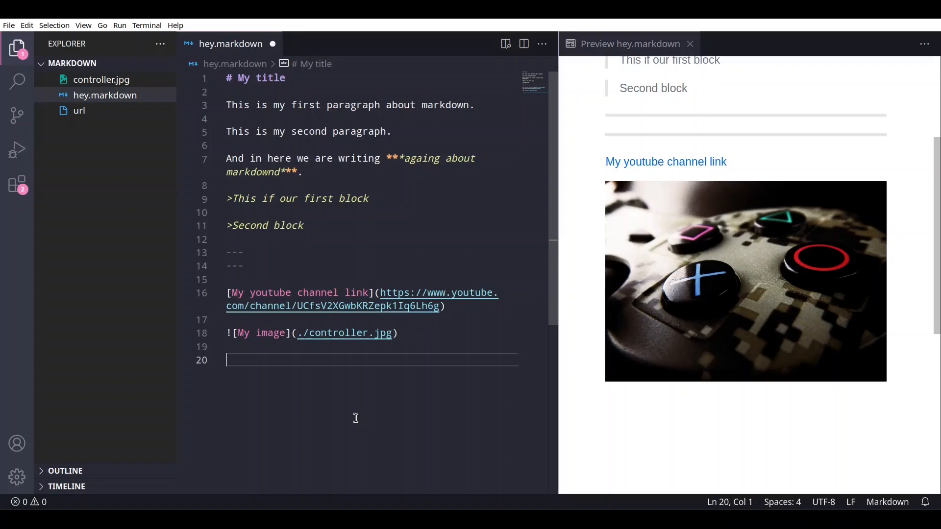
text(![])
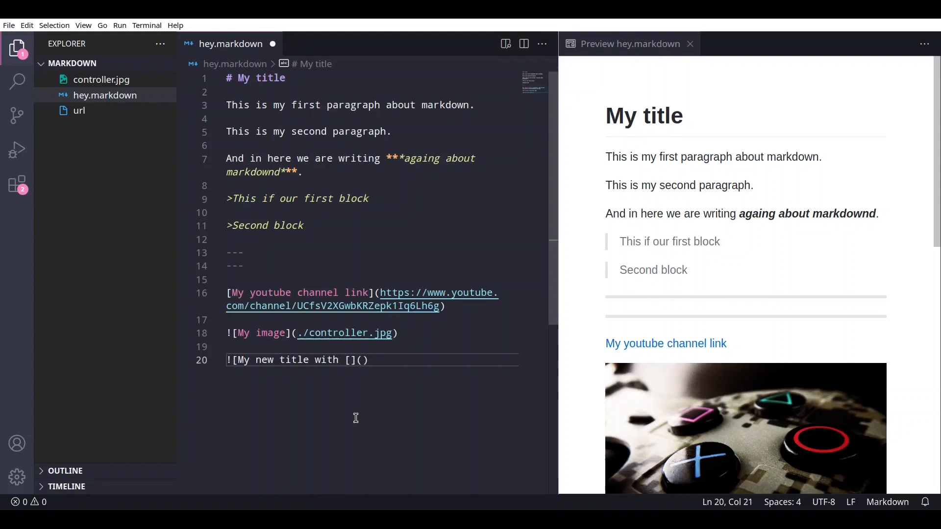
text(\)
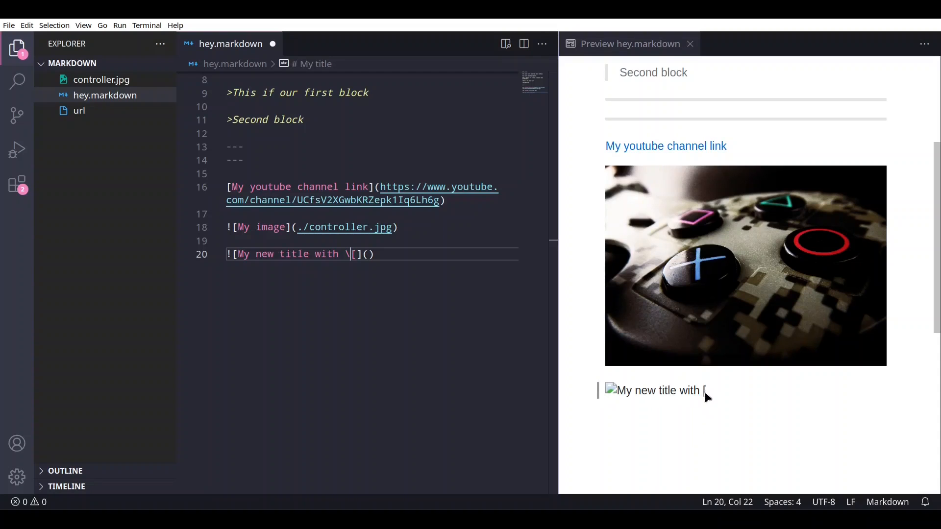
mouse_move(685, 394)
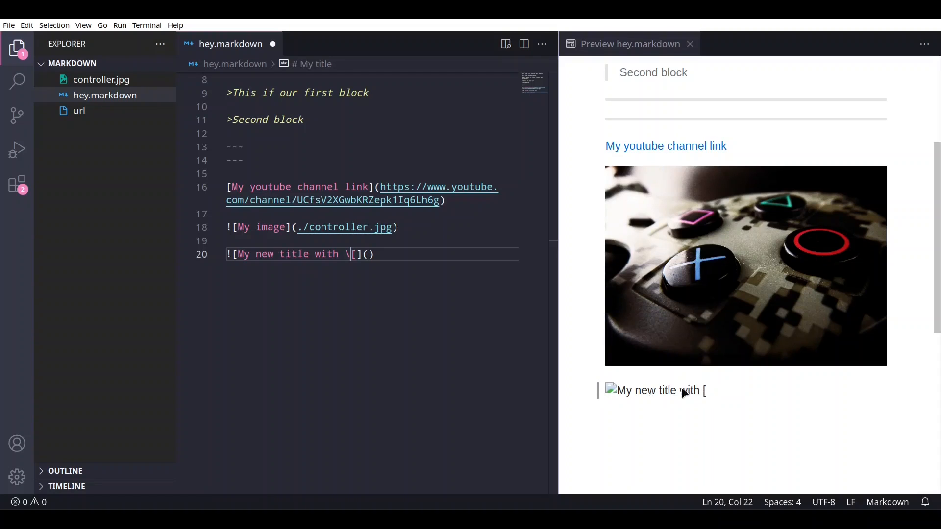
mouse_move(710, 394)
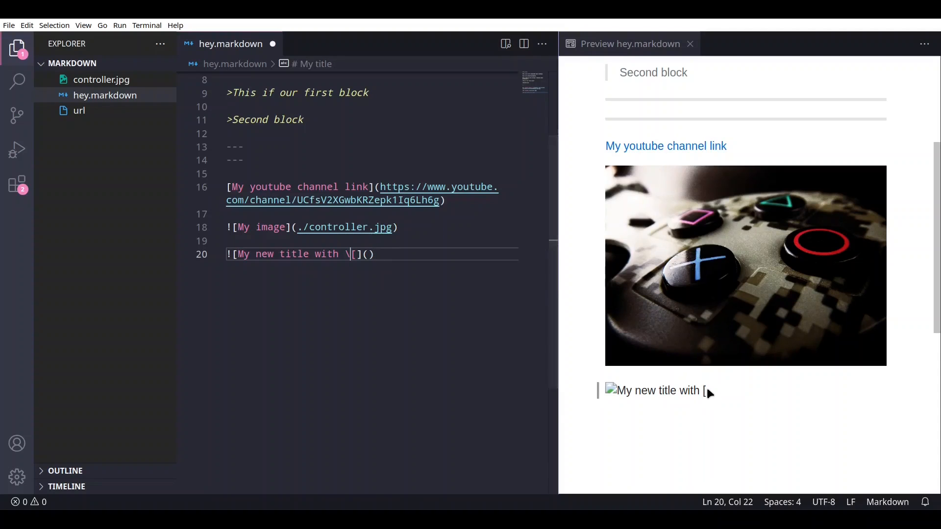
click(383, 254)
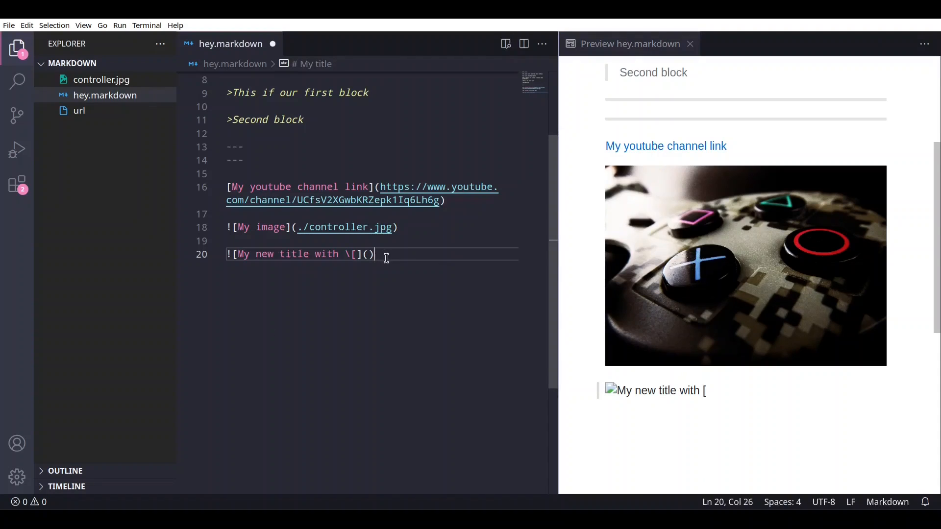
key(Enter)
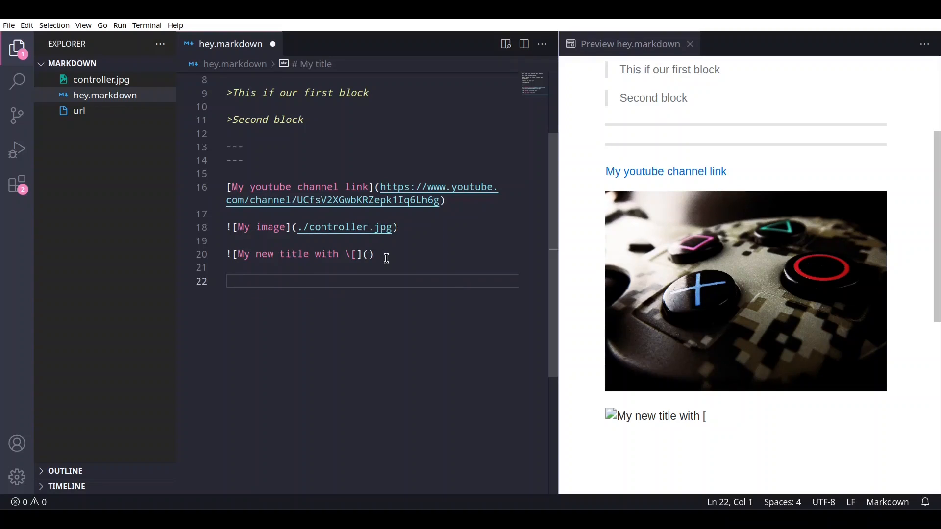
Write `#include <stdio.h>` as an inline code span on its own line
text(``)
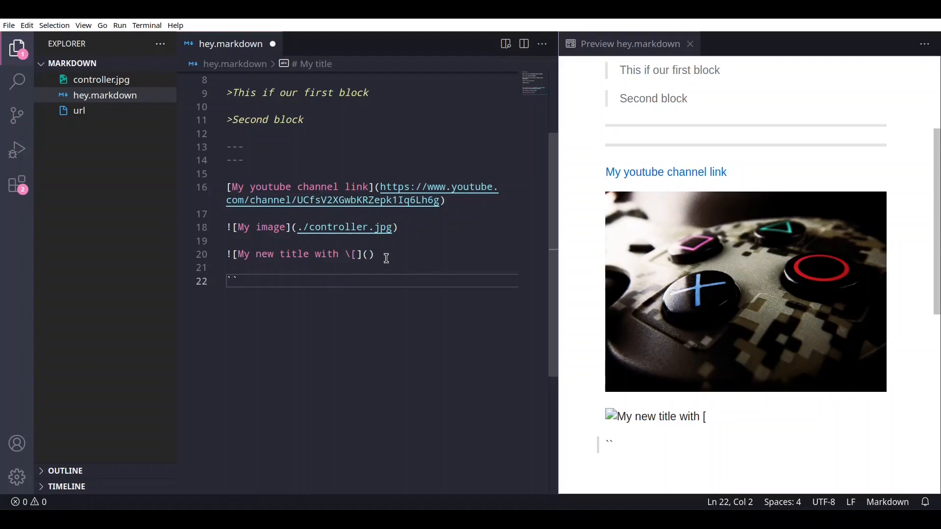
text(#include <stdio.h>)
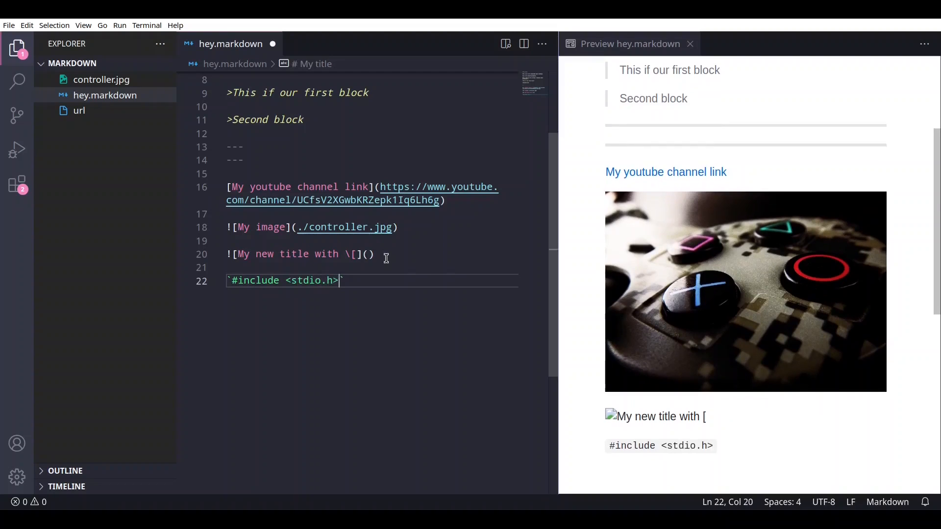
text(`)
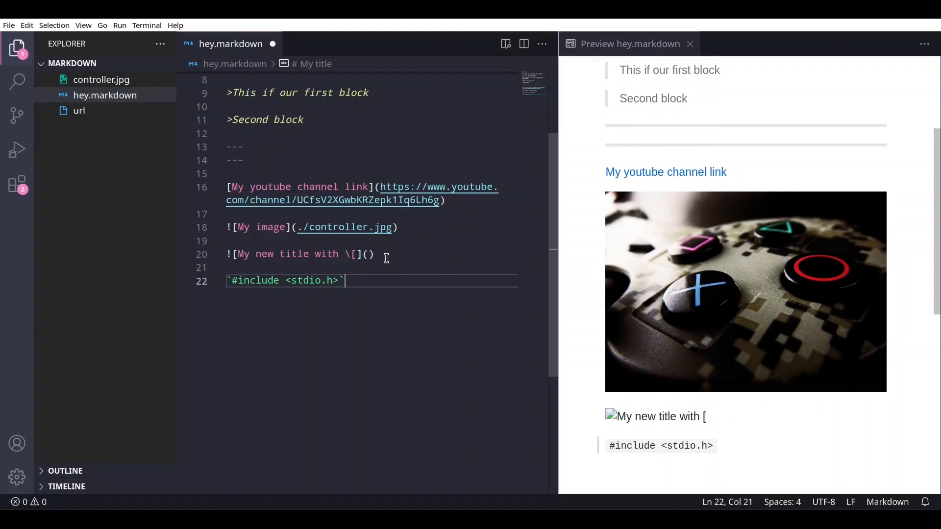
key(Enter)
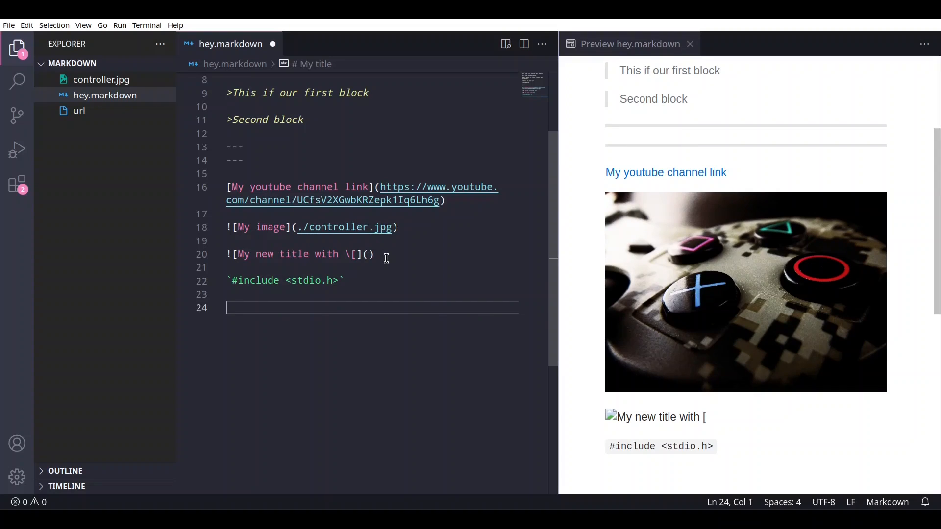
Add a ``` fenced code block with stdlib.h, stdio.h and string.h include lines
text(```)
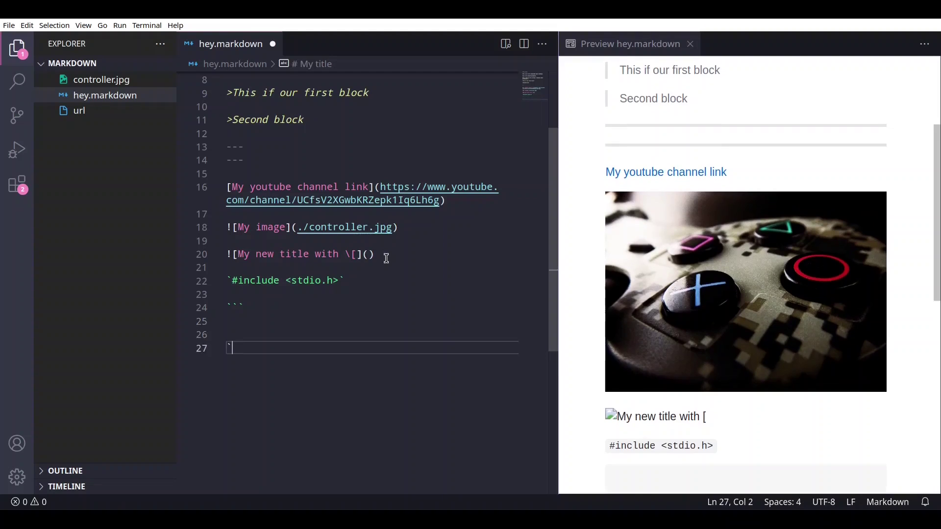
text(#inlude <s>)
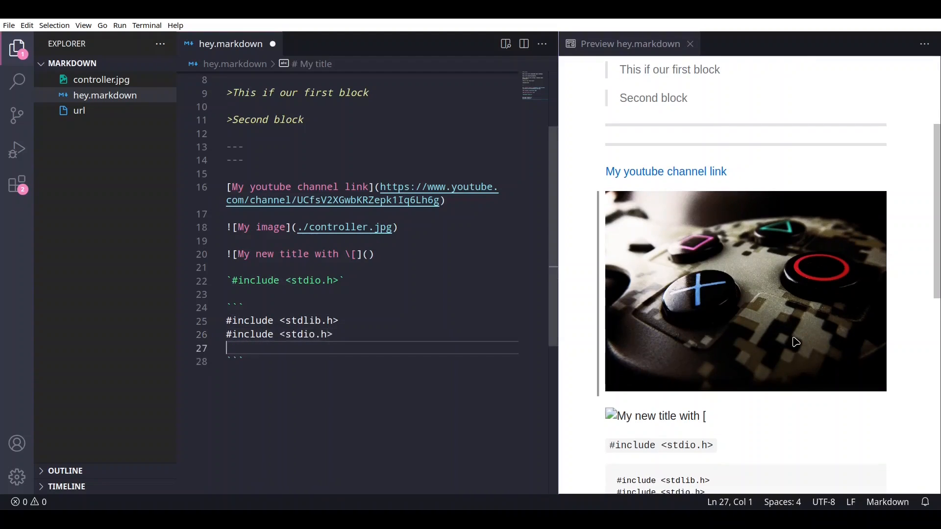
text(#include <string.h>)
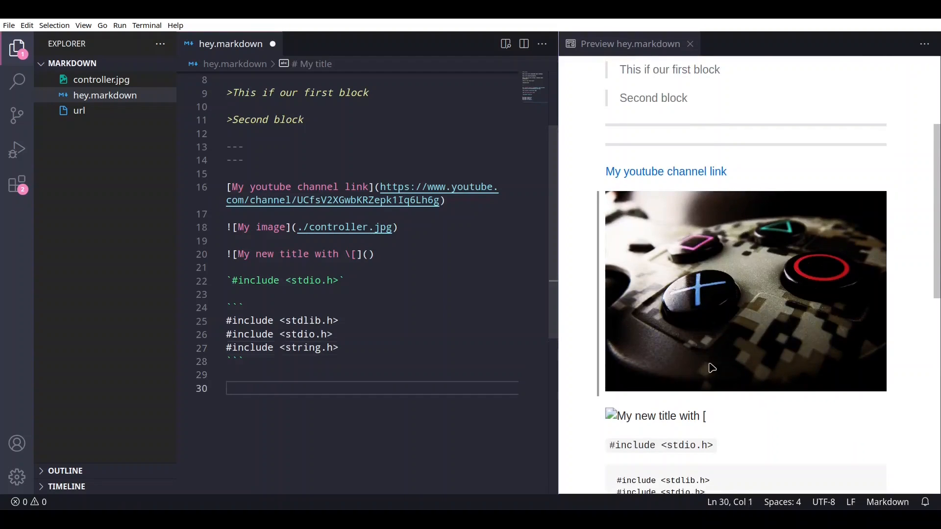
scroll(down, 3)
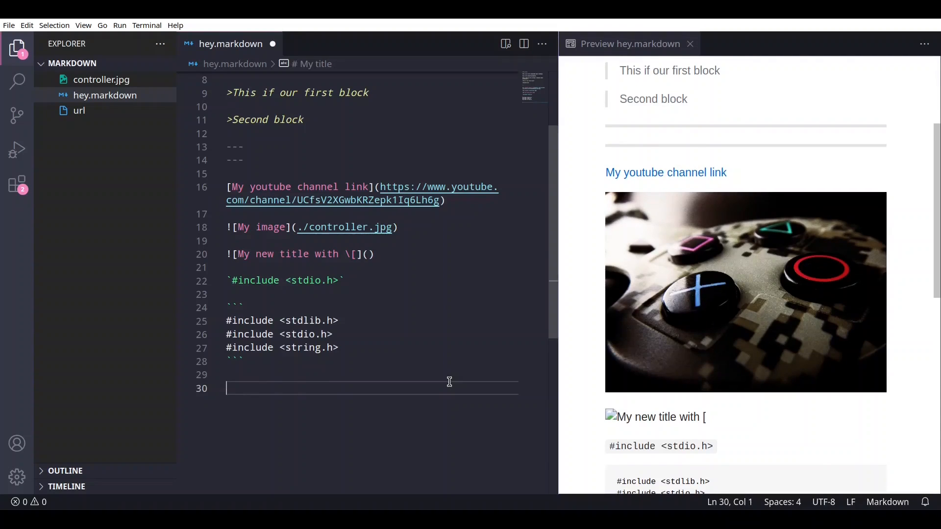
Write a numbered list: 1. First option, 2. Second option, 3. Third option
text(1.)
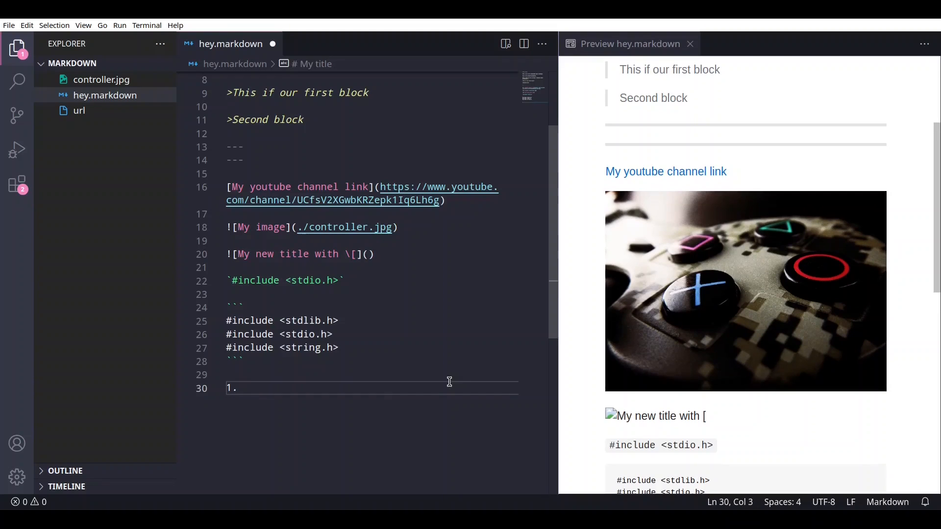
text(First option)
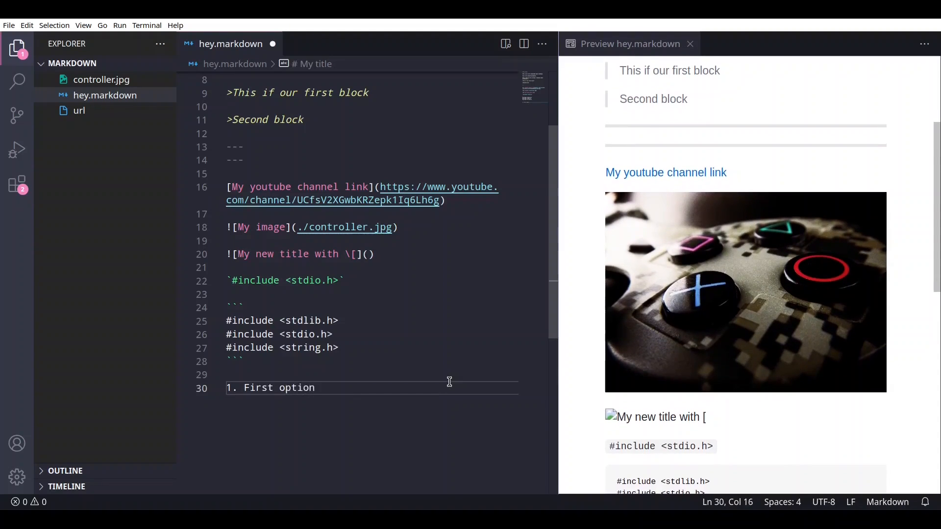
key(Enter)
text(2.)
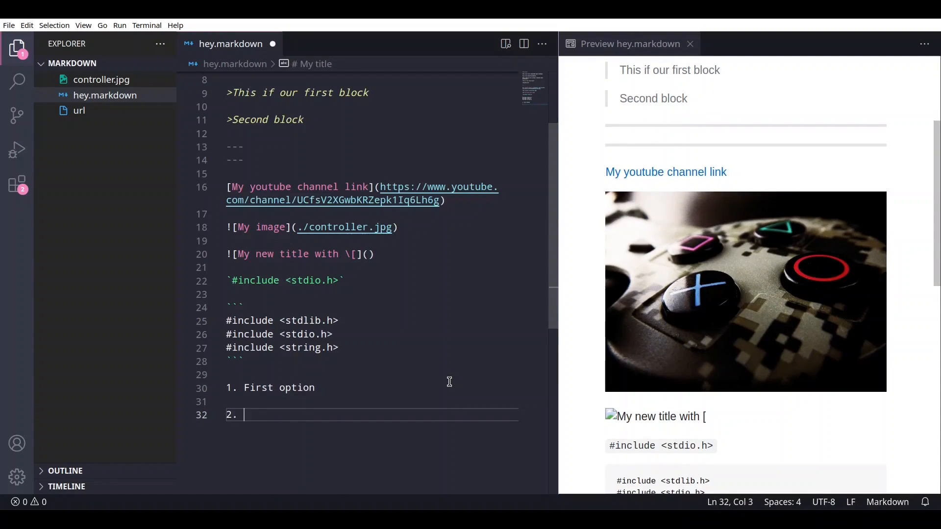
text(Second)
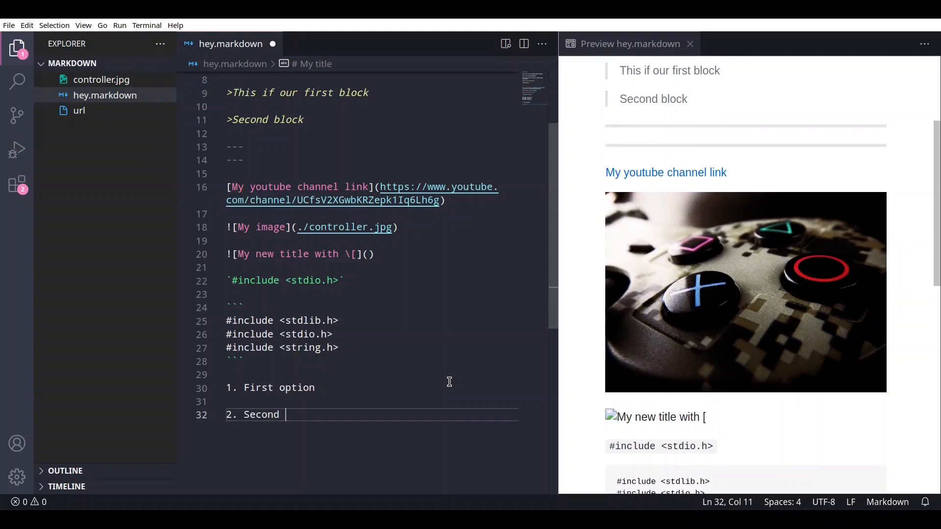
text(option)
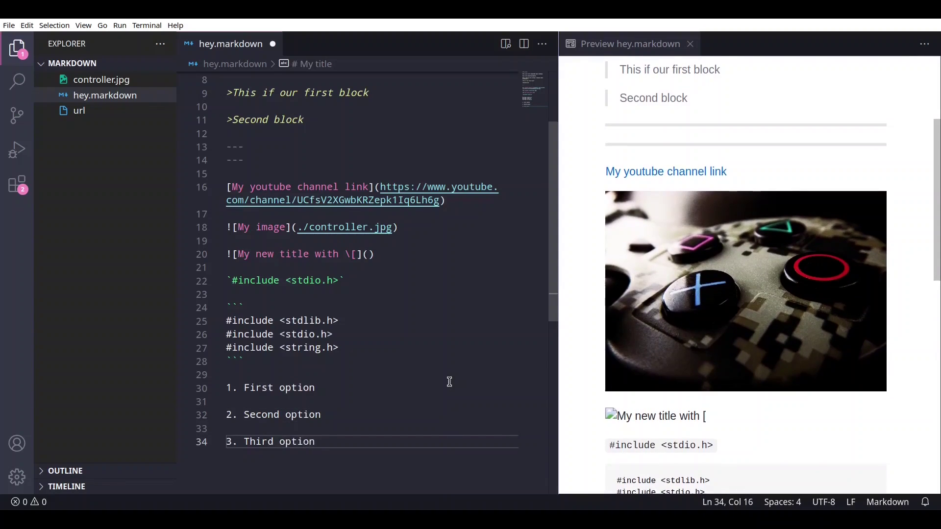
scroll(down, 3)
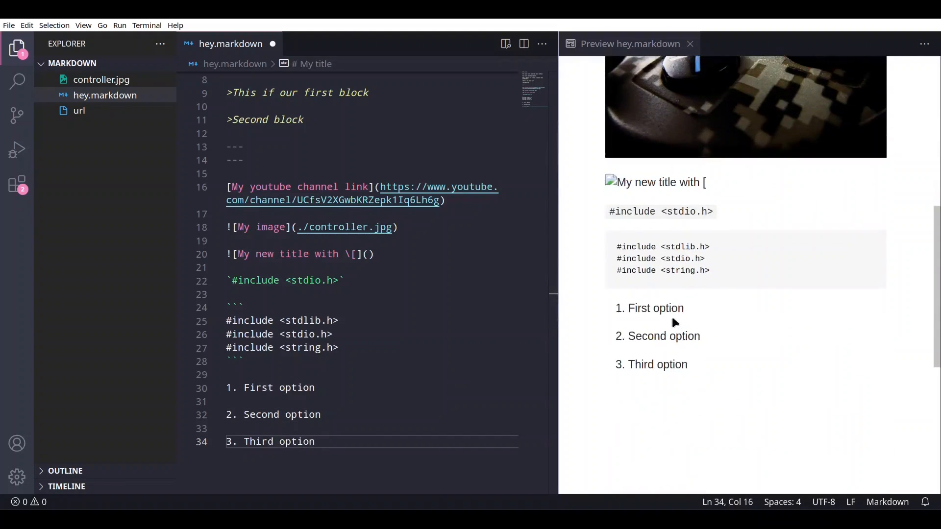
scroll(down, 3)
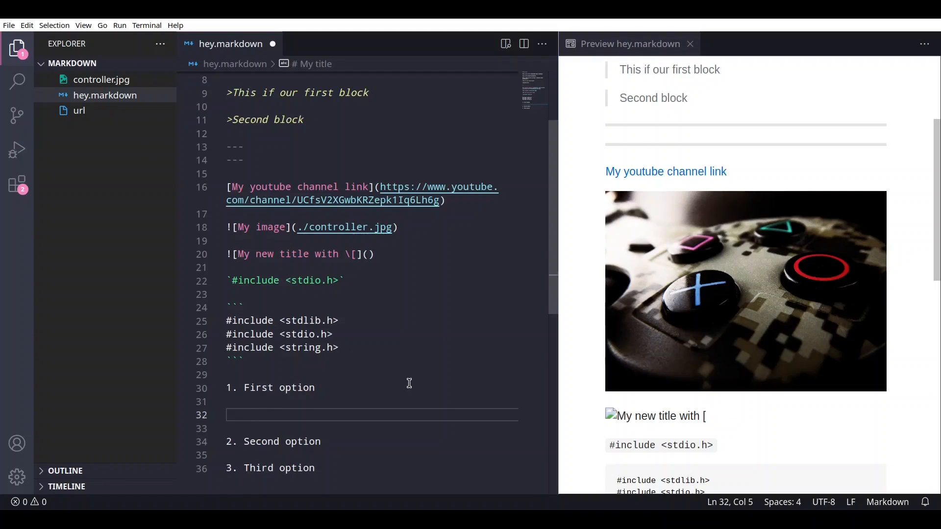
Nest indented '1. first sub option' and '2. second sub option' under First option
text(1)
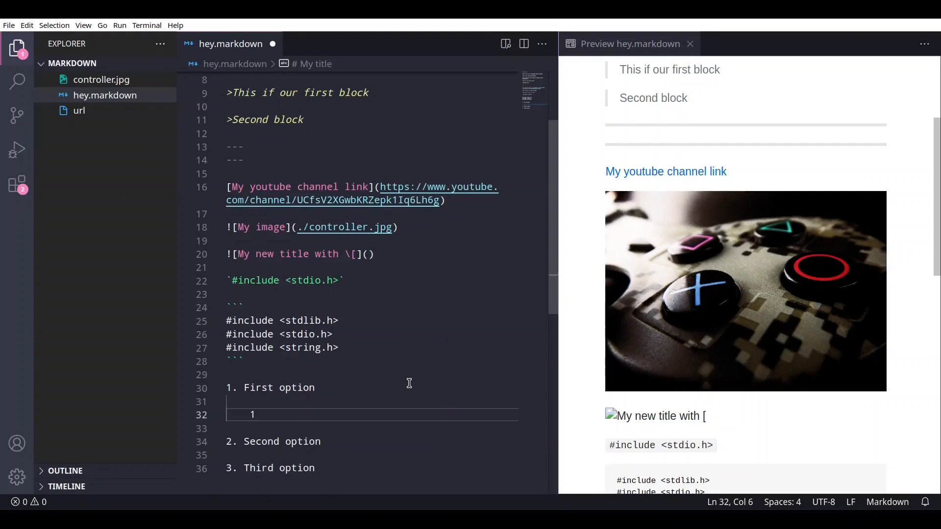
text(. first sub option)
text(2)
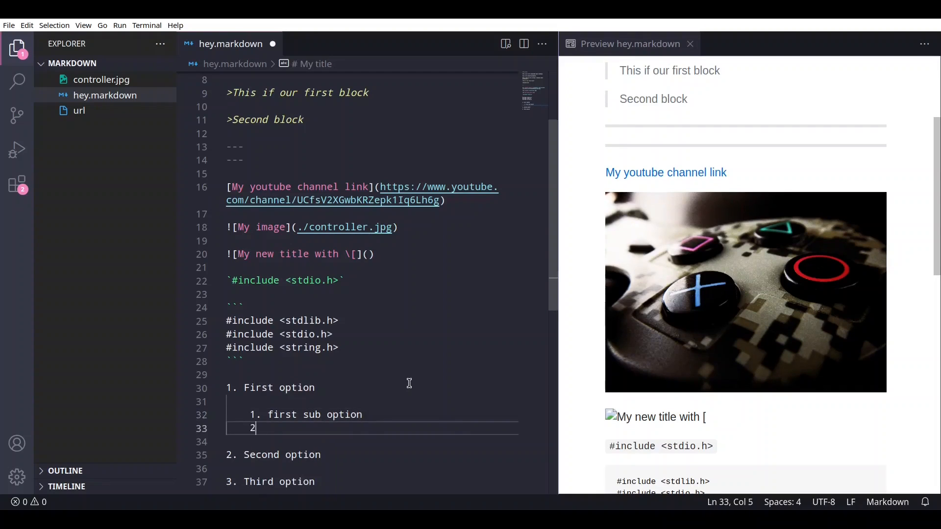
text(.sec)
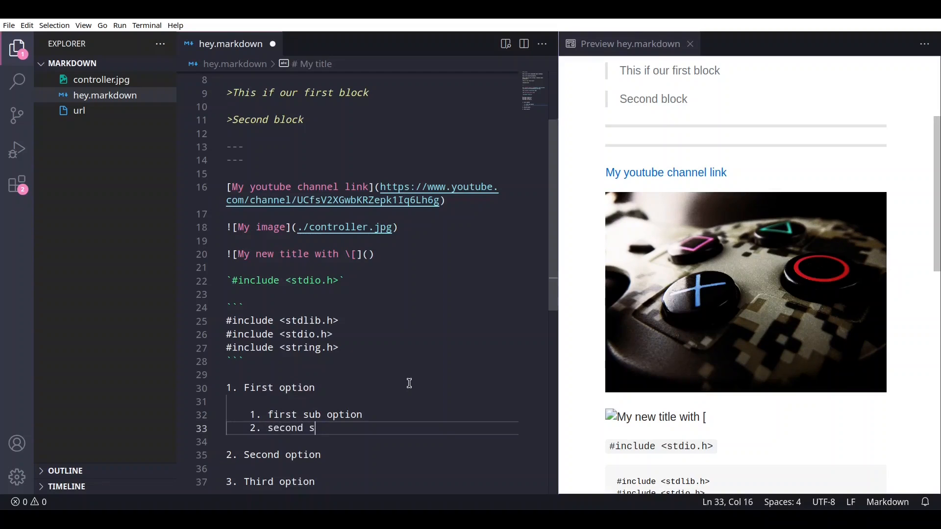
text(ub option)
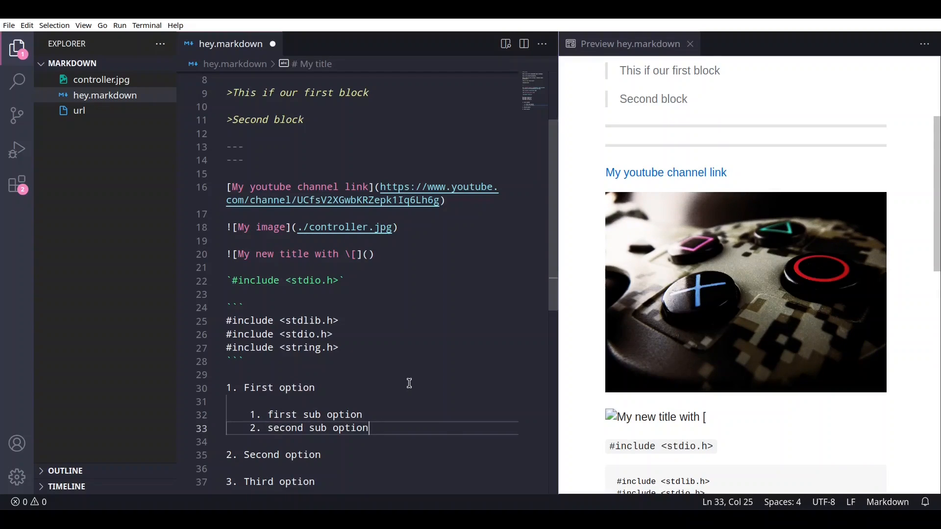
scroll(down, 3)
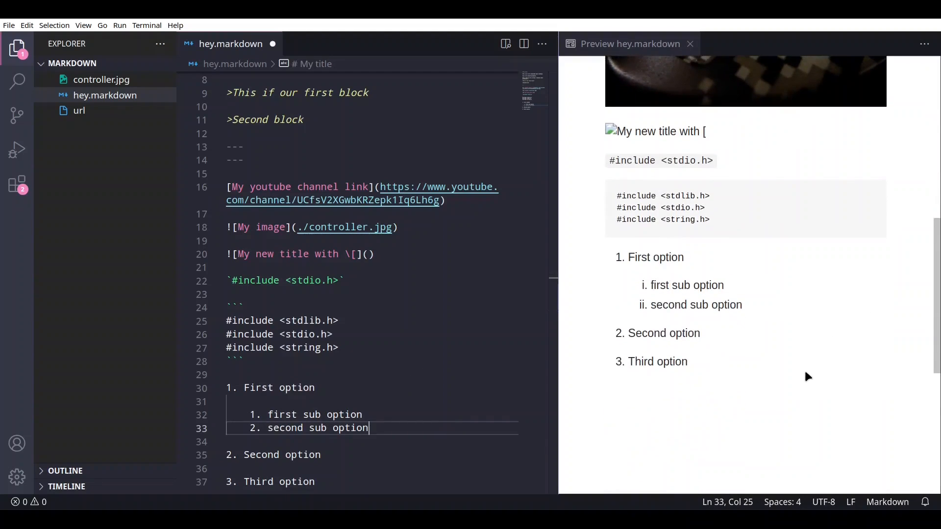
mouse_move(662, 288)
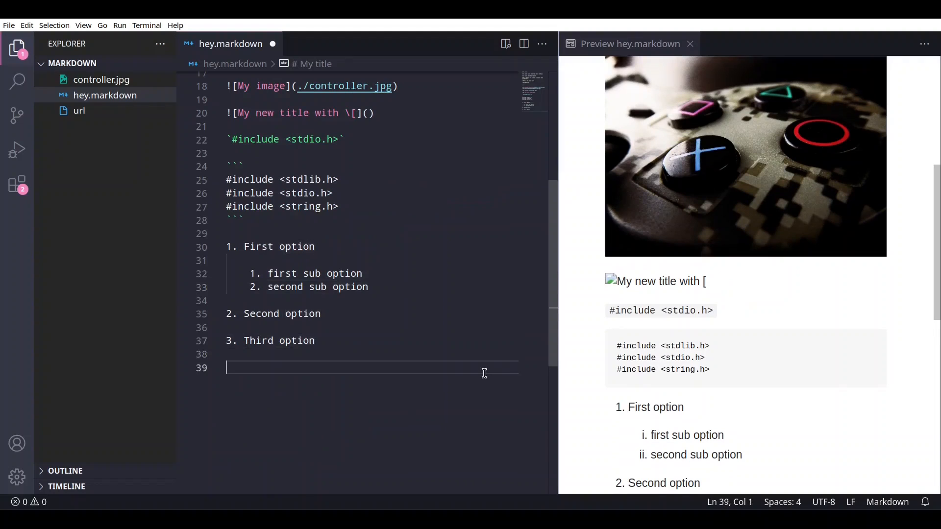
mouse_move(473, 310)
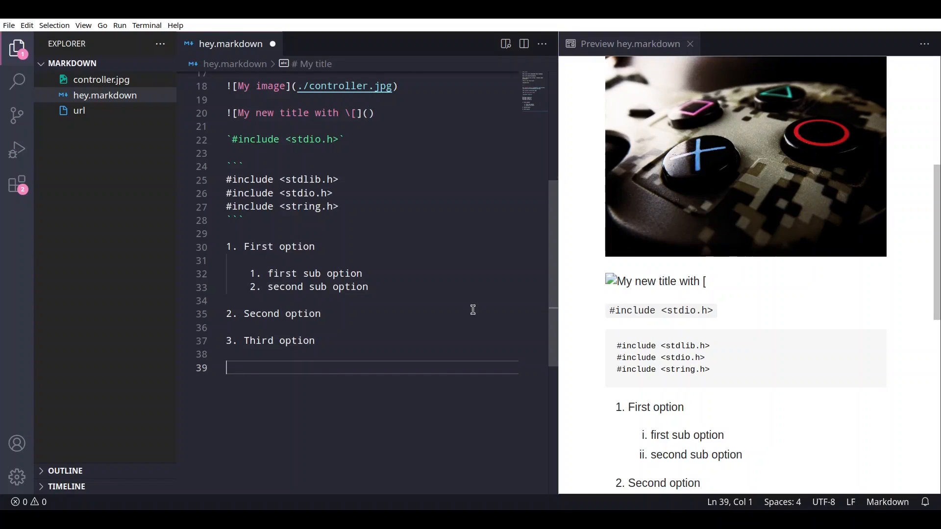
Write a dash list '- first element', '- second element', '- third element' with a blank line after the first
text(-)
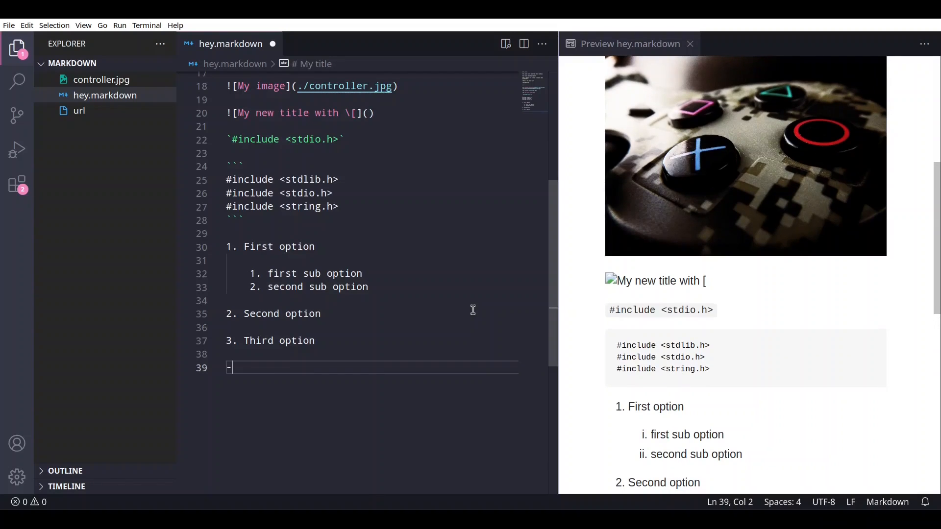
text(fir)
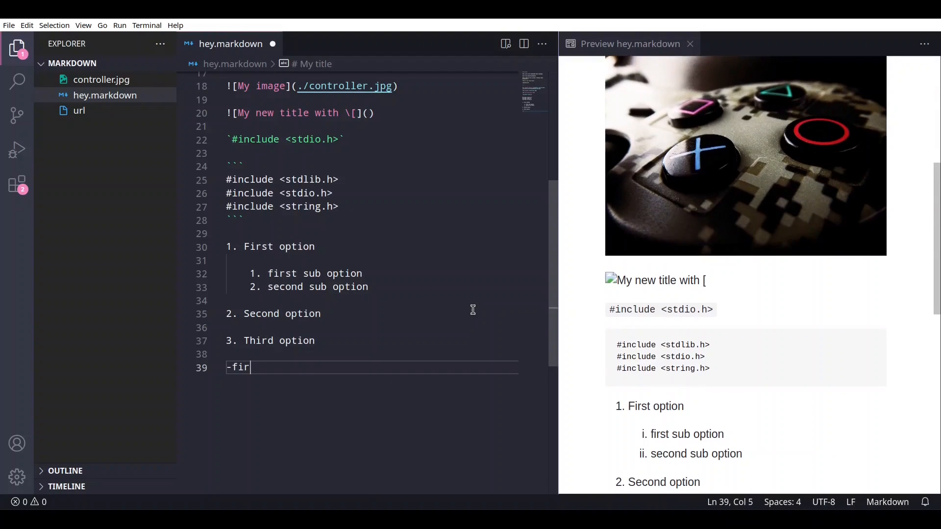
text(st element)
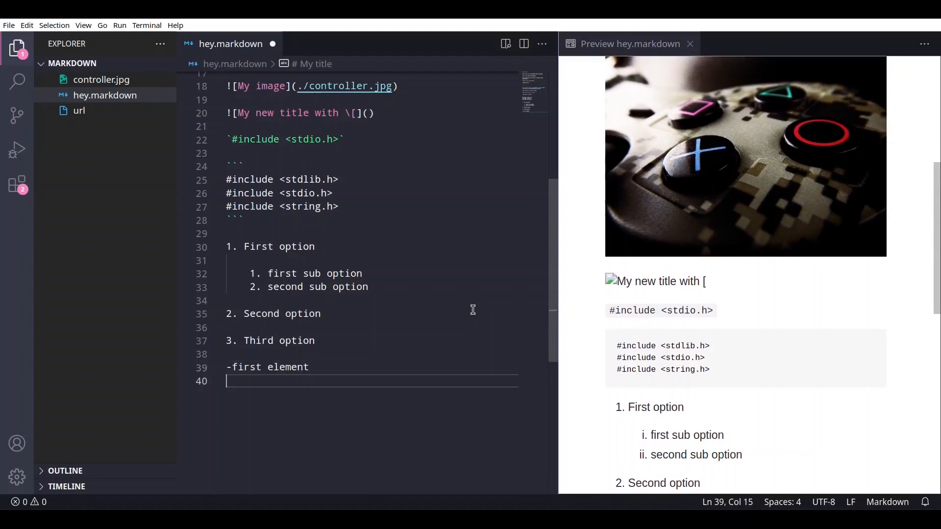
text(-second element)
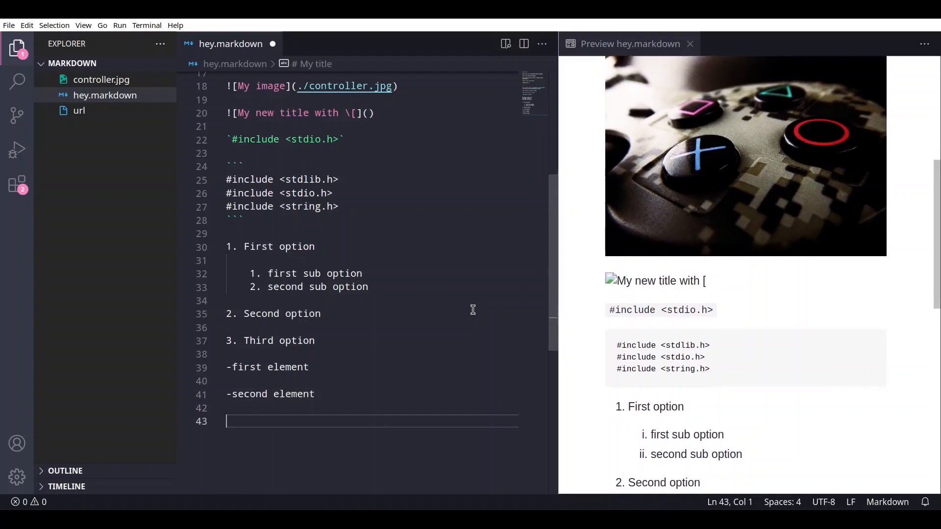
text(-third el)
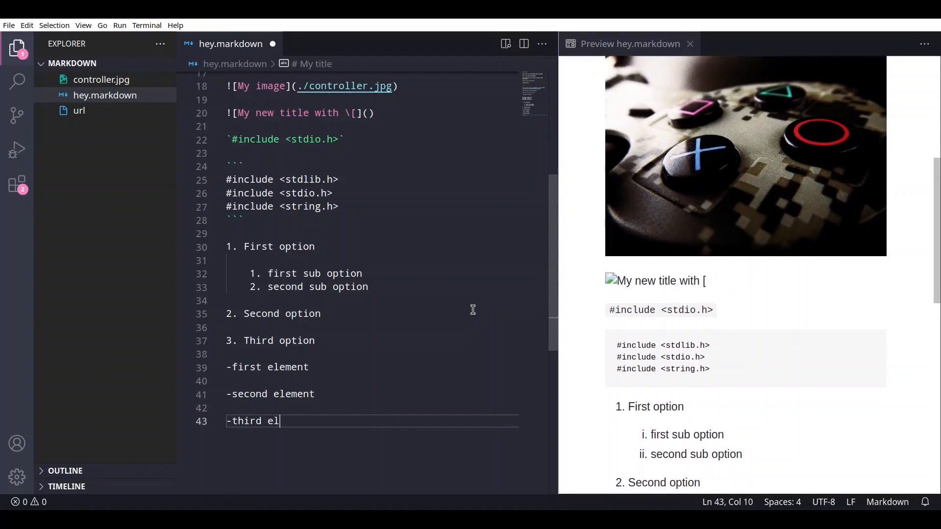
text(ement)
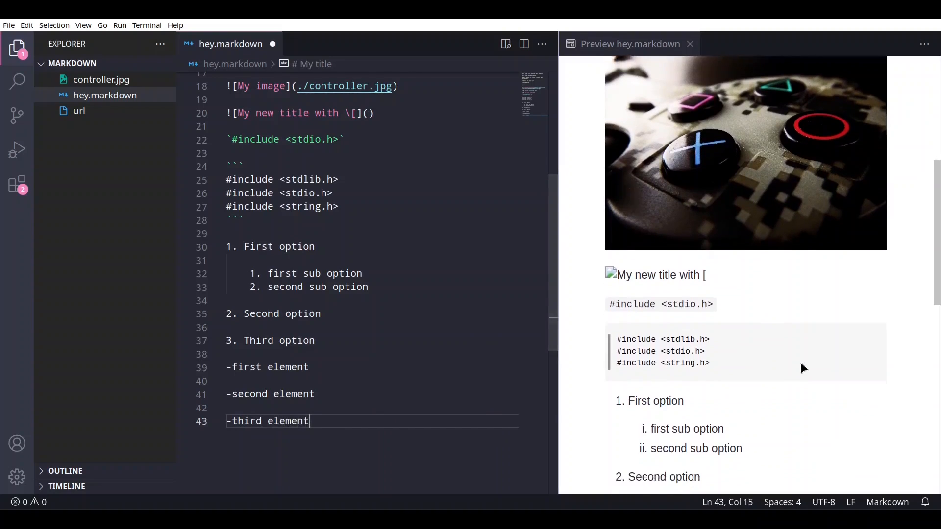
scroll(down, 3)
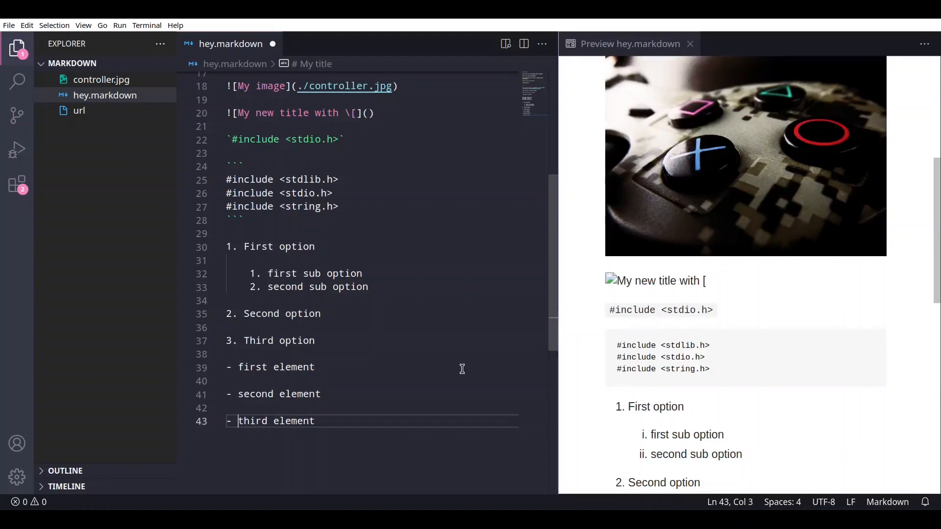
scroll(down, 3)
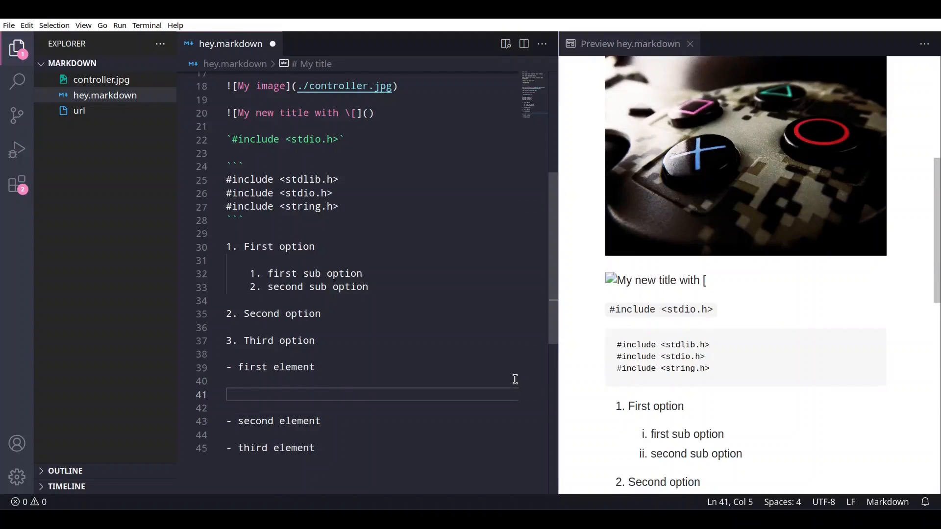
Nest indented '- first sub element' and '- second sub element' bullets under first element
text(- first sub element)
text(- second sub element)
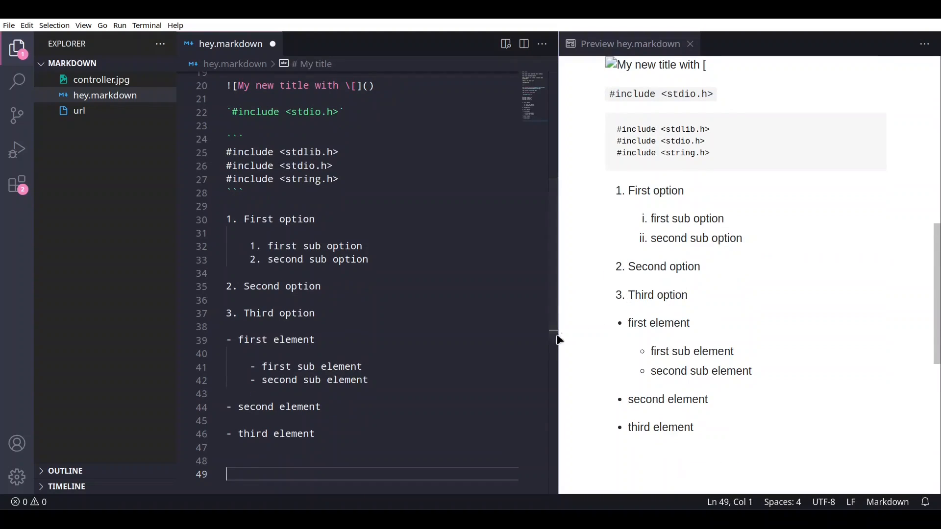
mouse_move(383, 382)
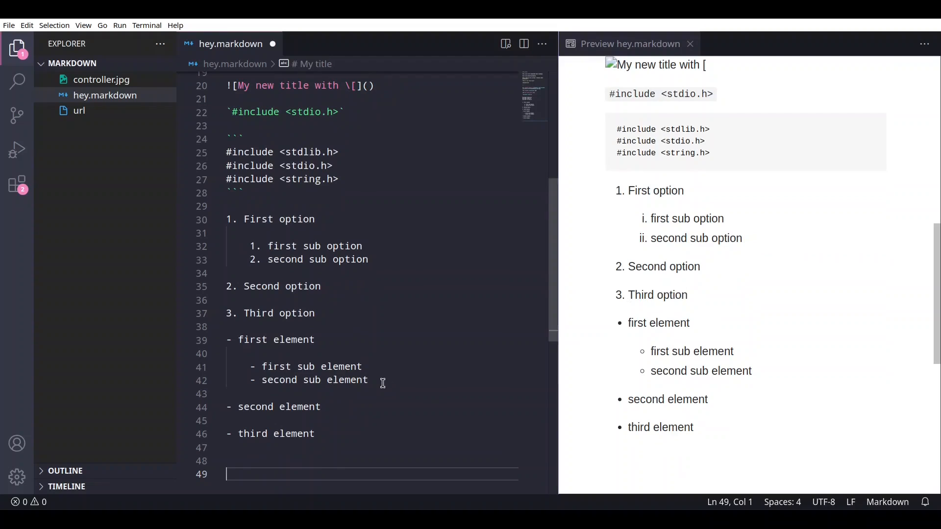
mouse_move(352, 437)
text(|)
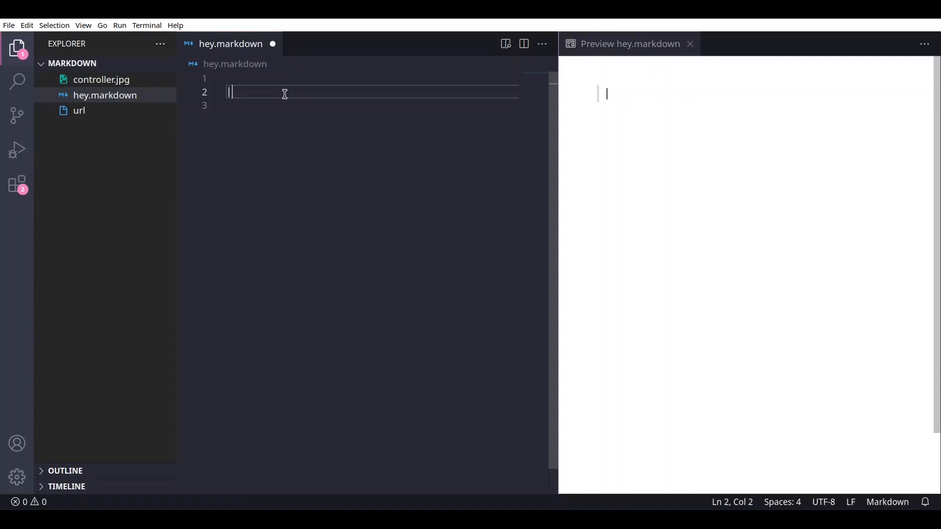
Clear the file and start a table header row '| first column | second column'
text(" ")
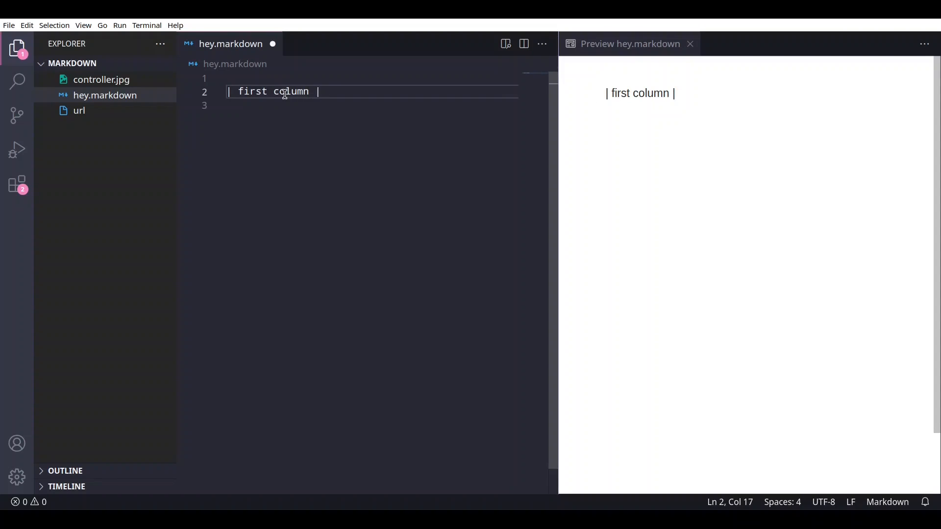
text(seco)
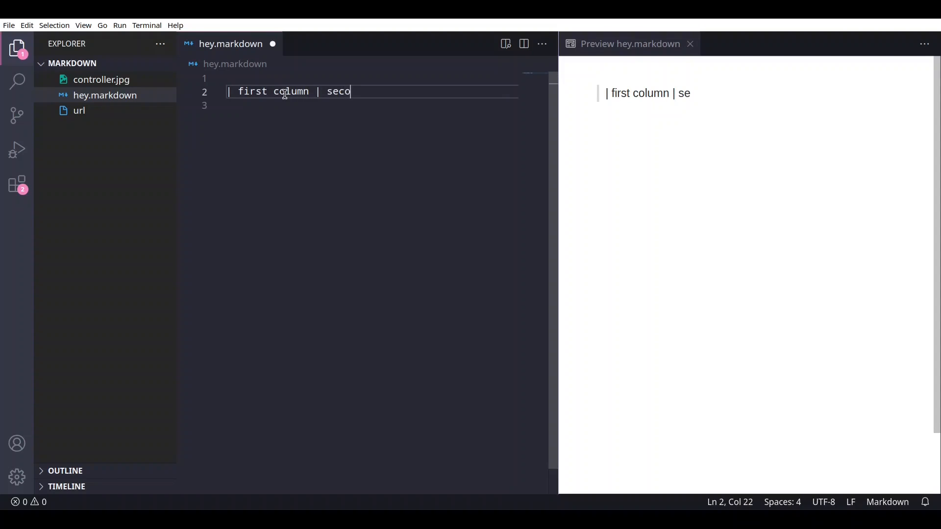
text(nd co)
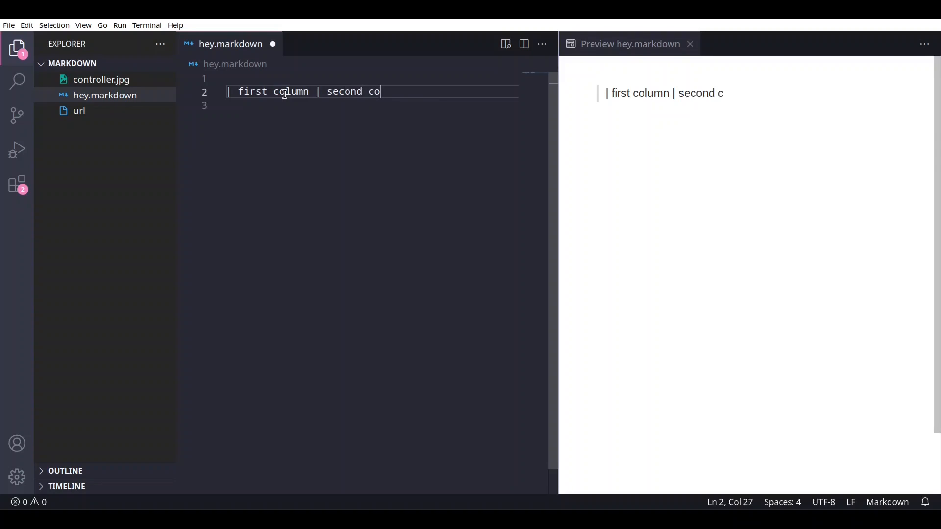
text(lumn| third one)
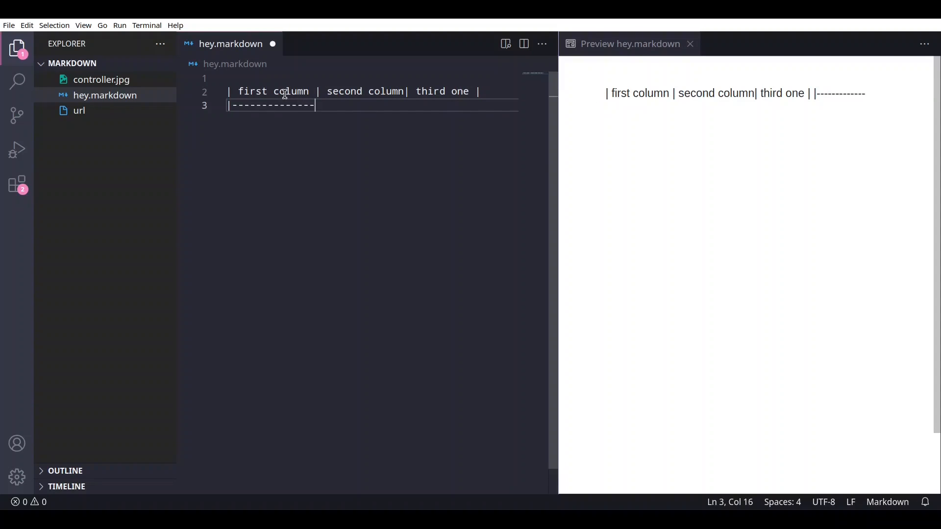
Finish the header with '| third one |' and add the '|----|----|----|' separator row
text(|-)
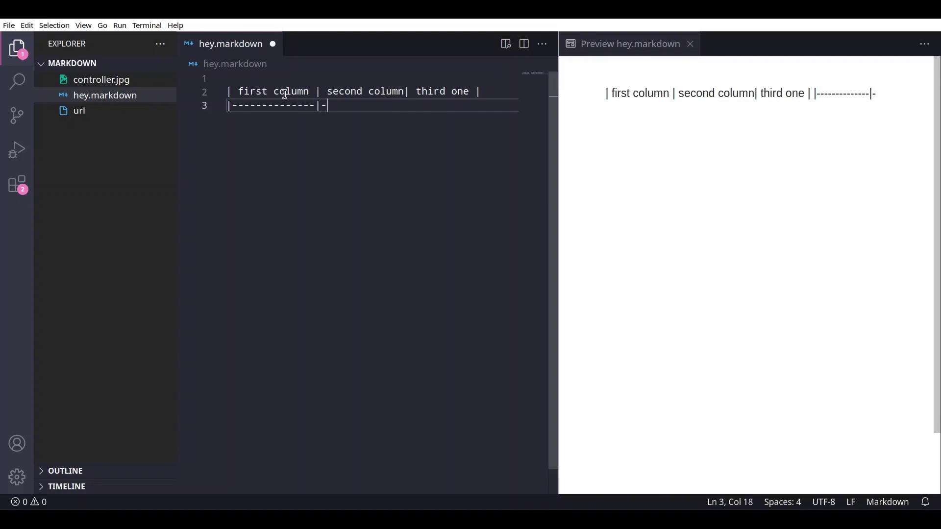
text(--------------|-----------)
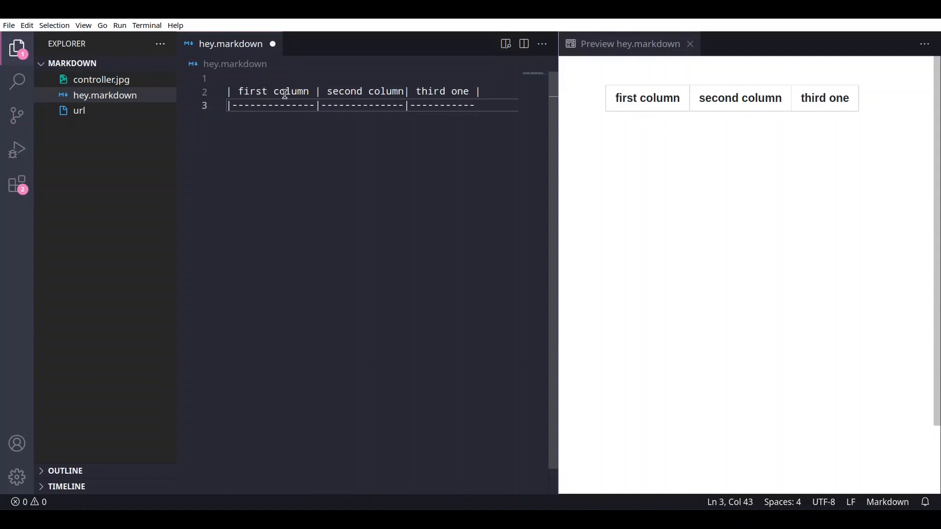
text(|)
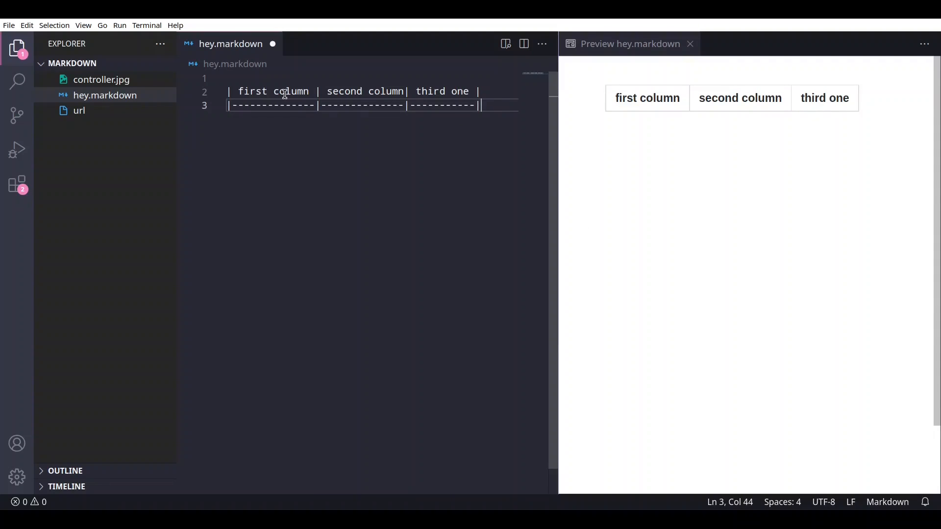
key(Enter)
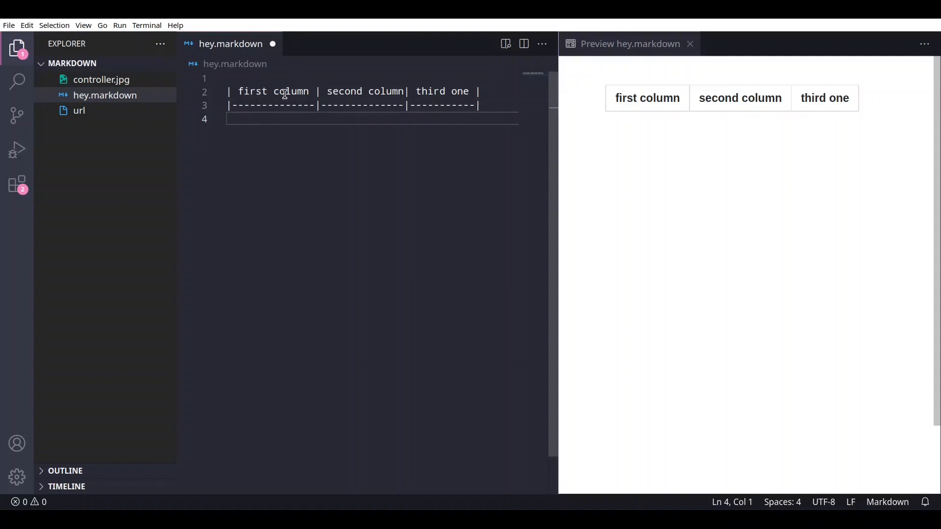
Fill the table with data rows '| 1 | 2 | |' and '| 36 | 79 | 0 |'
text(|)
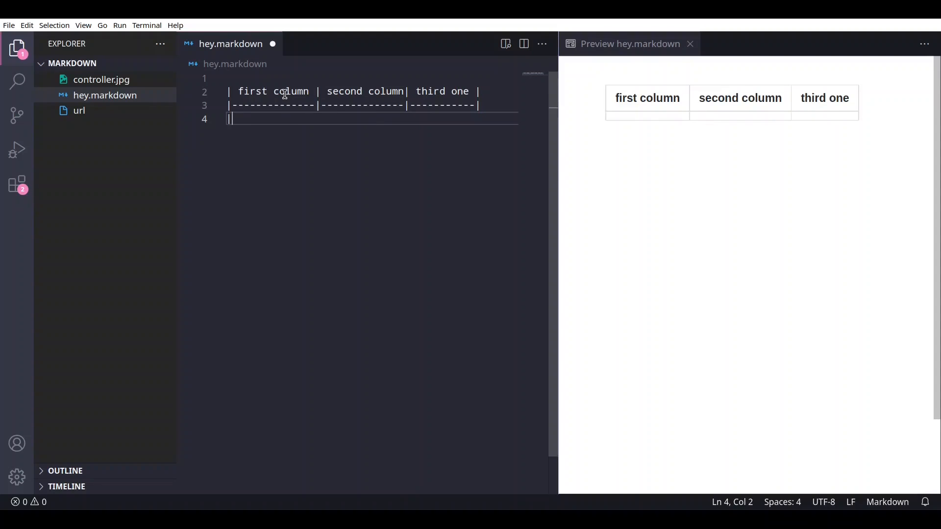
text(1            |)
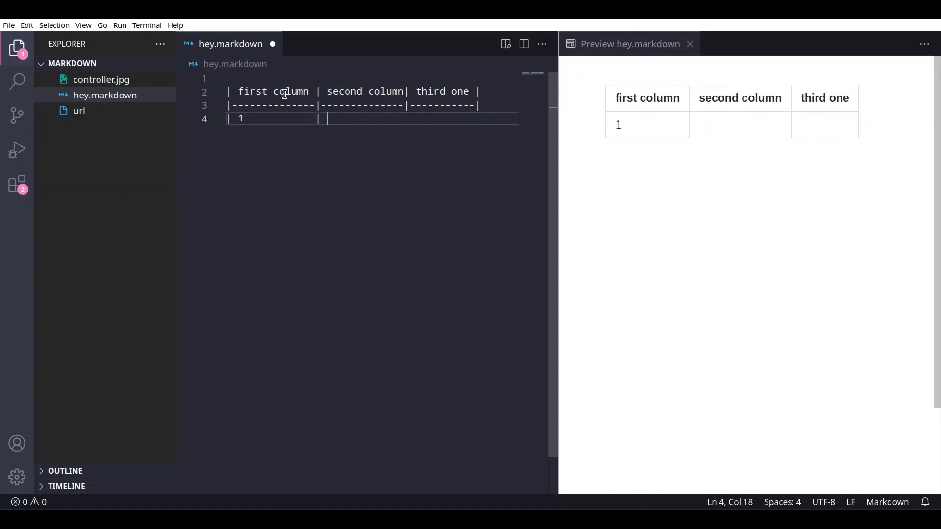
text(2      |          |)
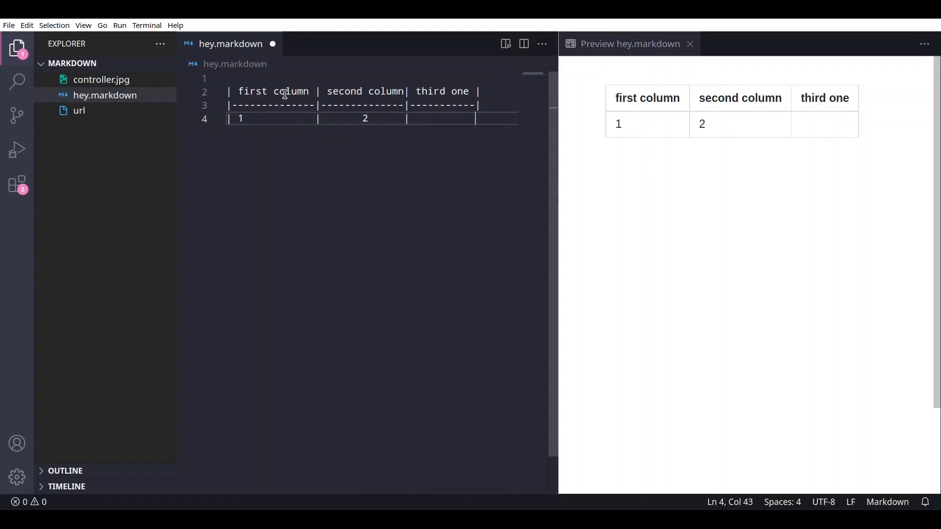
key(Enter)
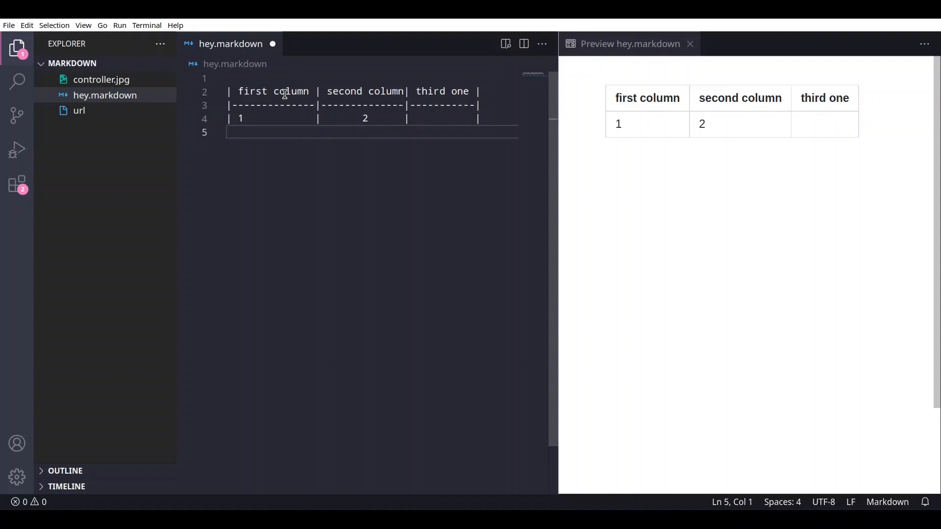
text(|)
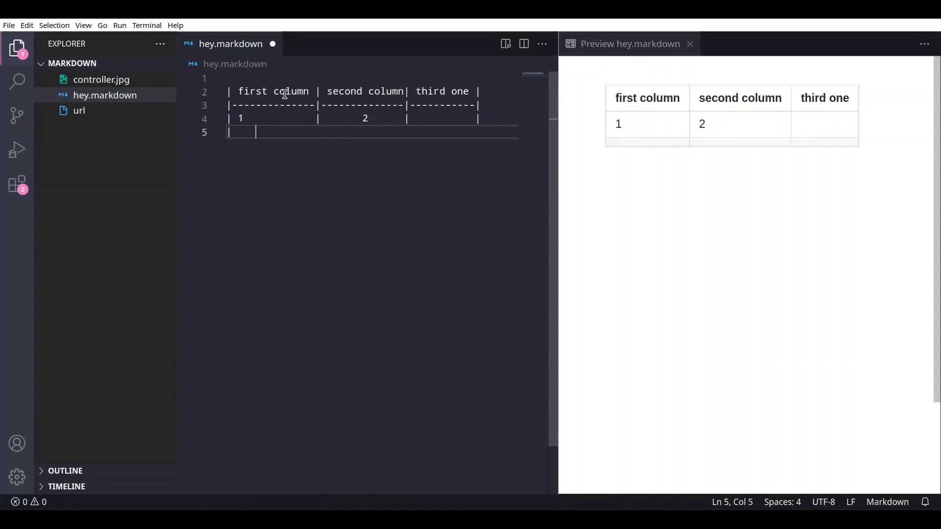
text(36      |)
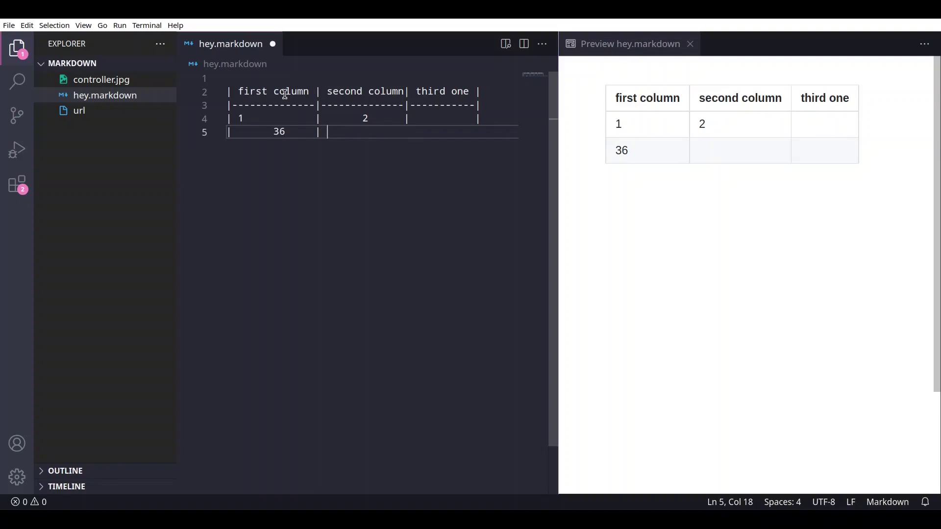
text(79  |)
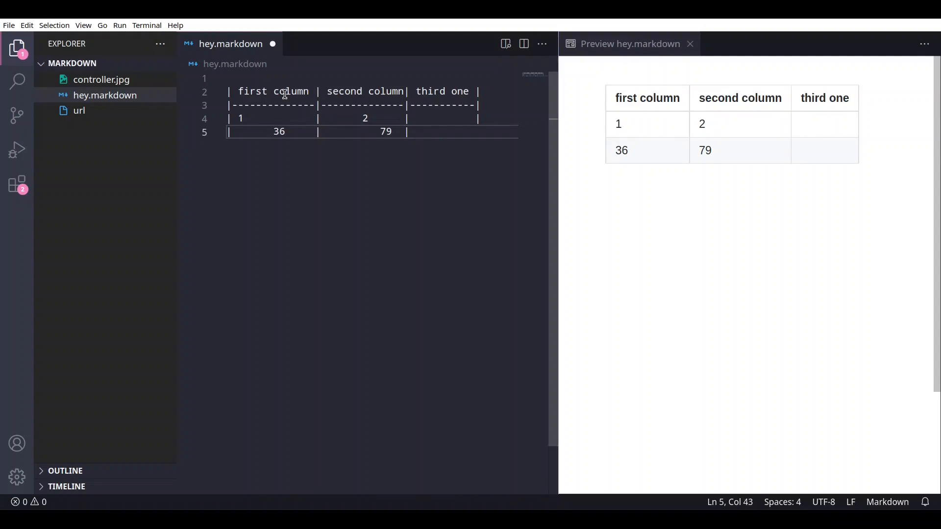
text(0    |)
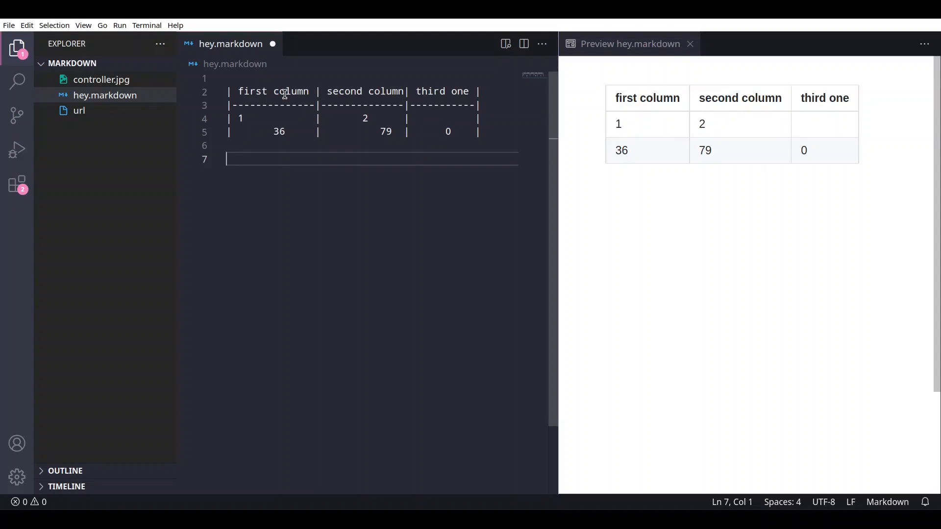
Write 'This text is going to be an exaple' below the table and wrap it in ~~ for strikethrough
text(This text is going to be an exaple)
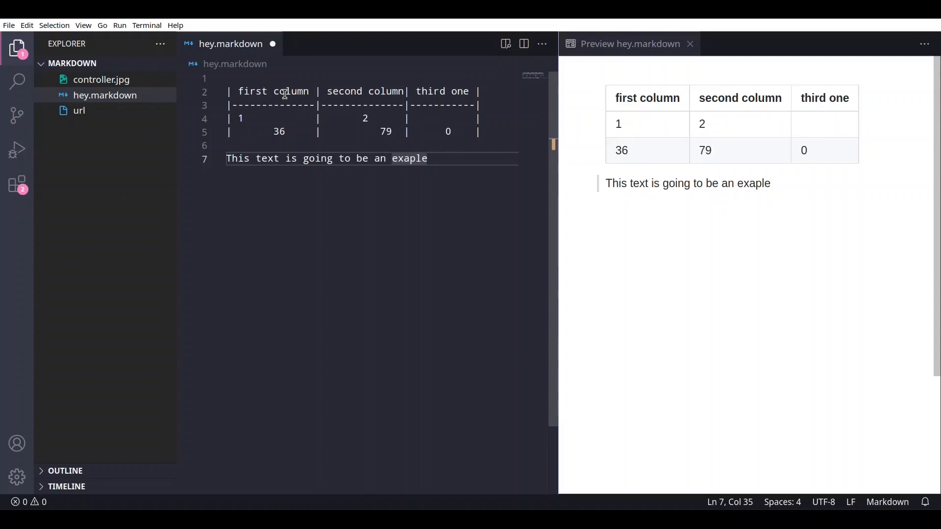
text(~~)
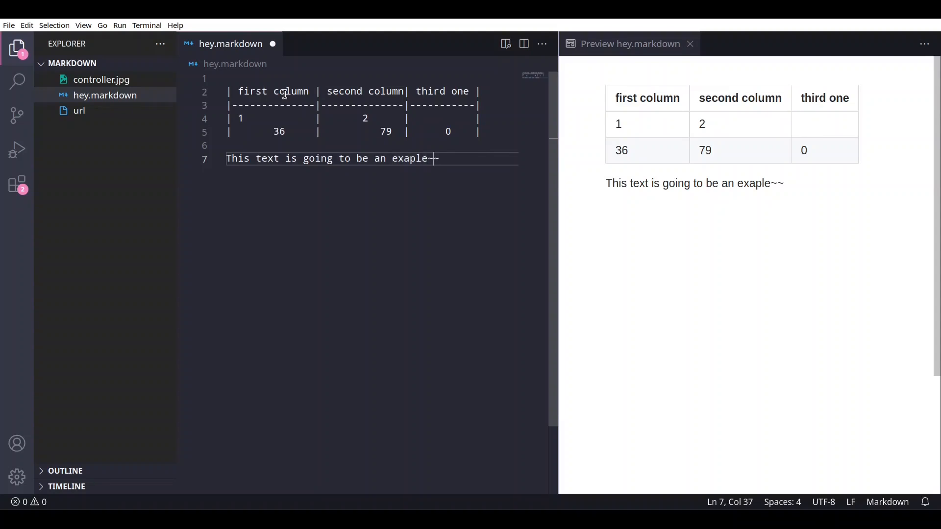
key(Home)
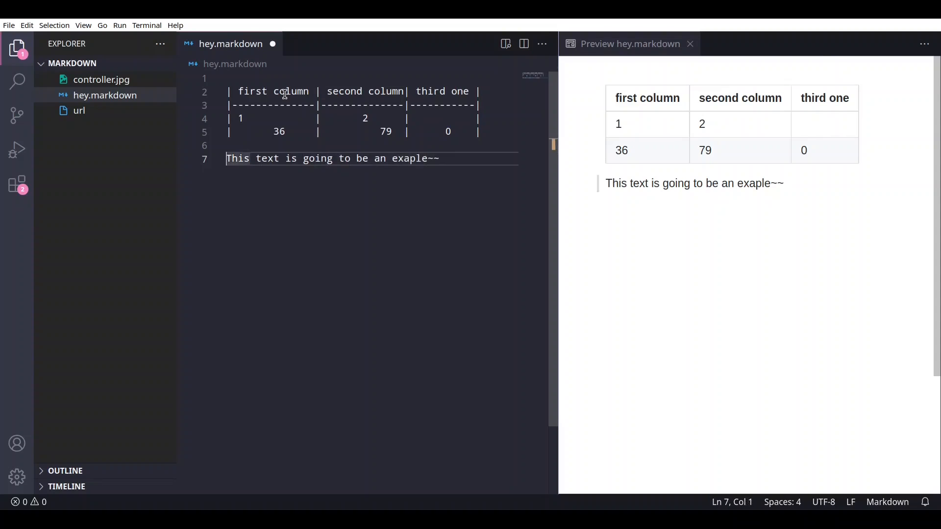
text(~~)
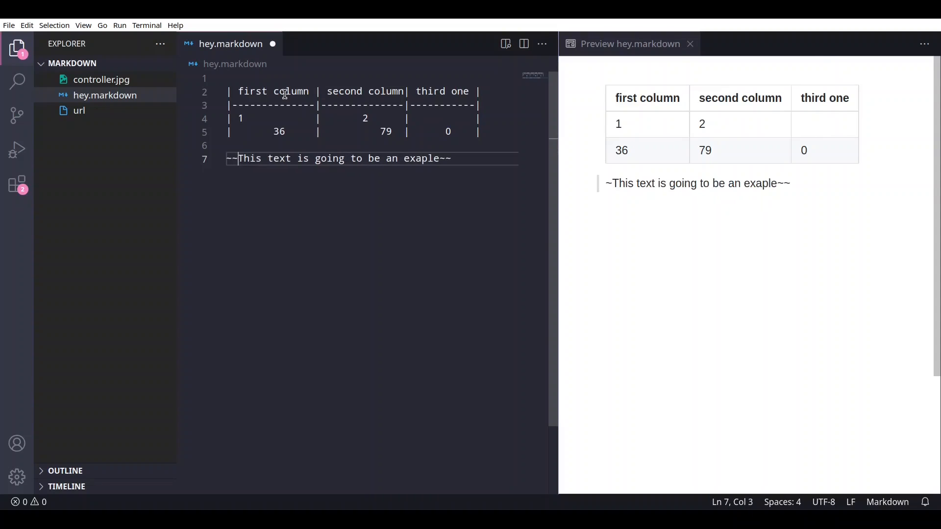